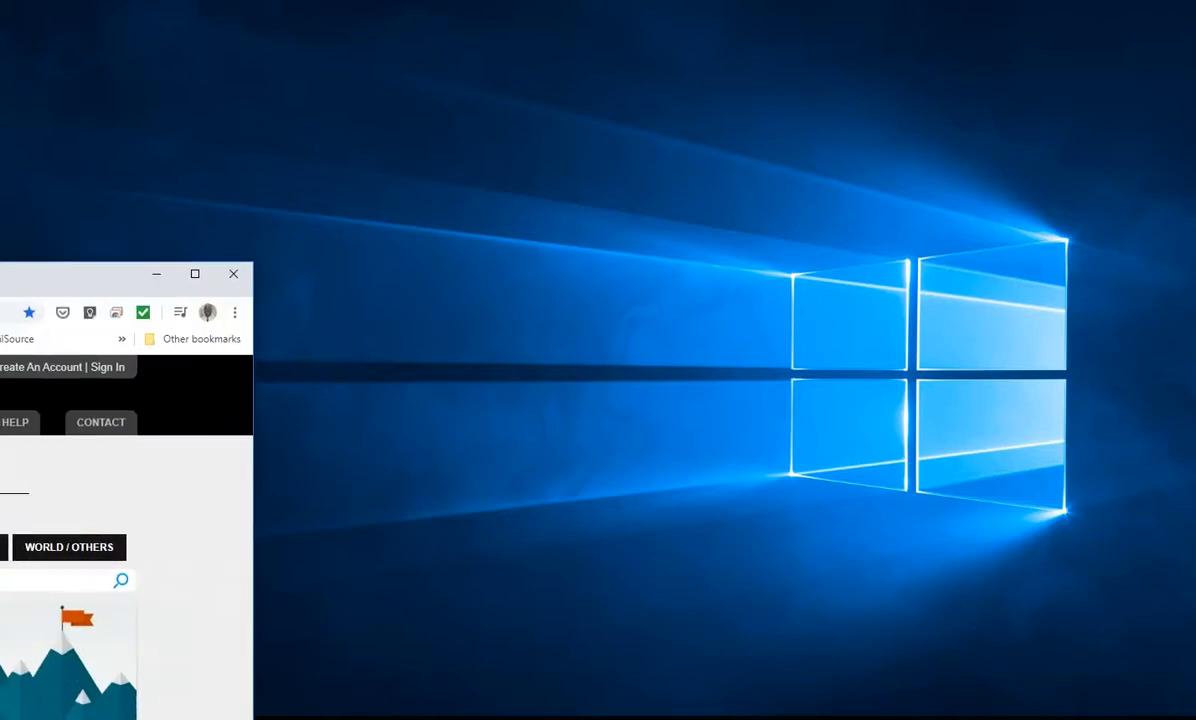
- Restore the browser window showing the Bensound Royalty Free Music page
click(195, 274)
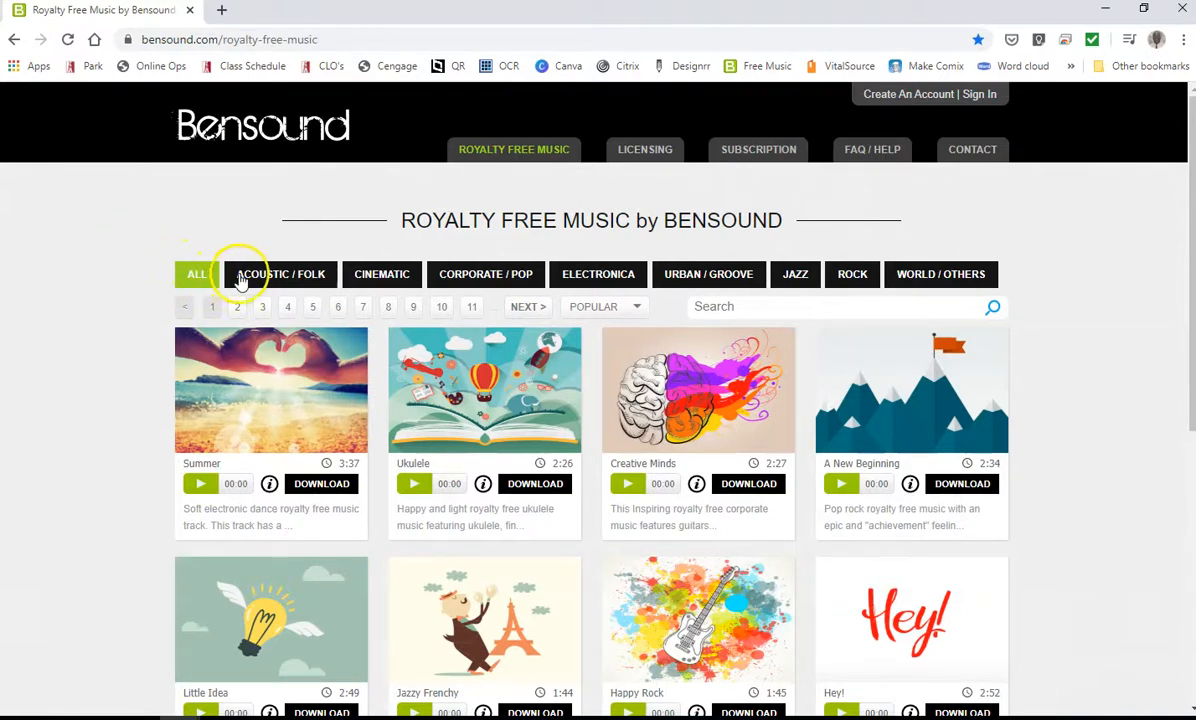
mouse_move(486, 274)
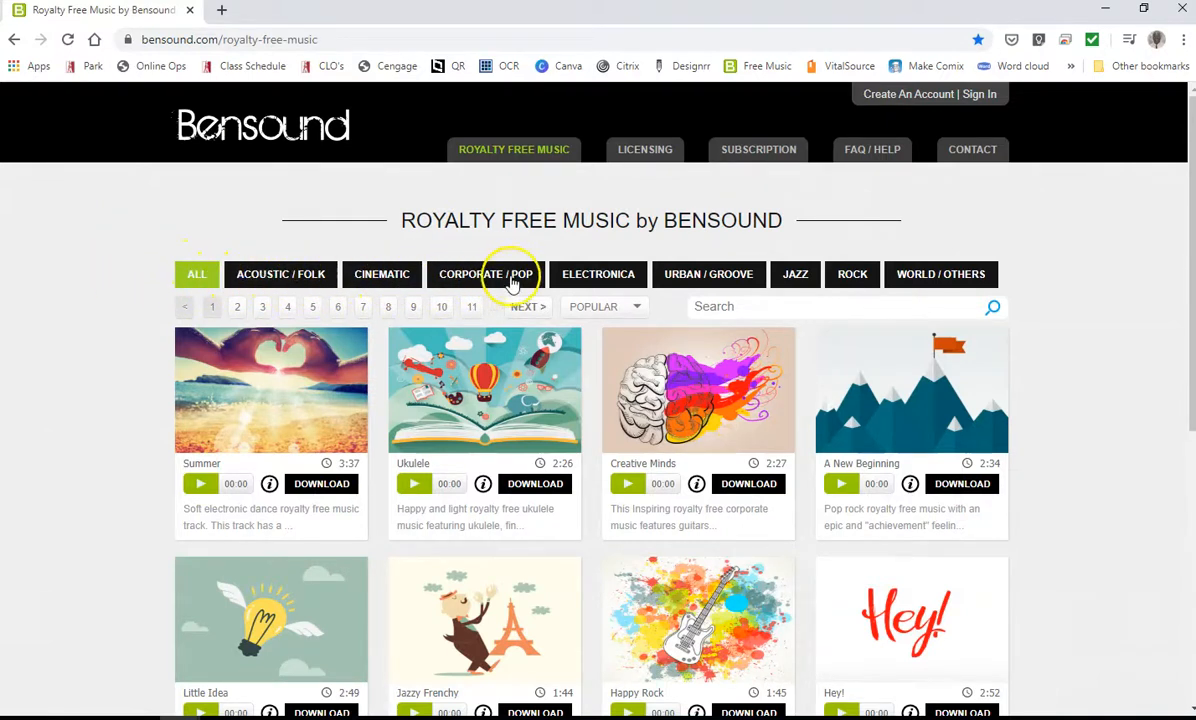
mouse_move(708, 274)
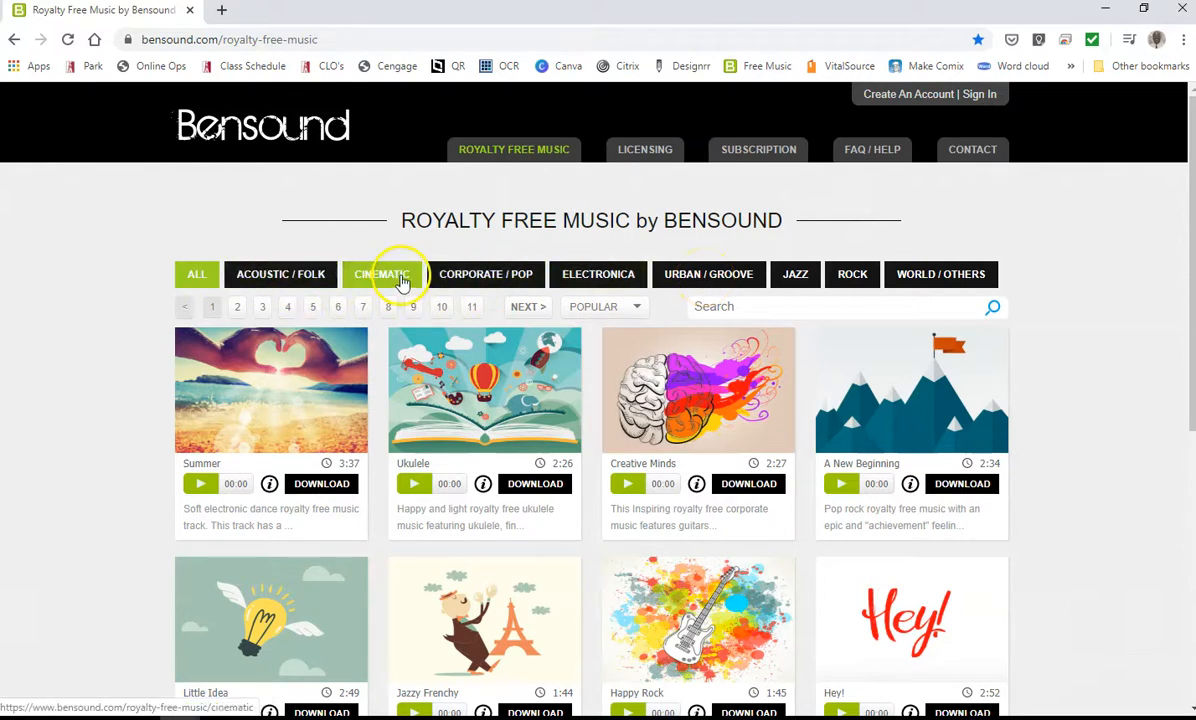
- Filter to Cinematic tracks and briefly preview Memories and Better Days
click(381, 274)
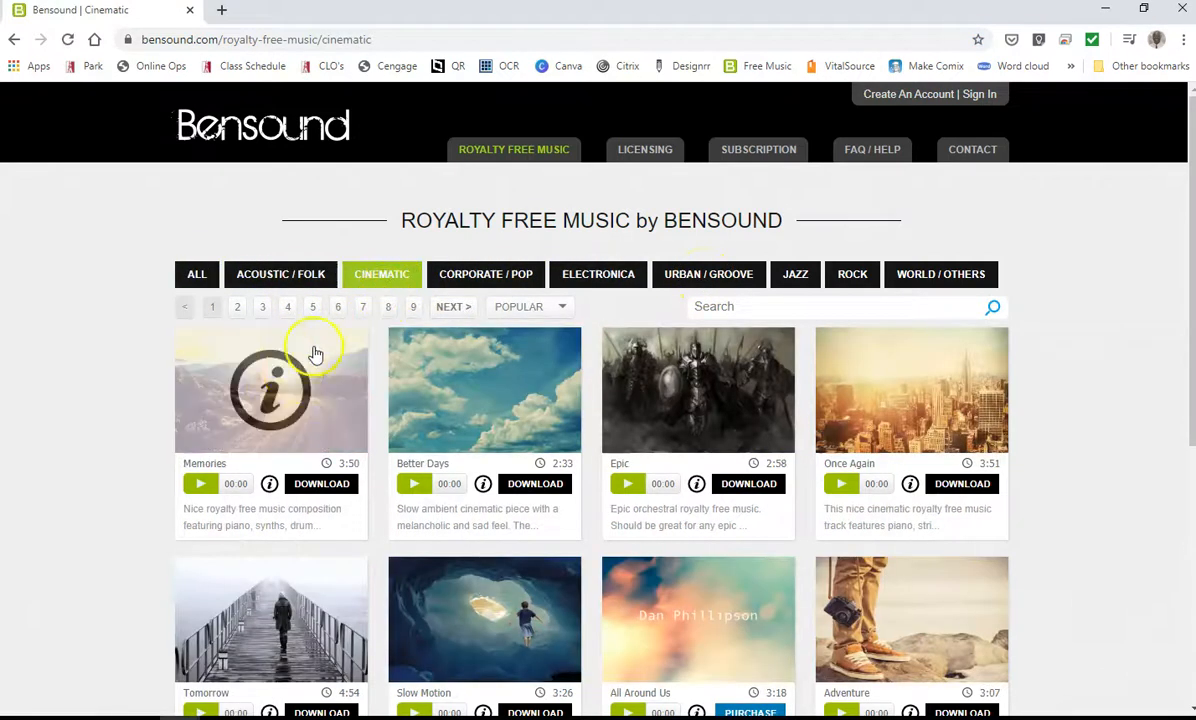
click(199, 483)
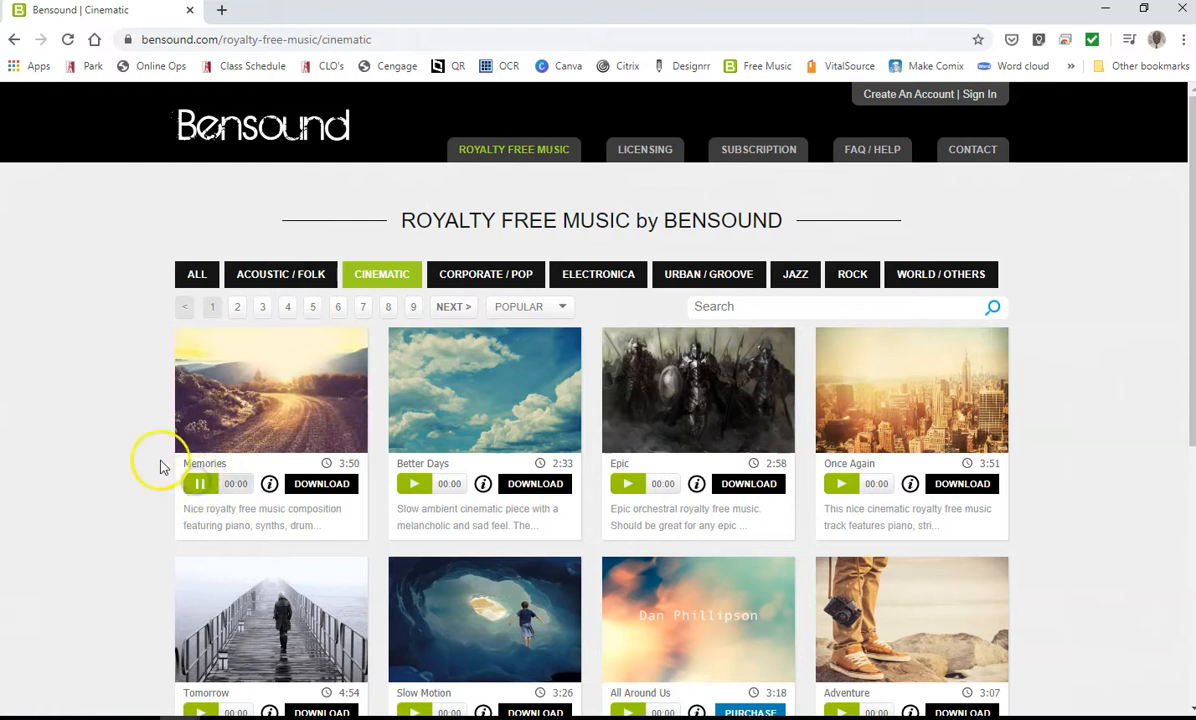
click(200, 483)
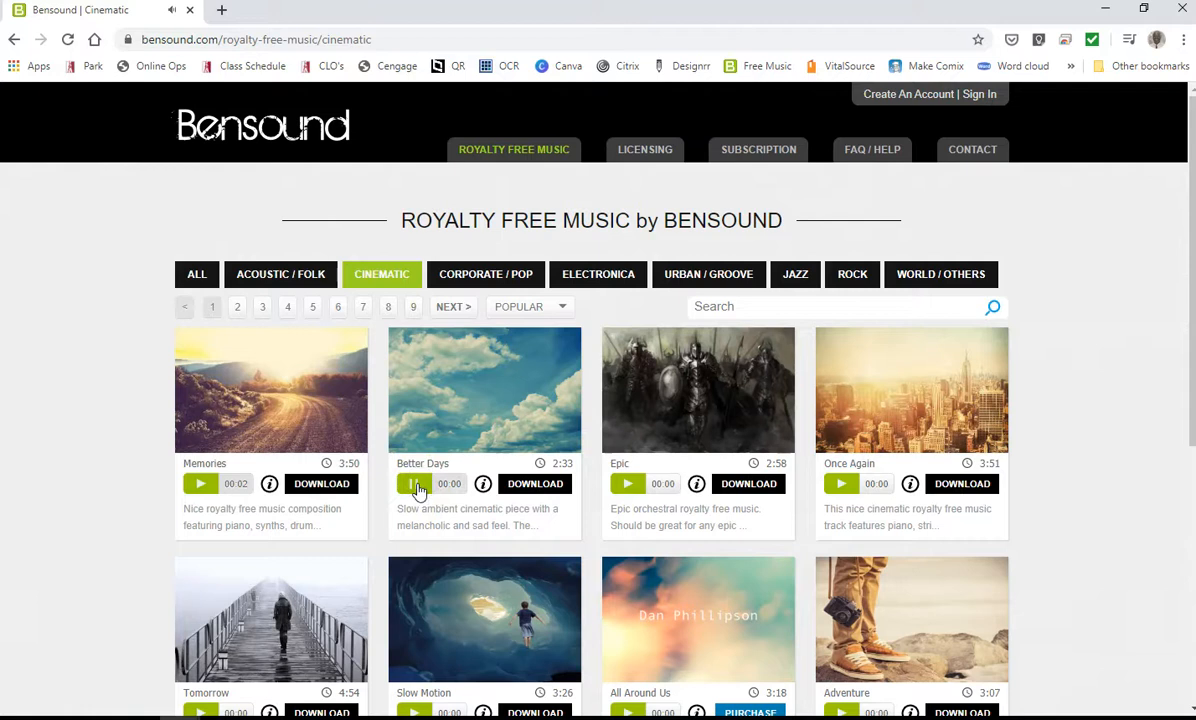
click(413, 483)
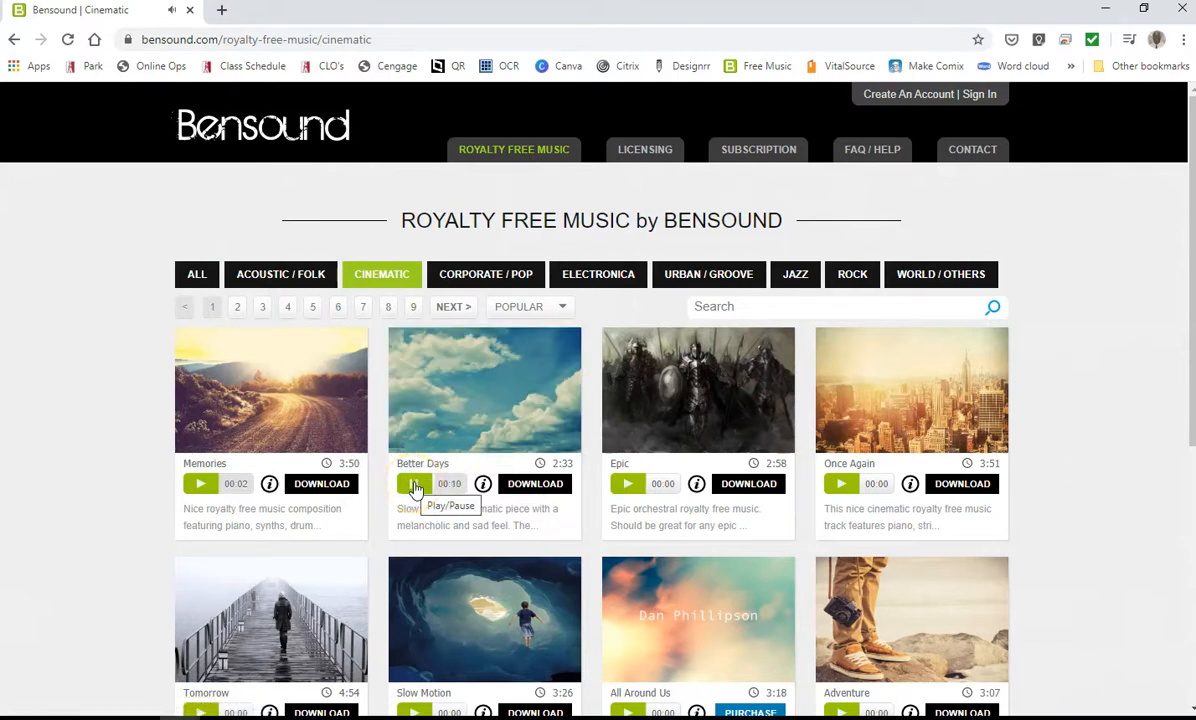
click(414, 483)
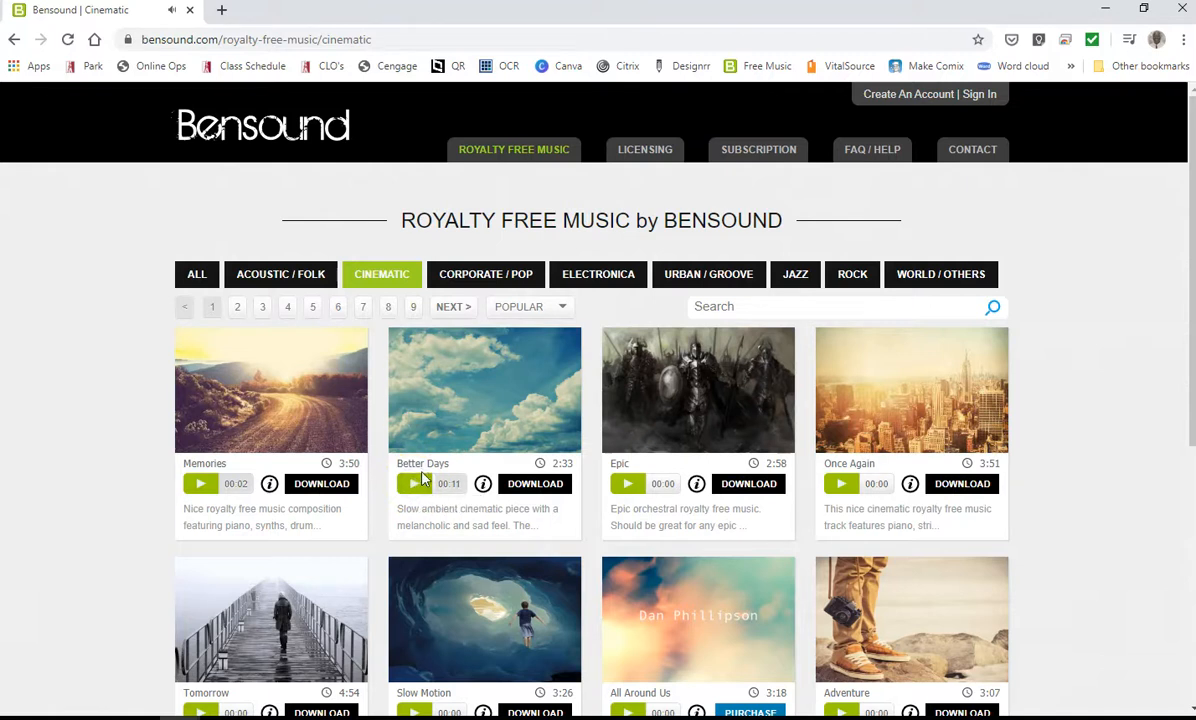
mouse_move(484, 389)
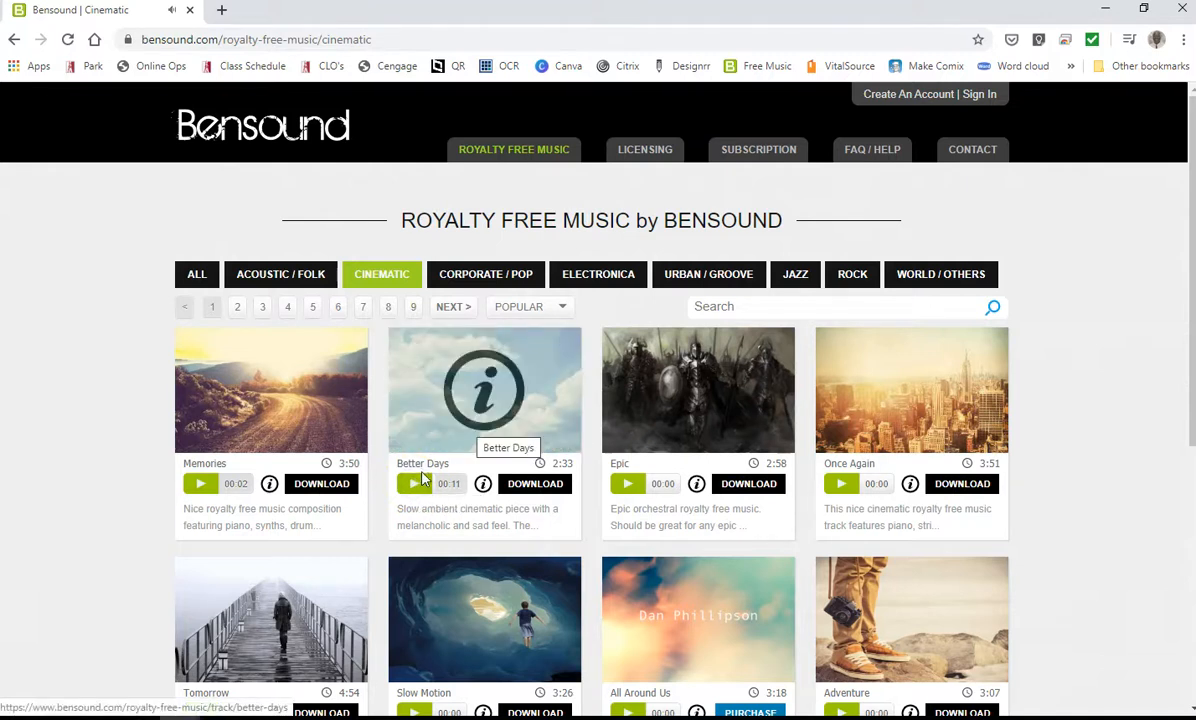
mouse_move(340, 415)
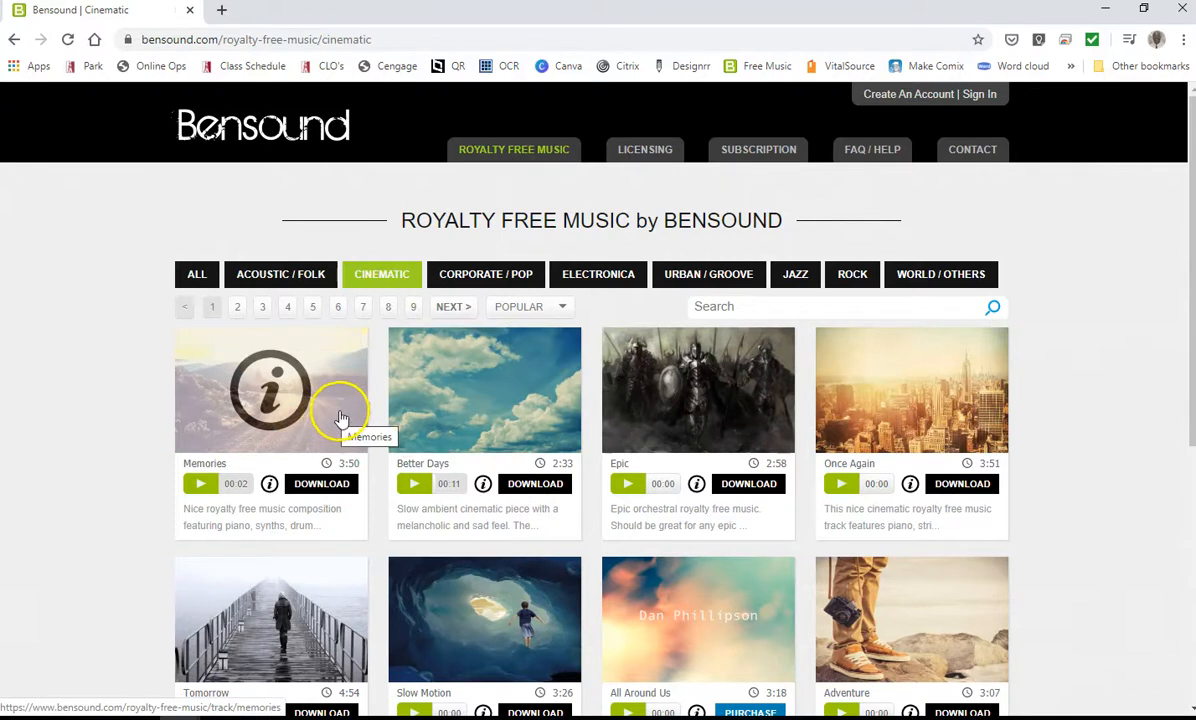
mouse_move(330, 425)
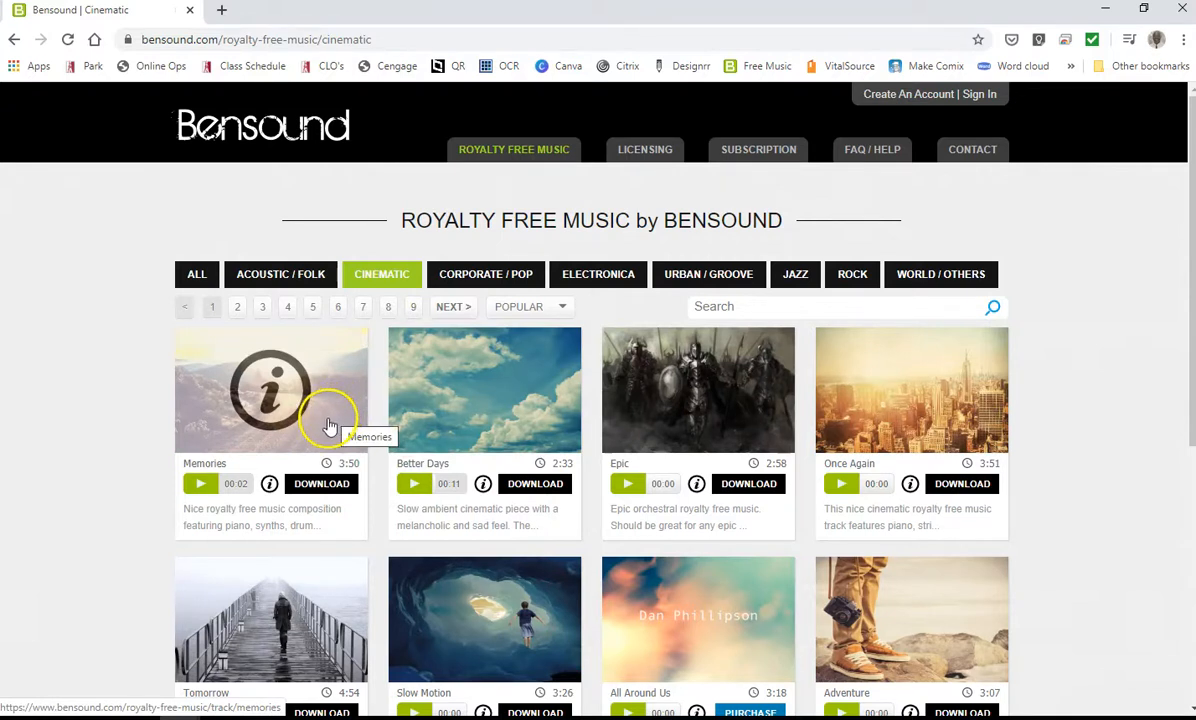
mouse_move(311, 436)
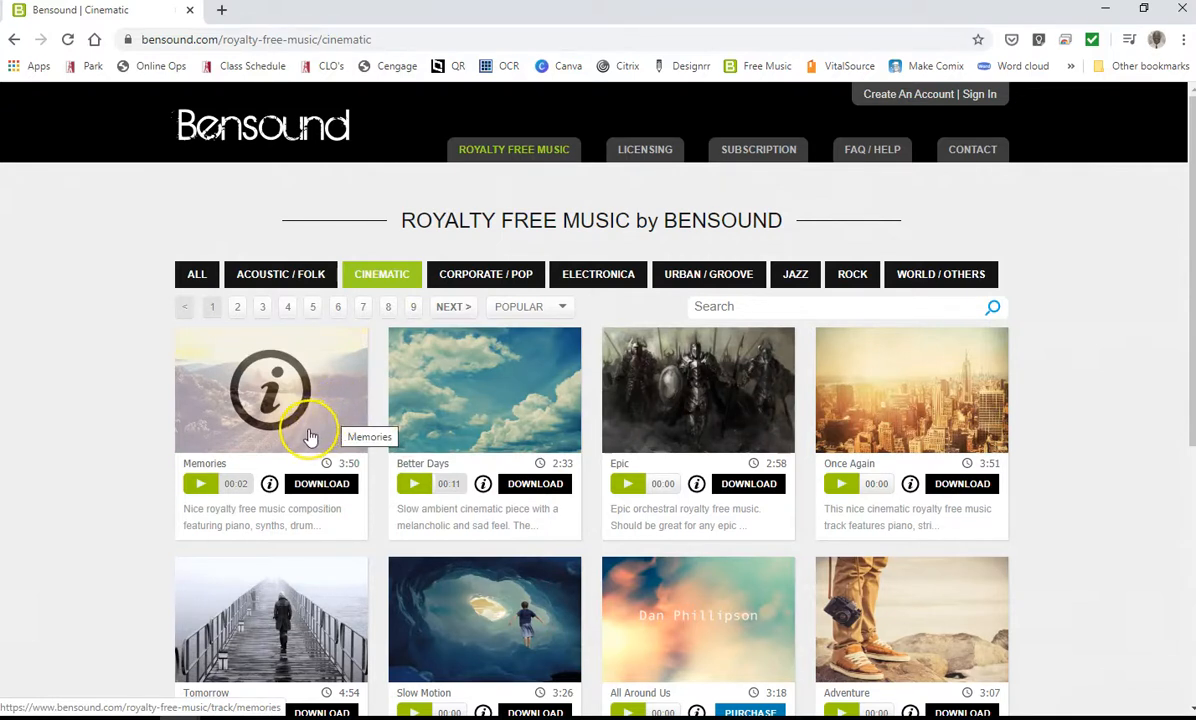
mouse_move(210, 435)
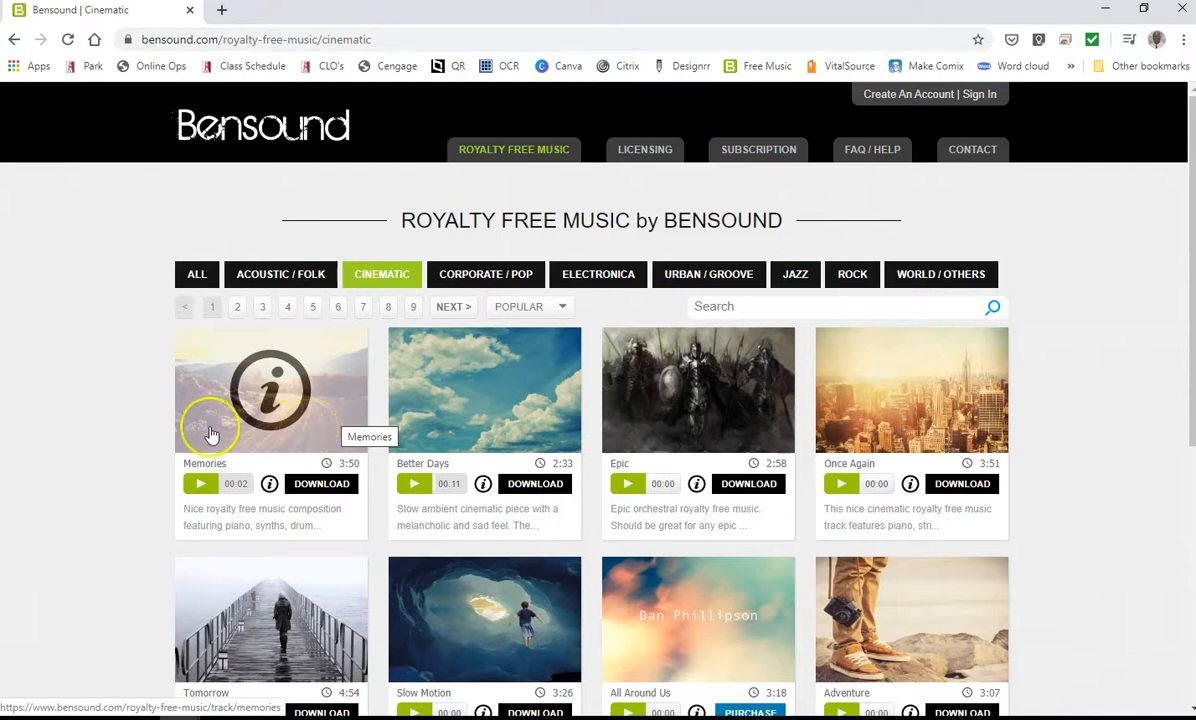
mouse_move(143, 440)
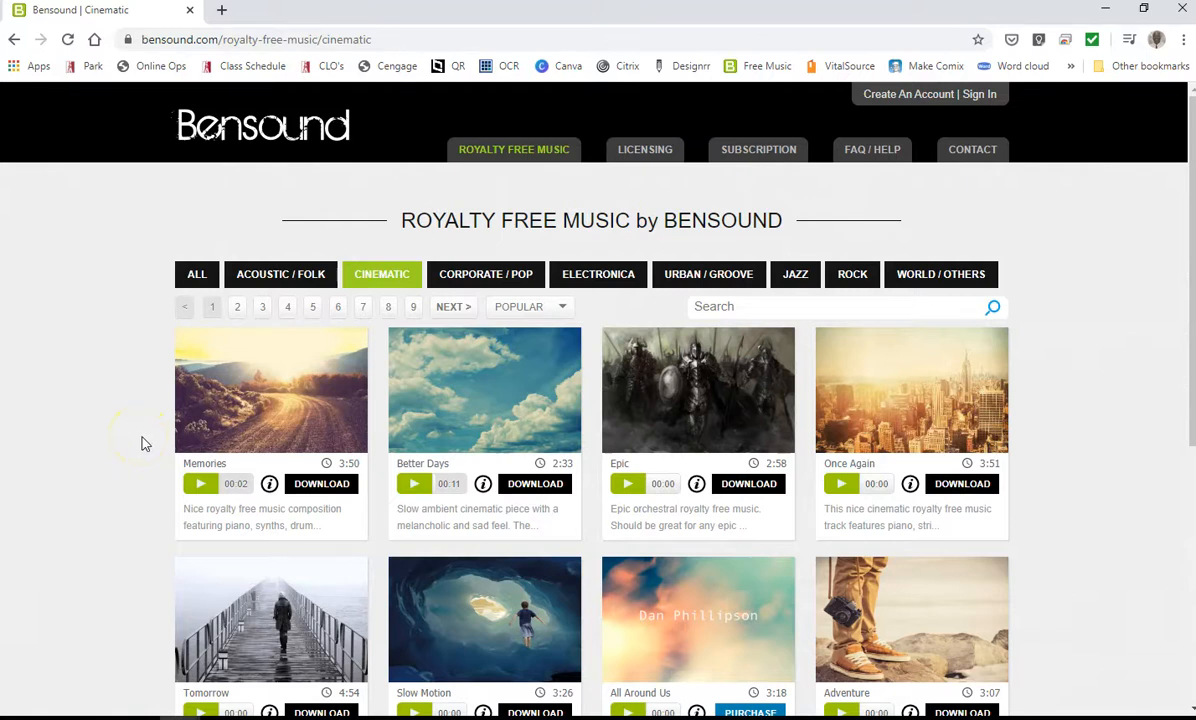
mouse_move(192, 548)
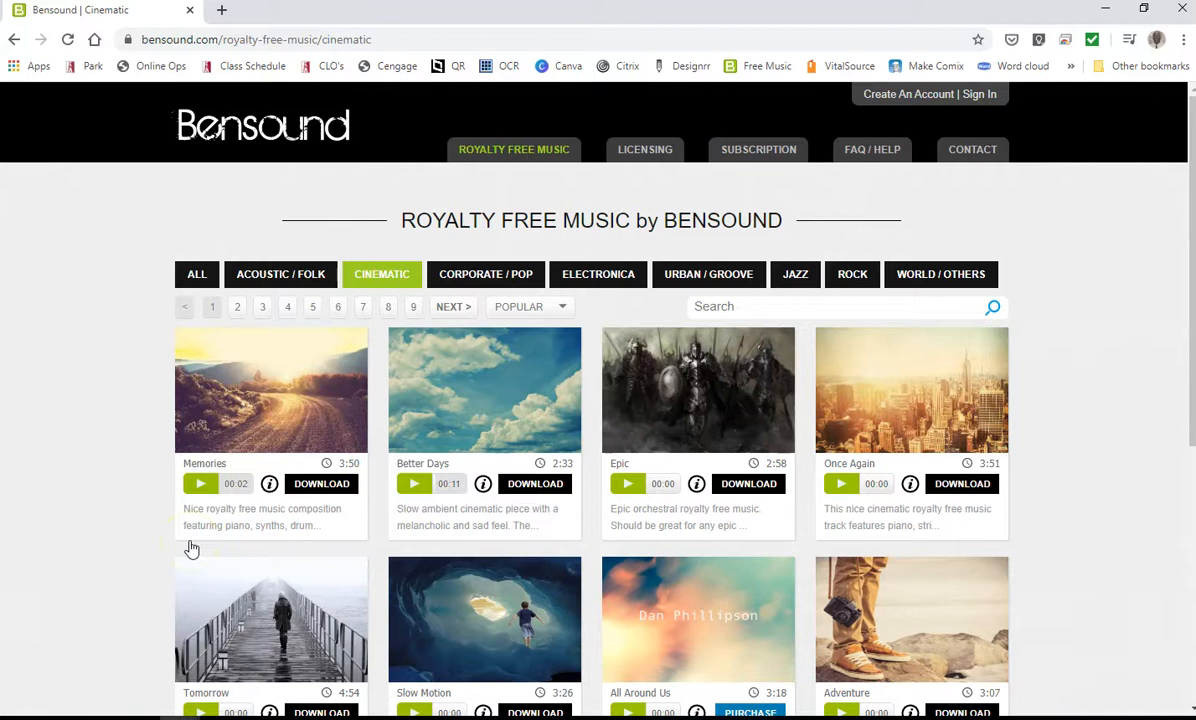
- Scroll the catalogue and switch to the Corporate / Pop category
scroll(down, 3)
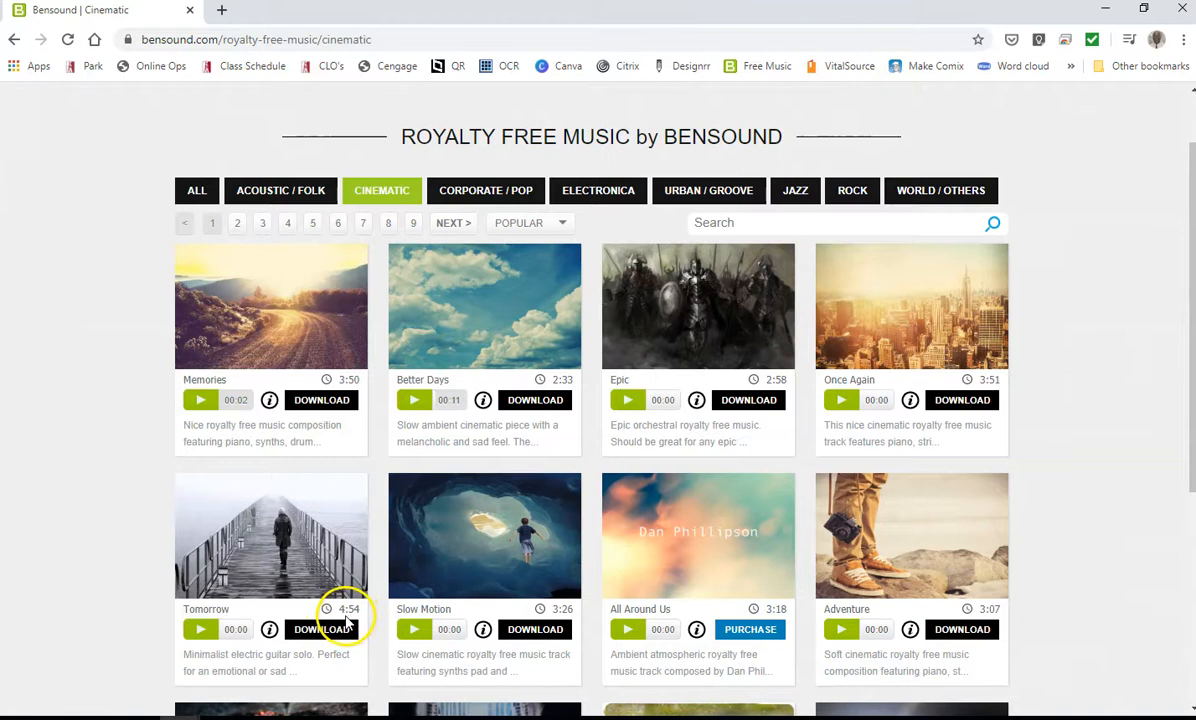
mouse_move(355, 625)
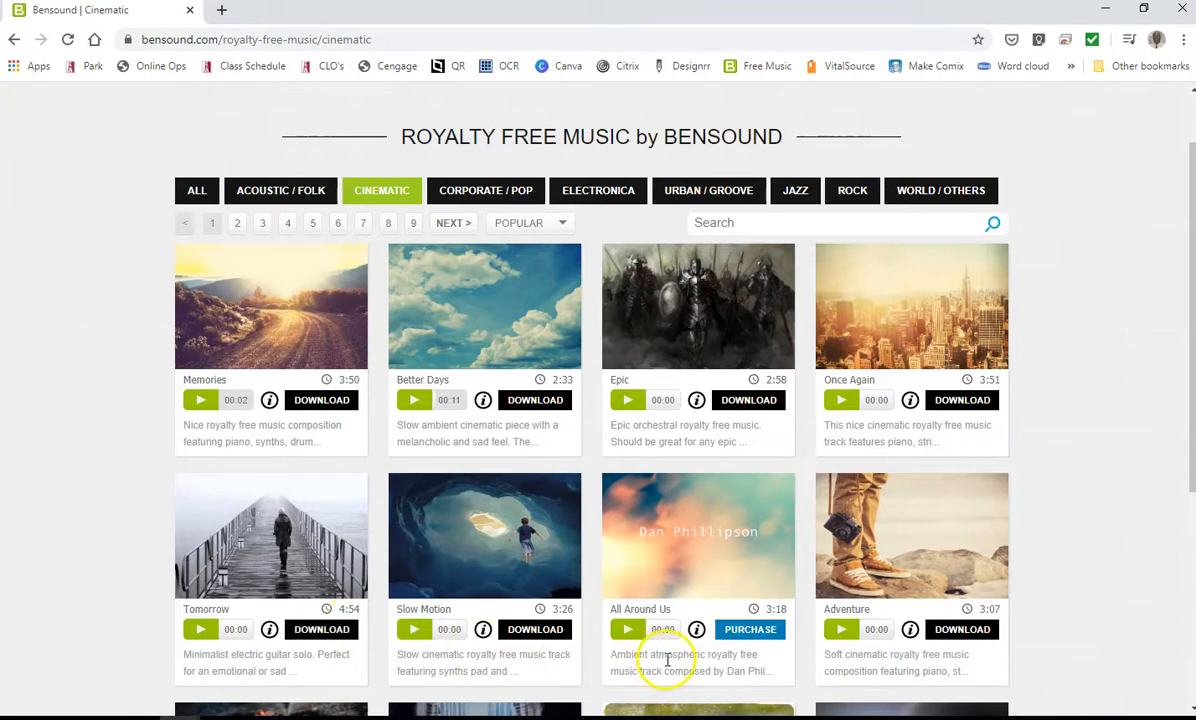
mouse_move(735, 620)
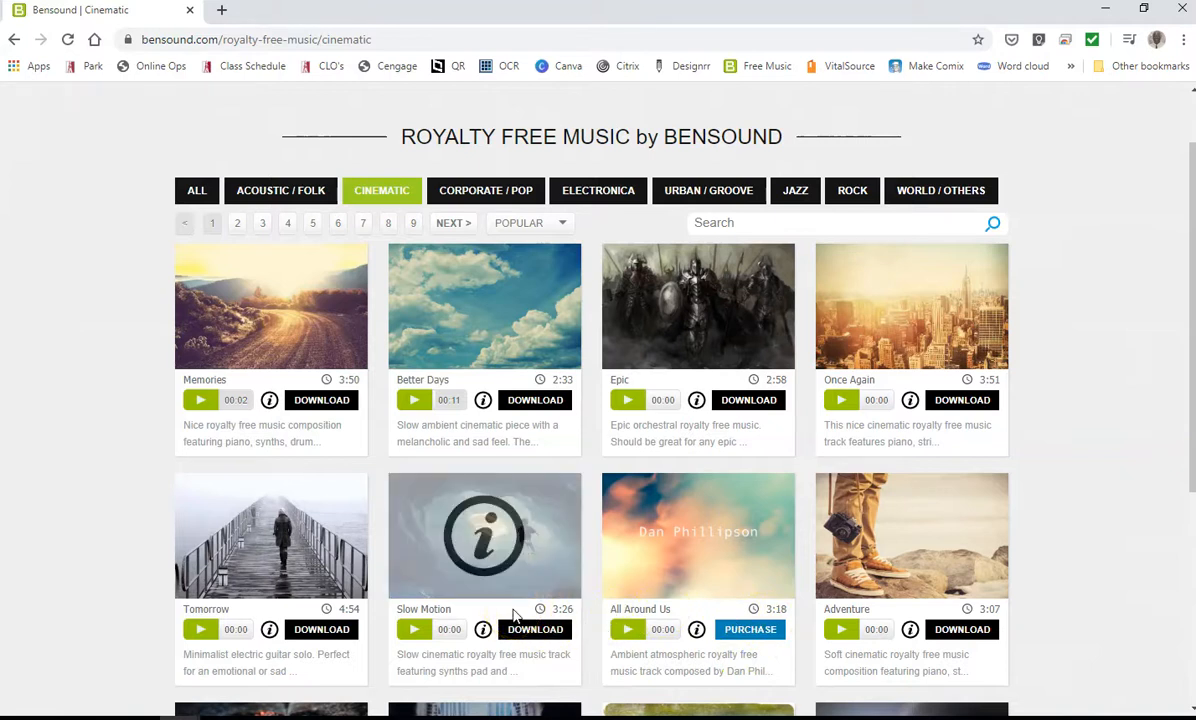
click(485, 190)
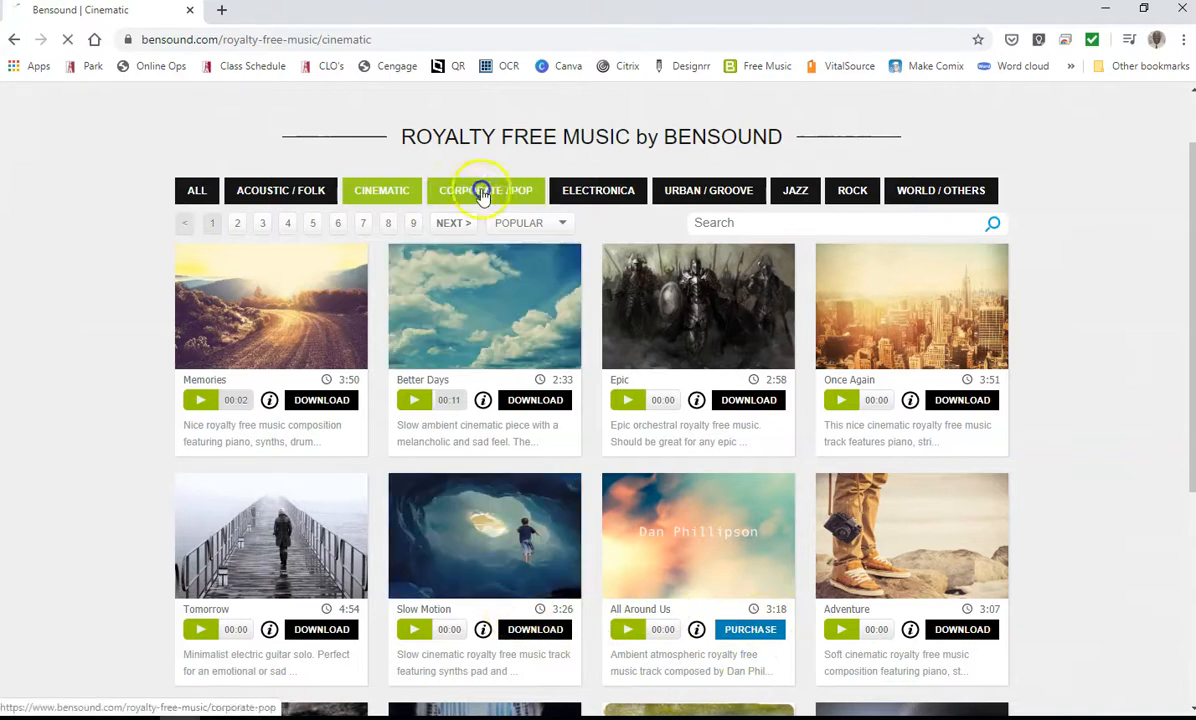
- Scroll the Corporate / Pop list and briefly preview the Inspire track
click(486, 190)
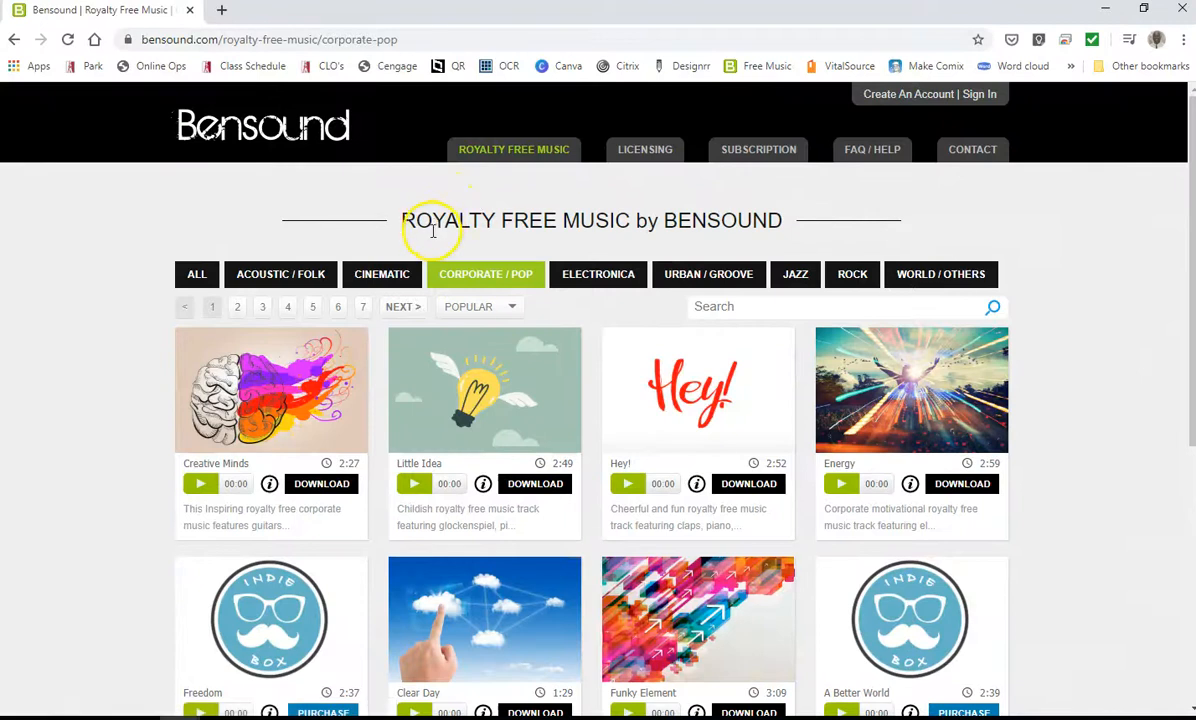
scroll(down, 3)
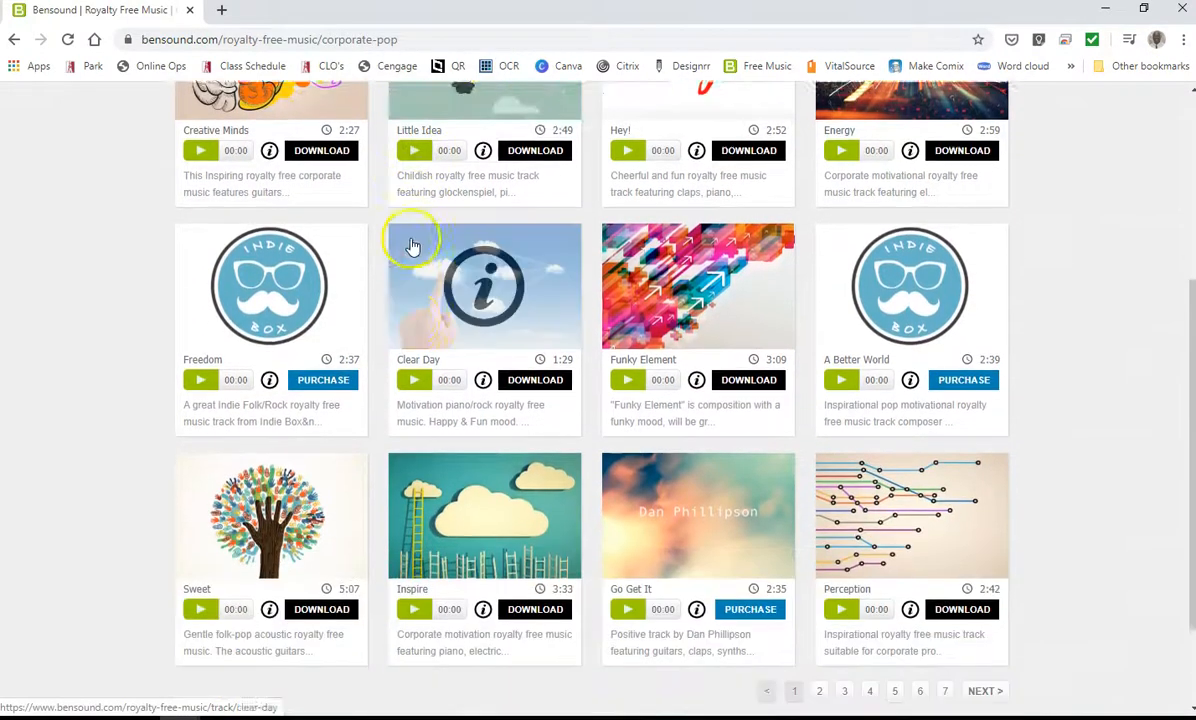
scroll(down, 3)
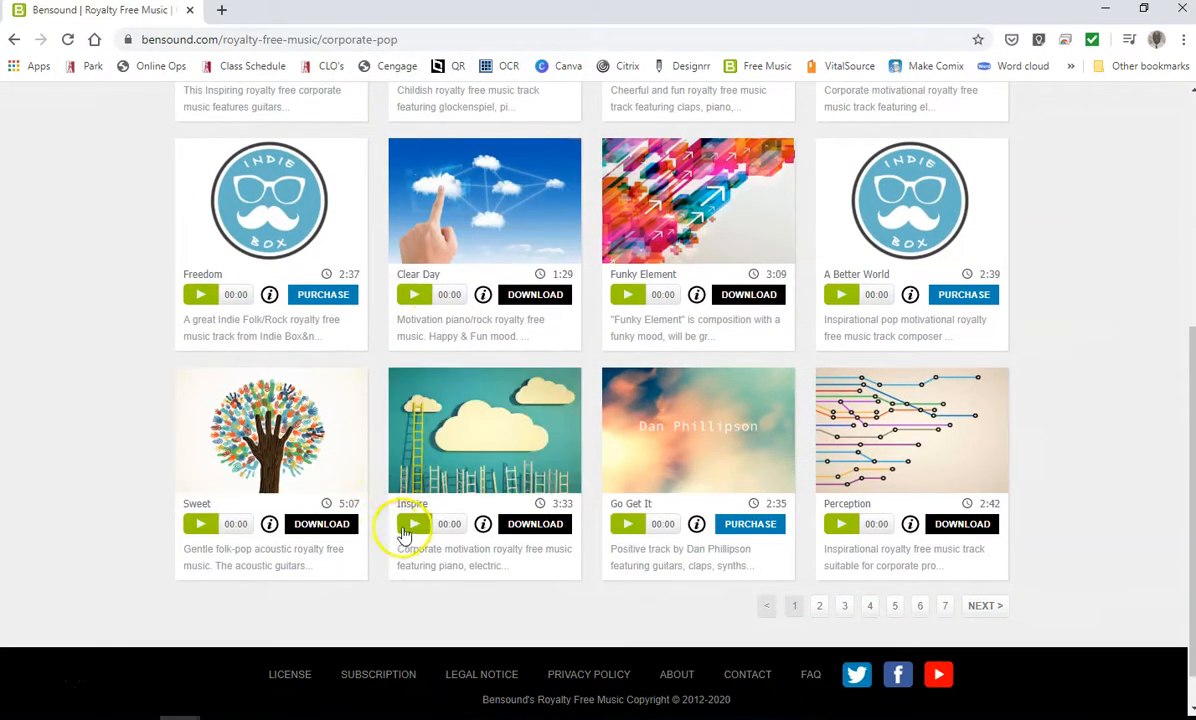
click(414, 523)
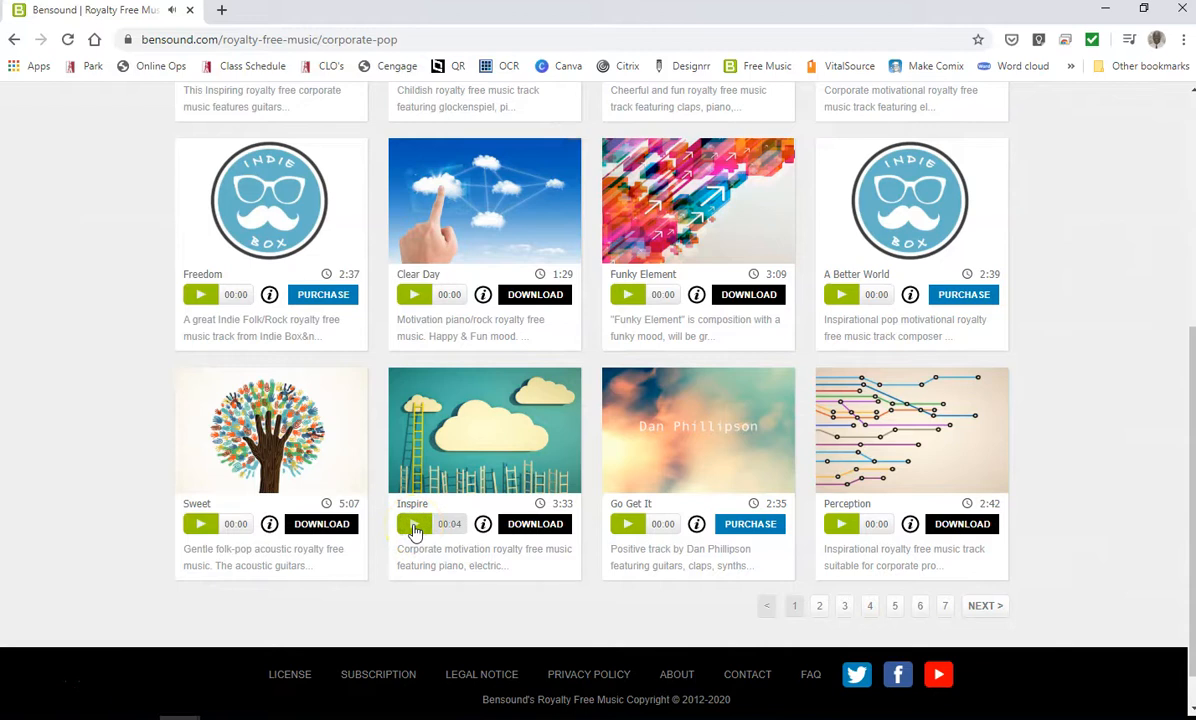
click(414, 523)
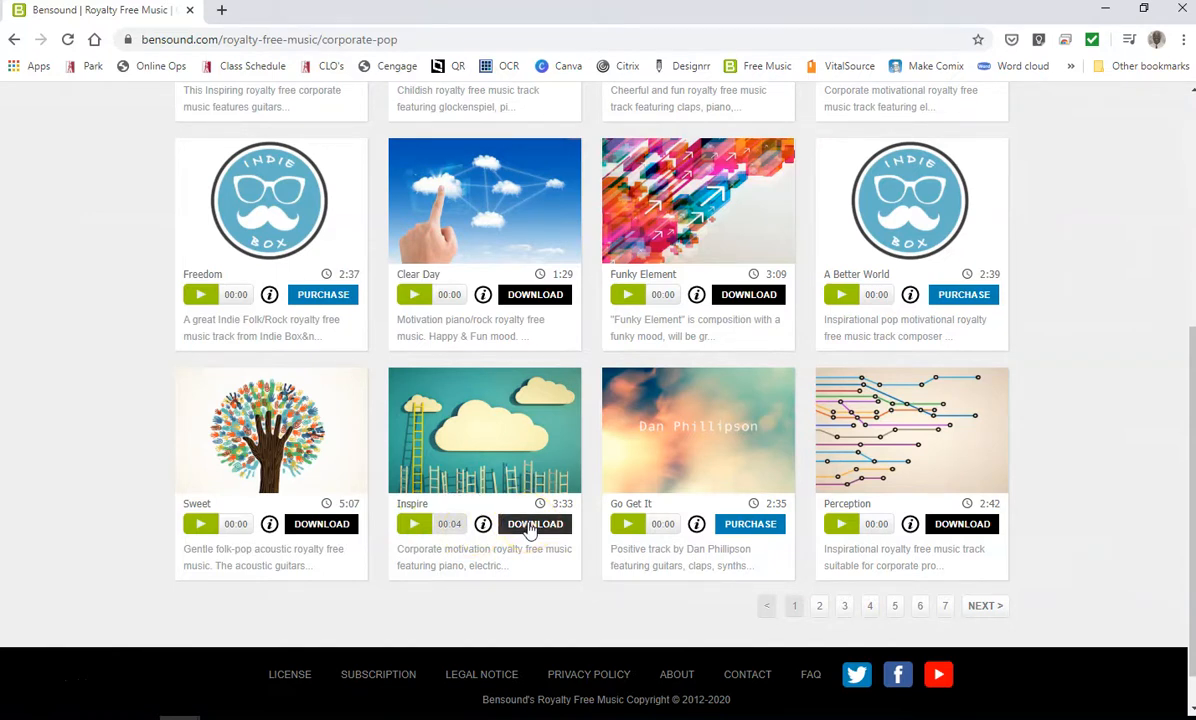
mouse_move(95, 670)
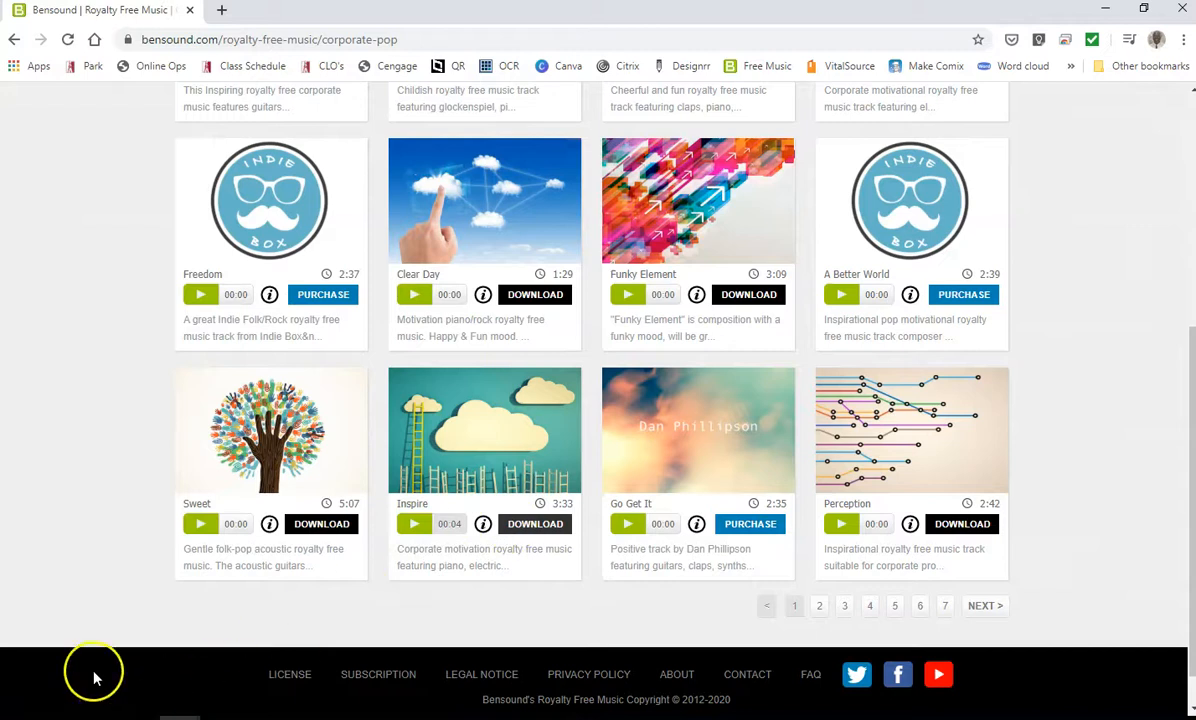
mouse_move(35, 690)
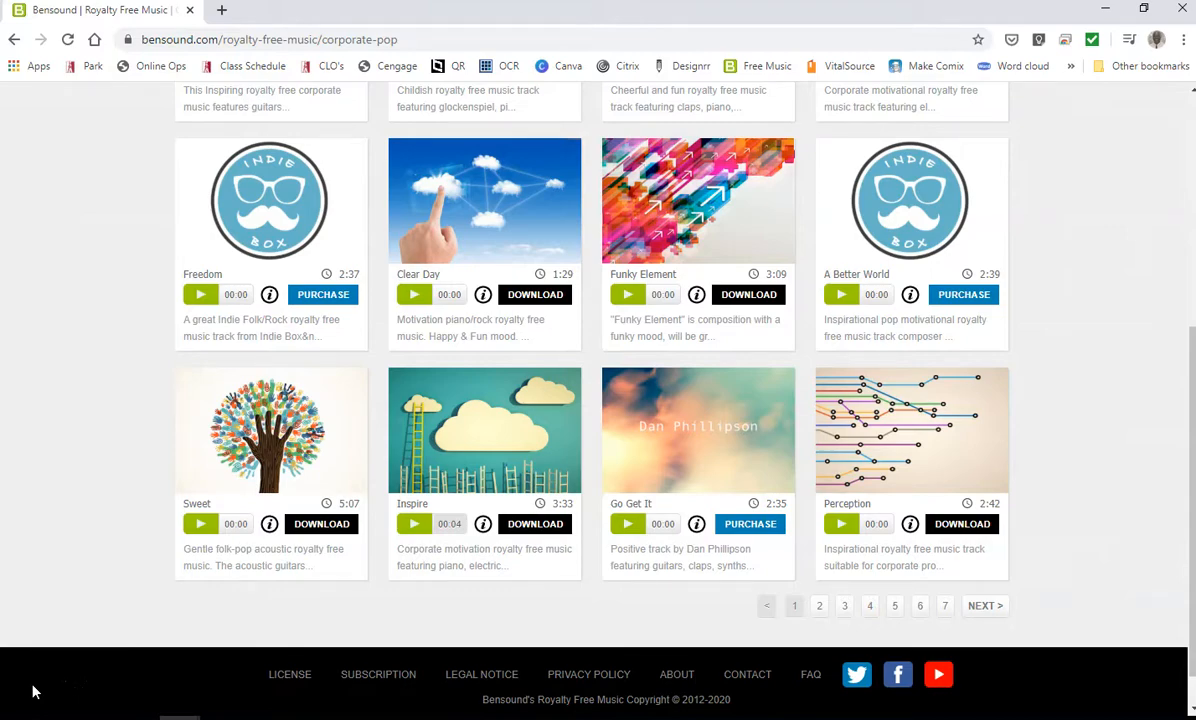
key(alt+tab)
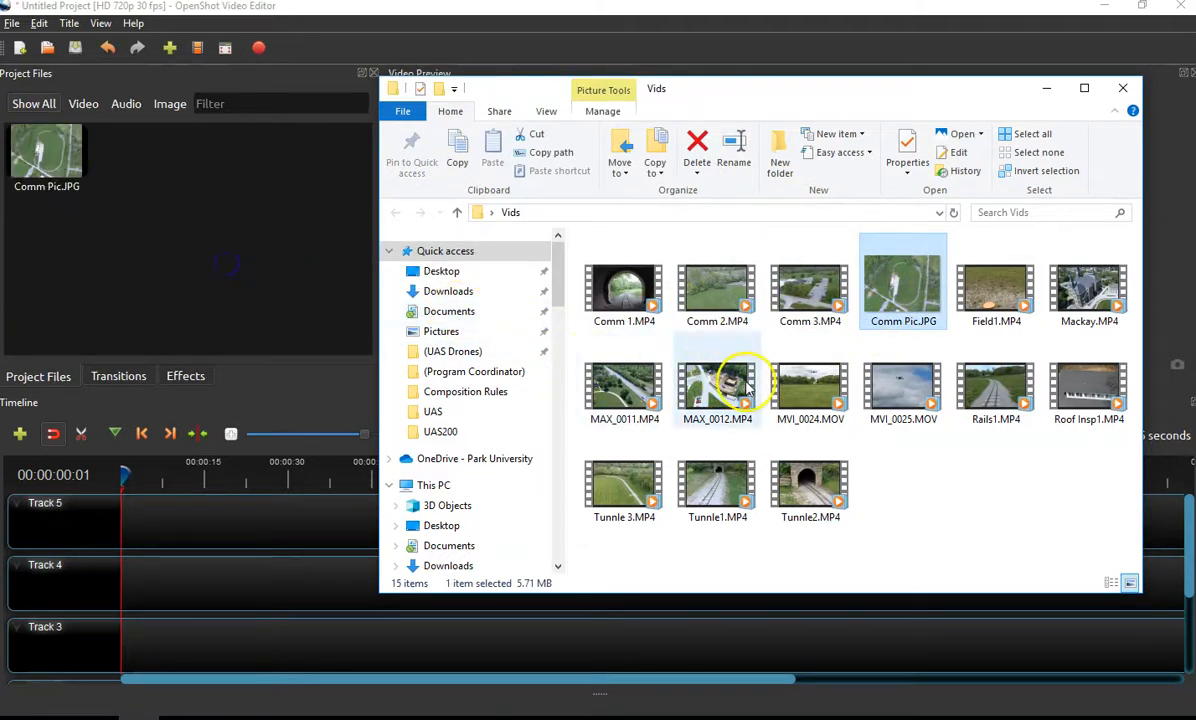
mouse_move(717, 290)
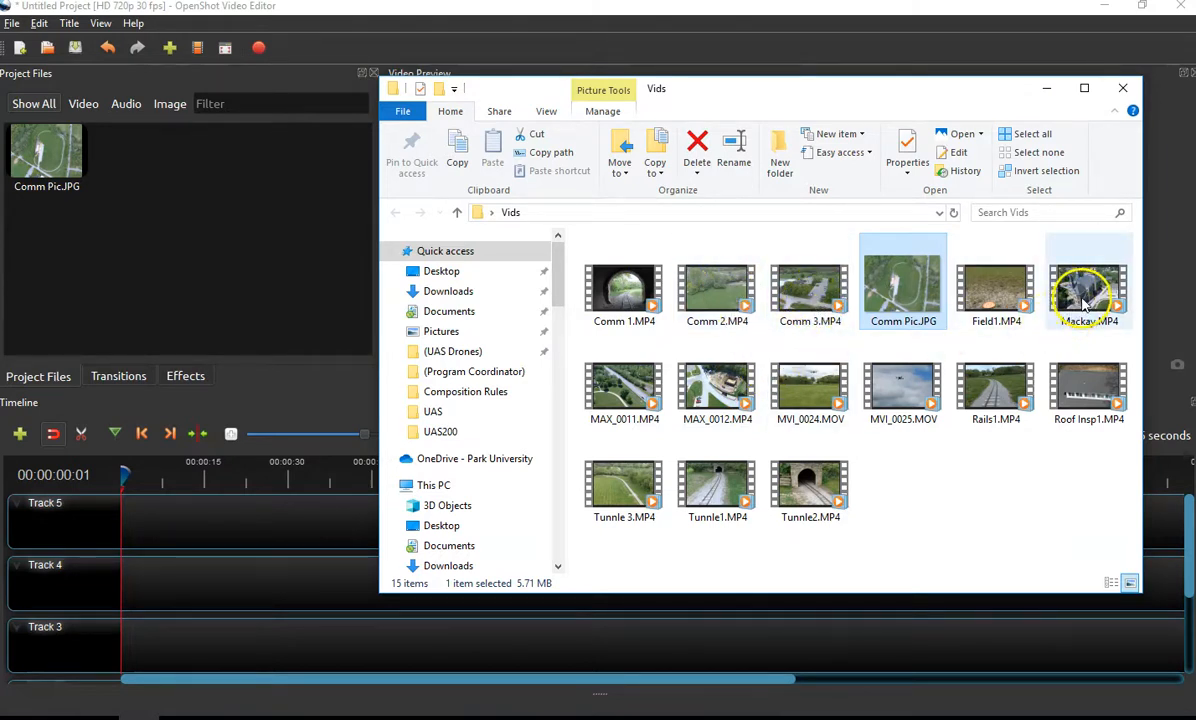
- Import the Mackay, MAX and Tunnle2.MP4 clips from Vids into Project Files
click(1088, 290)
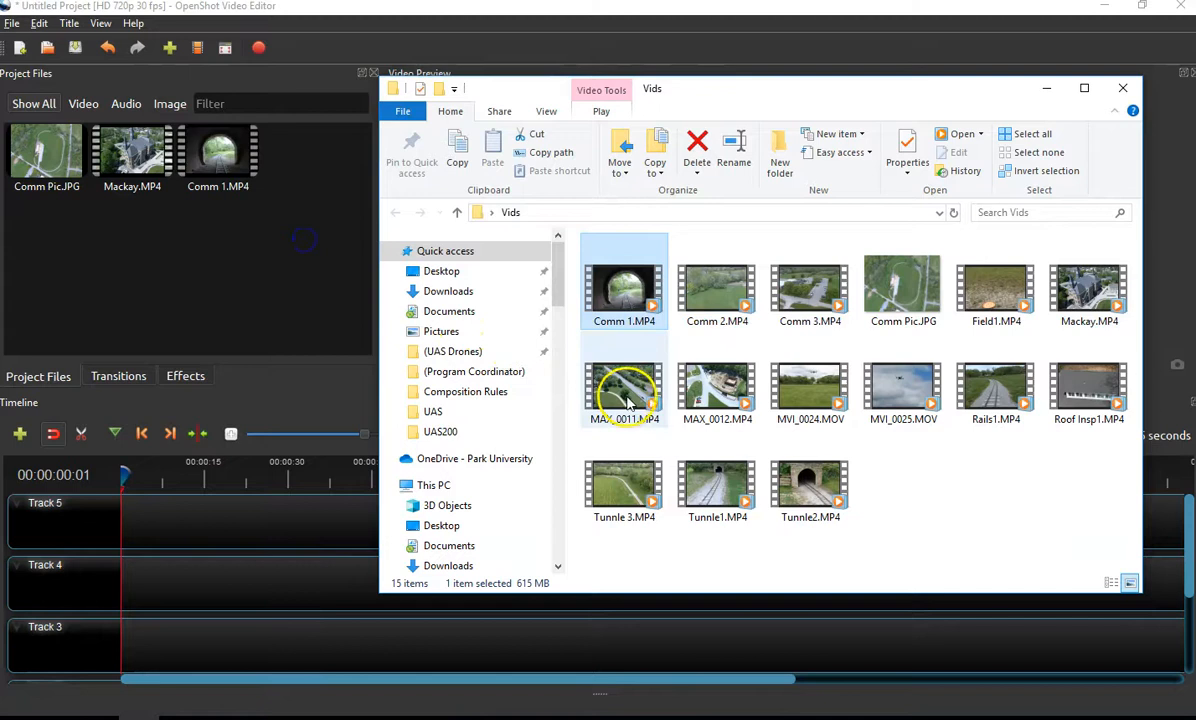
click(717, 390)
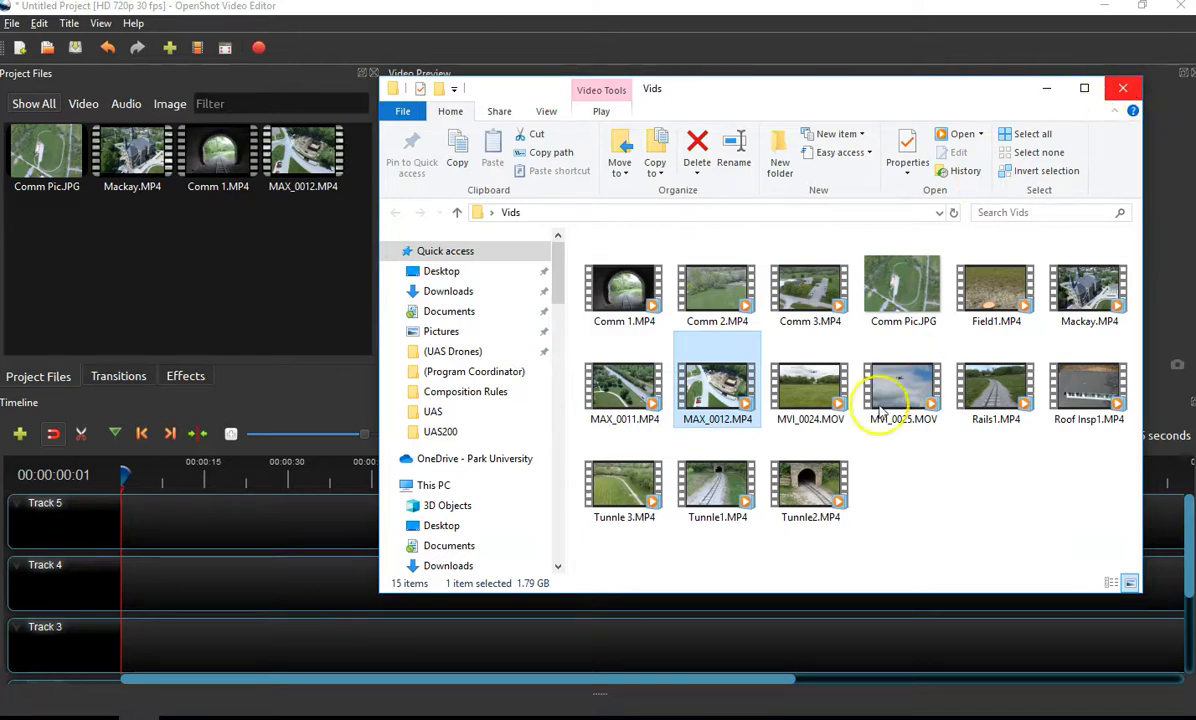
mouse_move(810, 485)
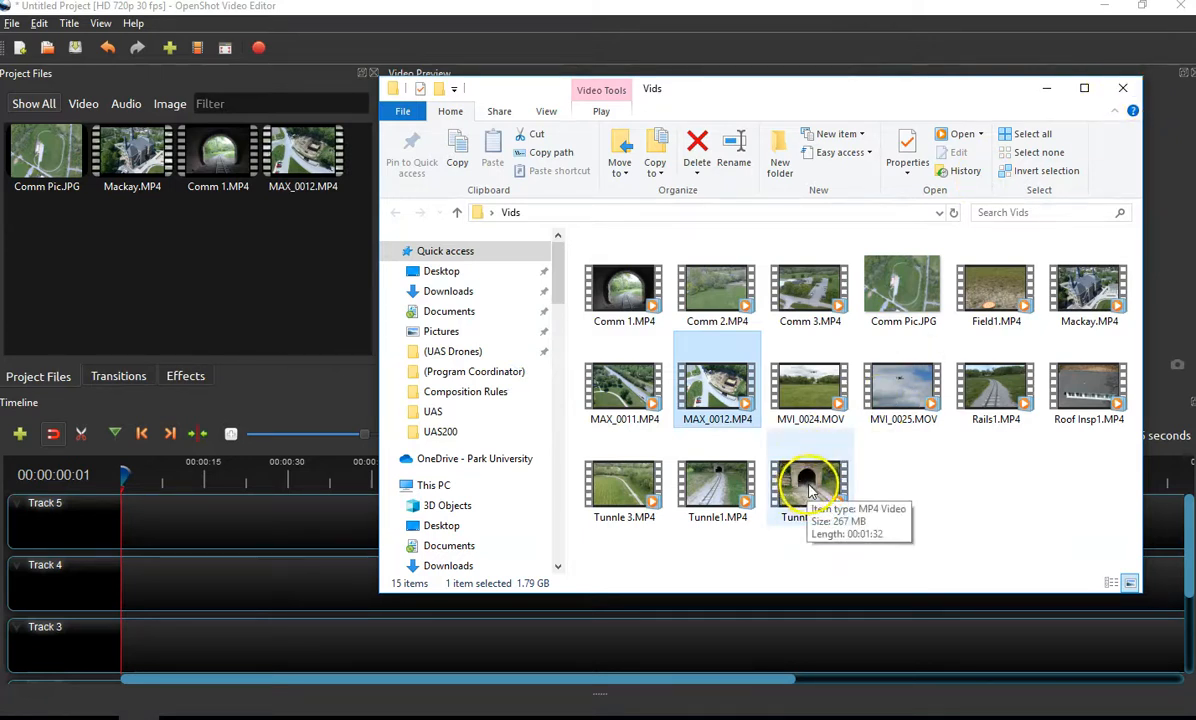
click(810, 480)
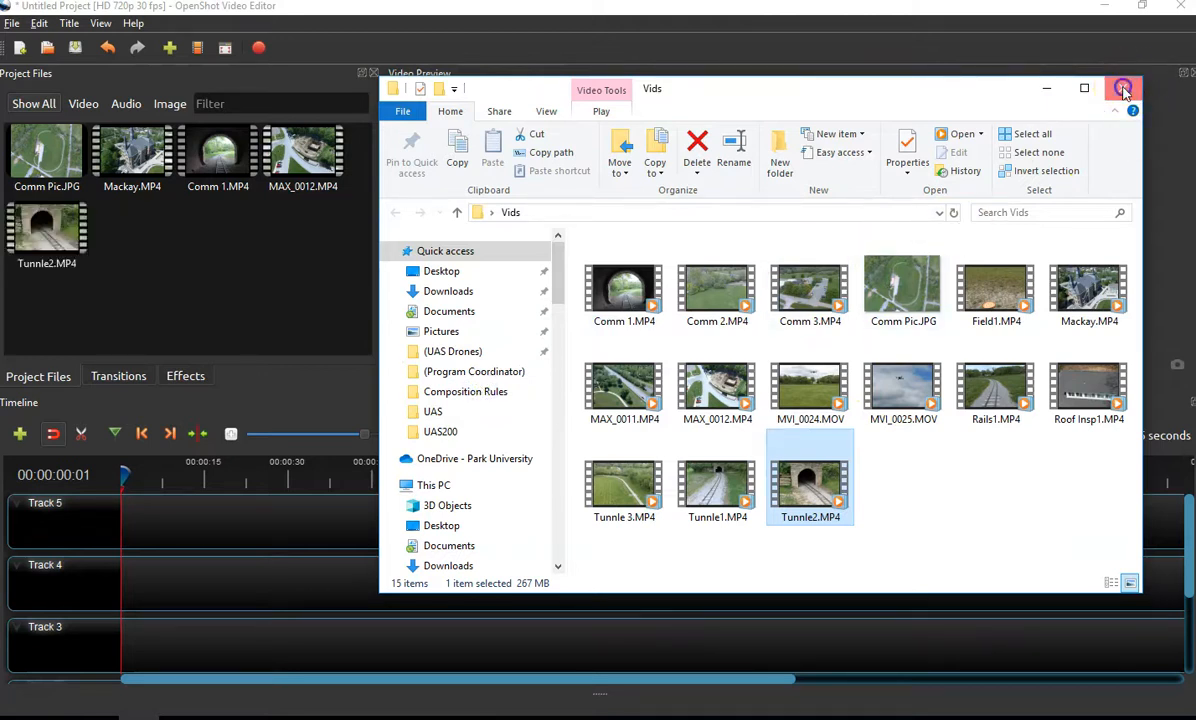
- Close the Vids folder window and scroll the timeline to show Track 1 and Track 2
click(1123, 88)
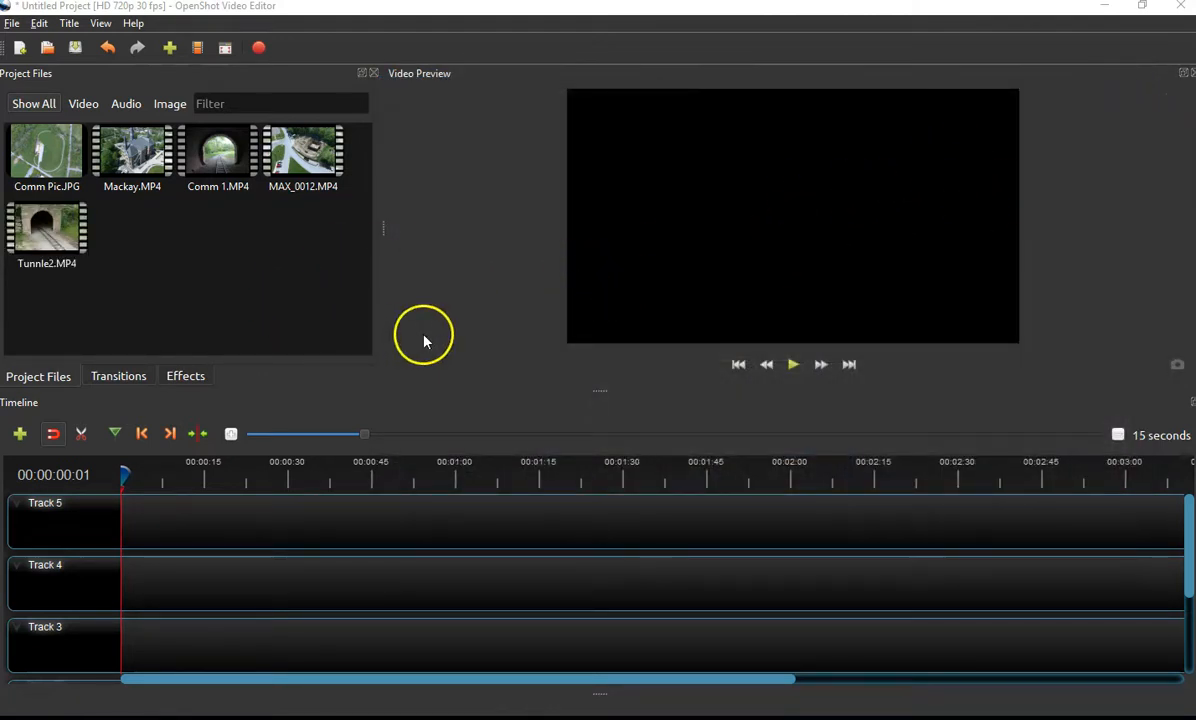
scroll(down, 3)
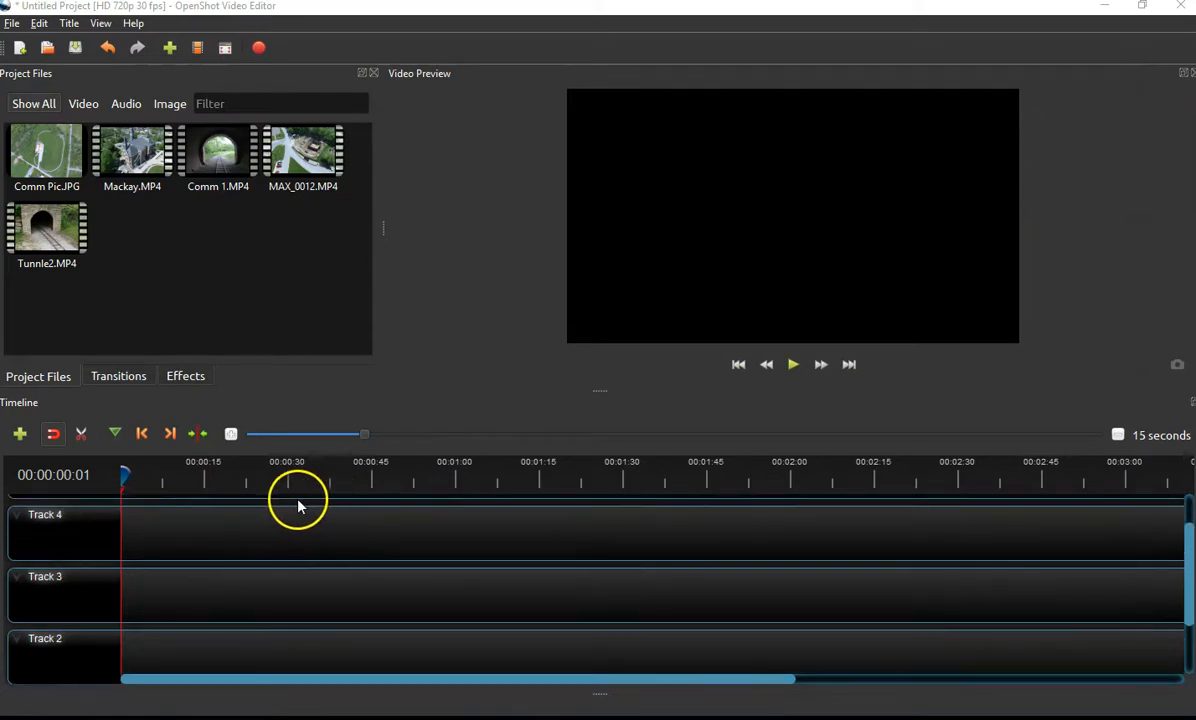
mouse_move(1148, 530)
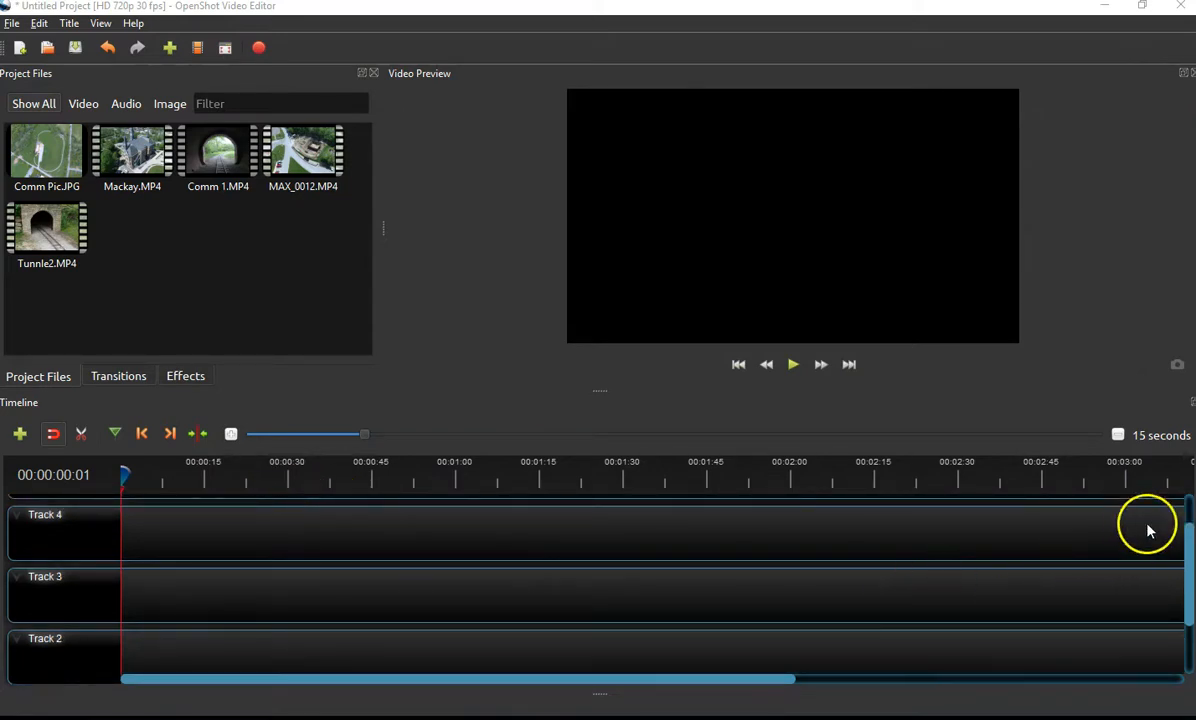
scroll(down, 3)
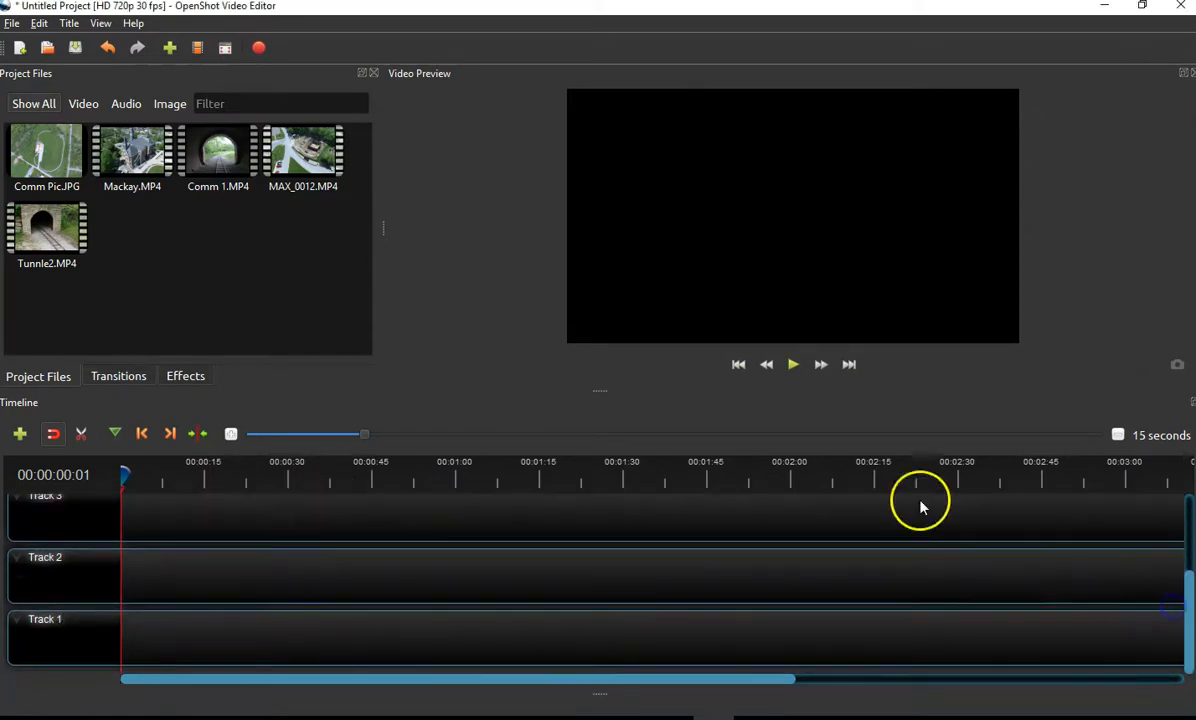
mouse_move(223, 587)
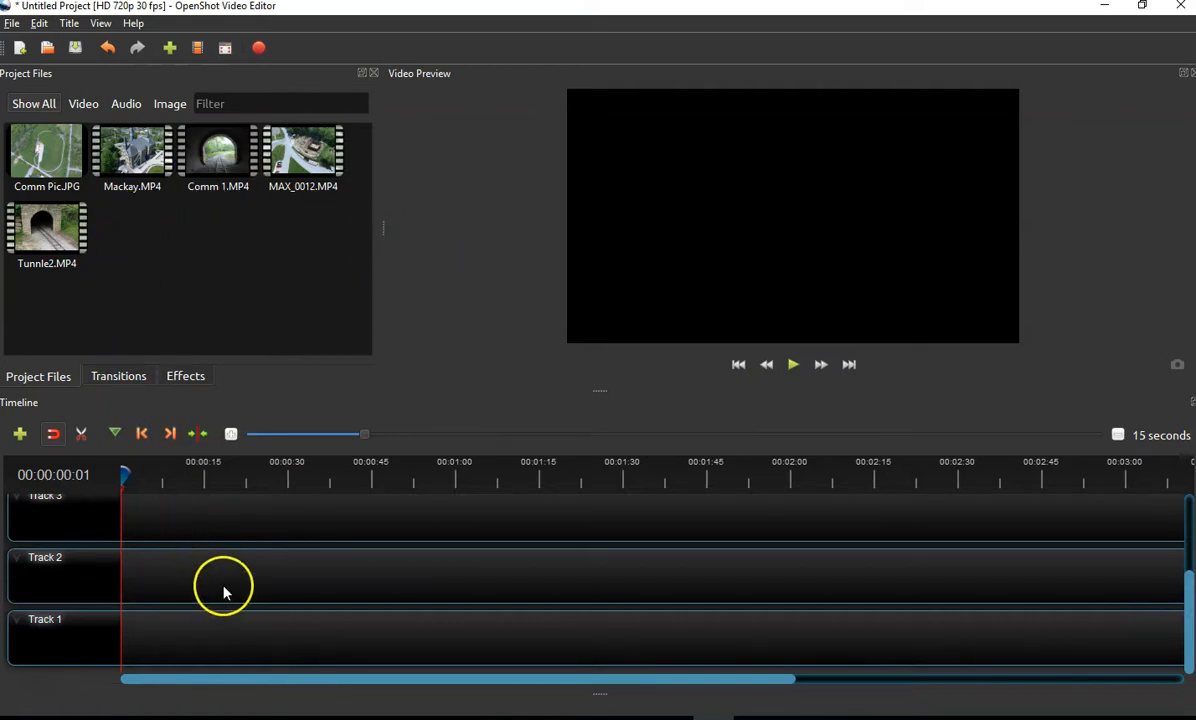
mouse_move(457, 358)
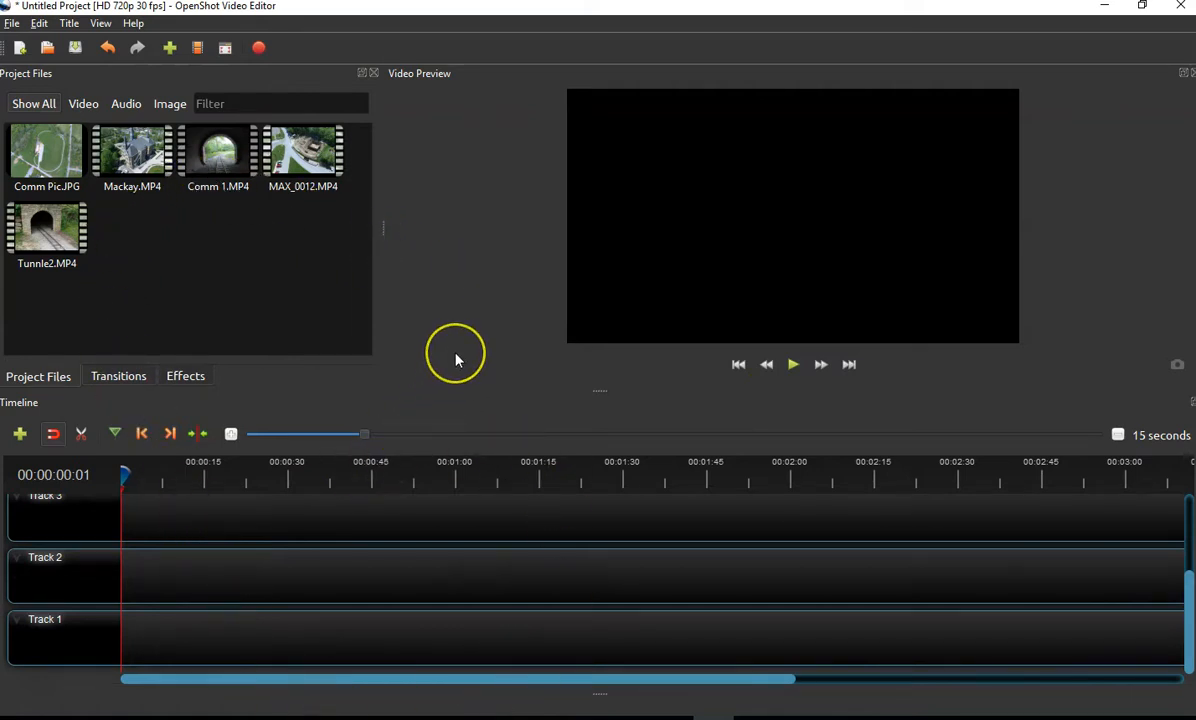
mouse_move(457, 360)
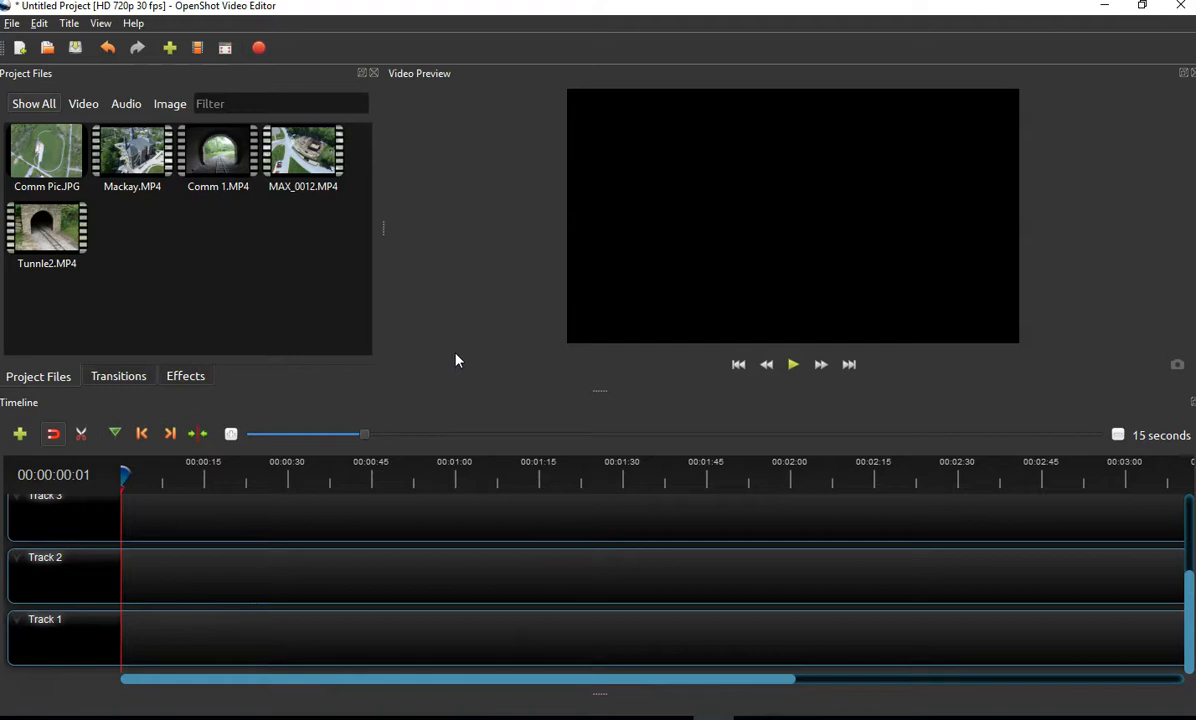
mouse_move(443, 291)
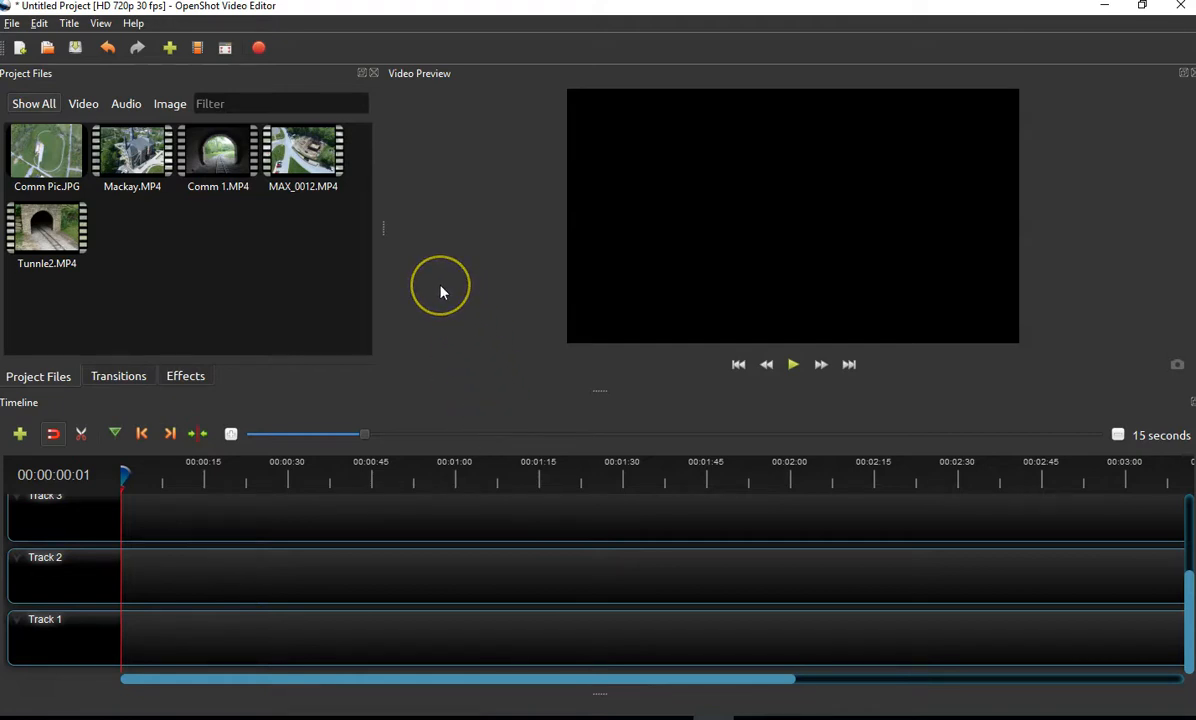
mouse_move(435, 289)
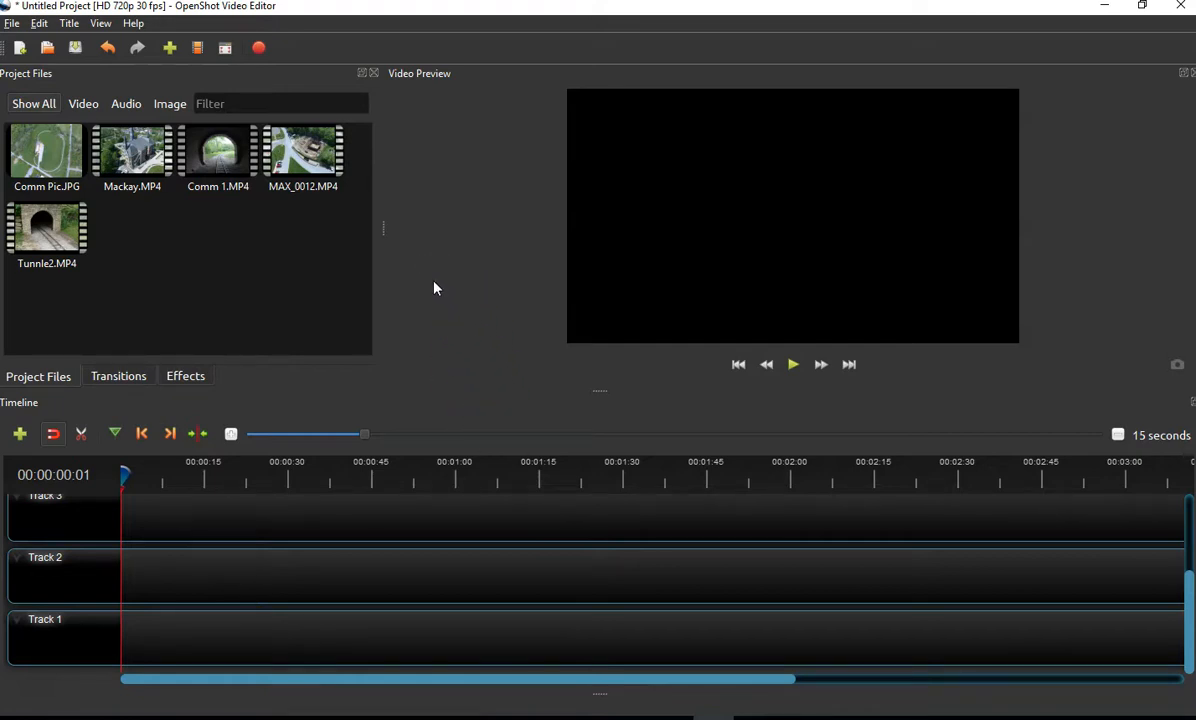
- Place Comm 1.MP4 on Track 1 with the Comm Pic.JPG image at its start
click(218, 150)
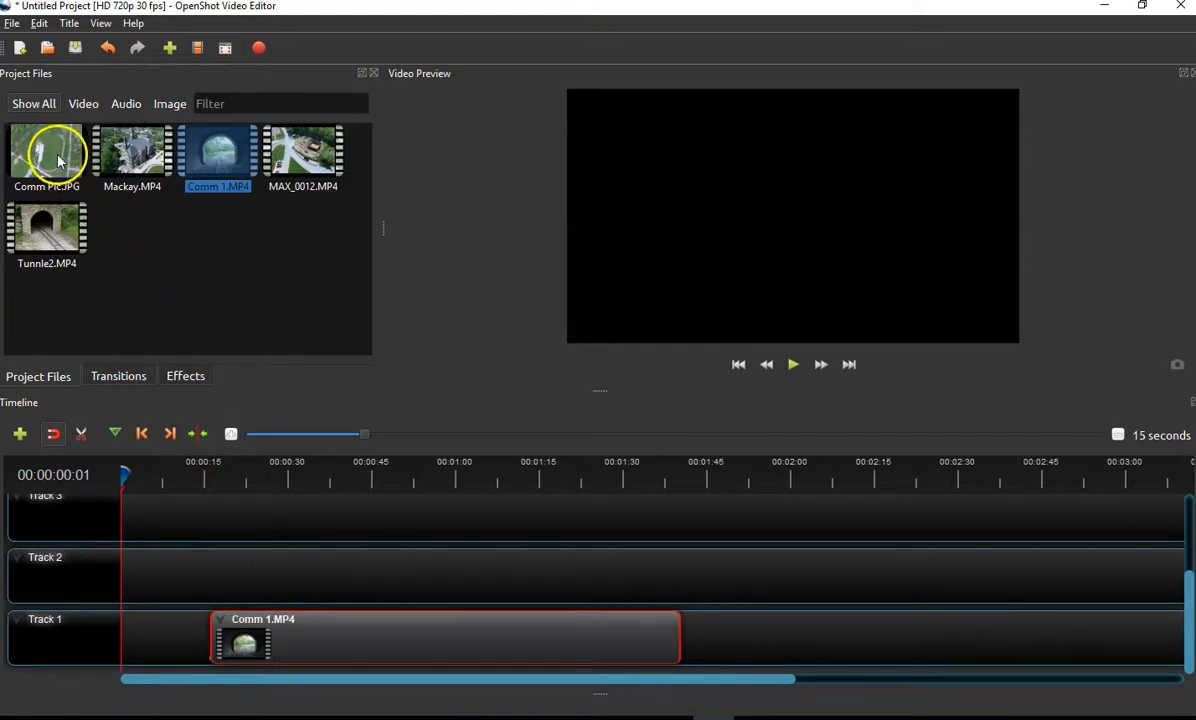
click(46, 150)
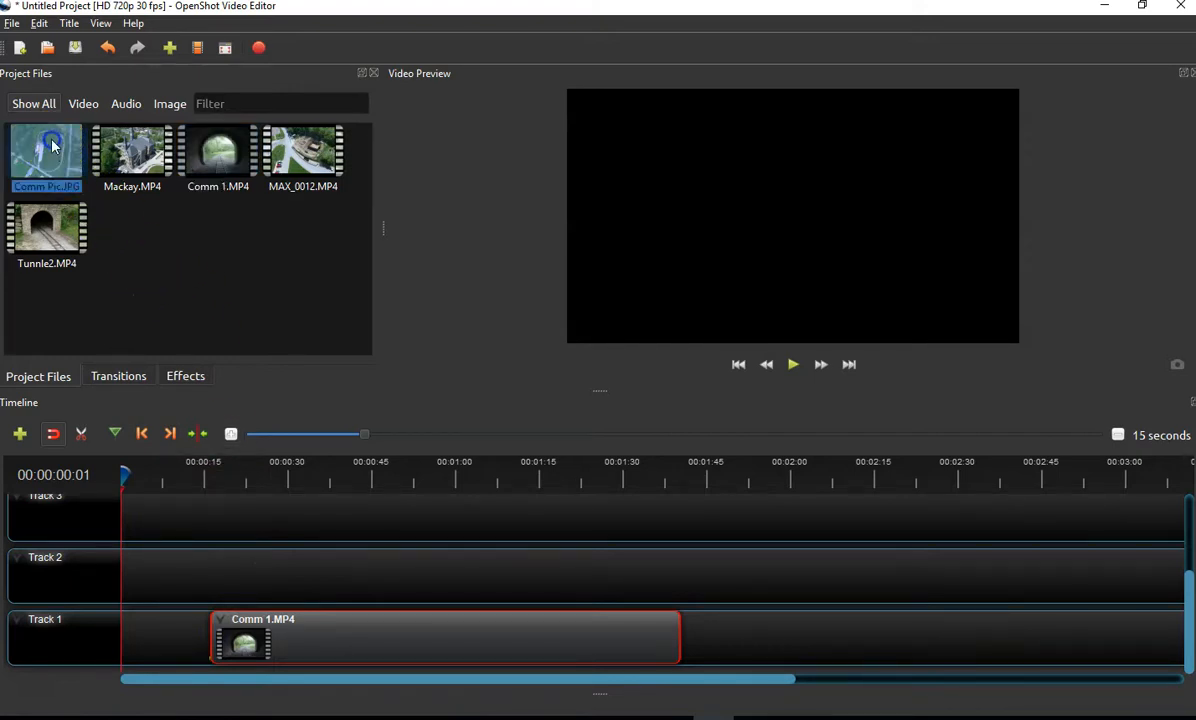
drag(46, 150, 160, 637)
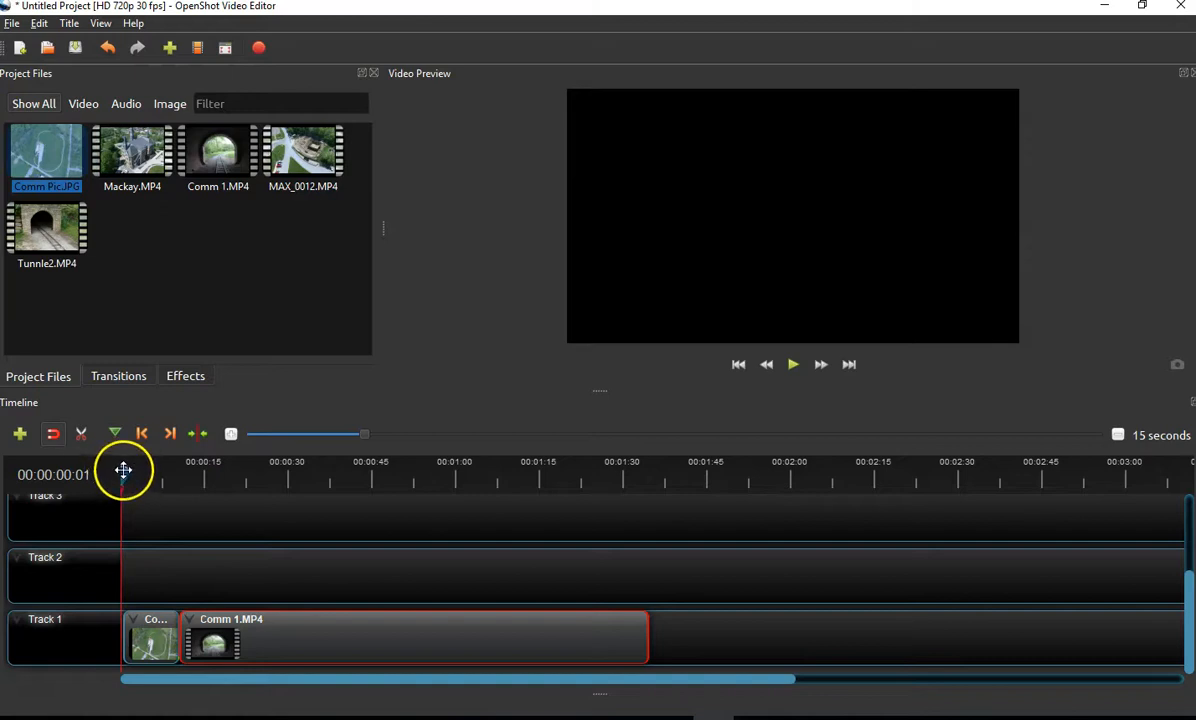
mouse_move(793, 364)
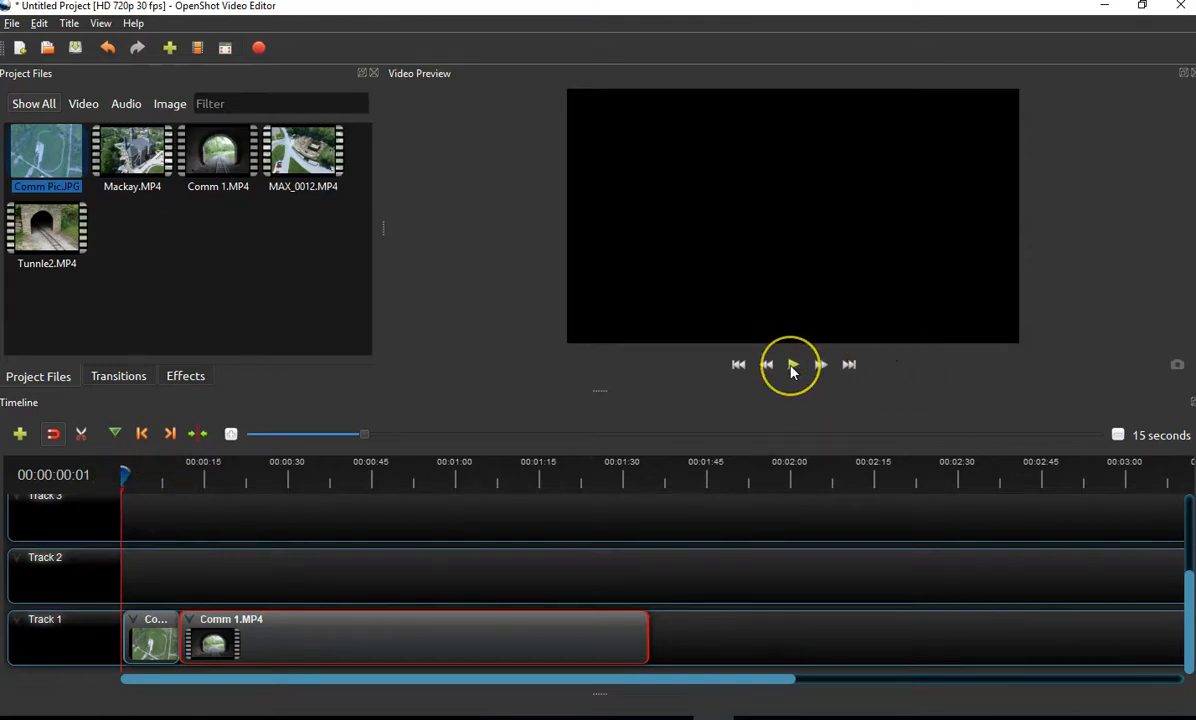
mouse_move(783, 376)
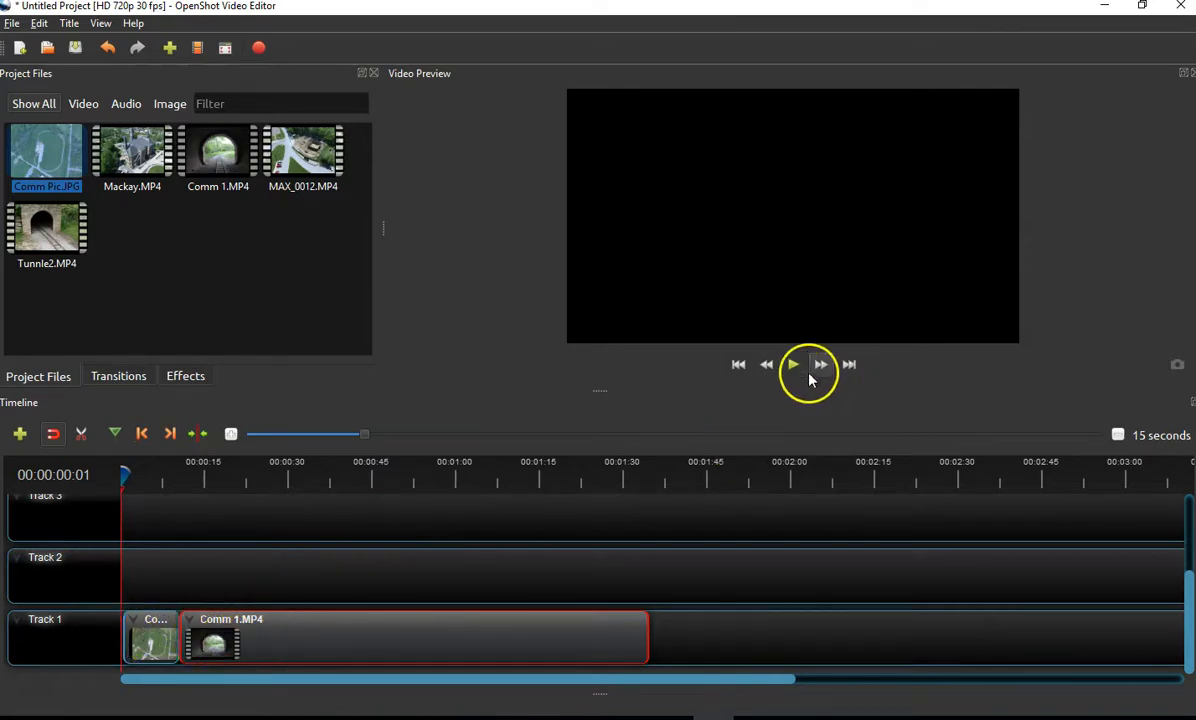
- Play the Track 1 sequence in the preview and pause it around 00:00:20
click(792, 364)
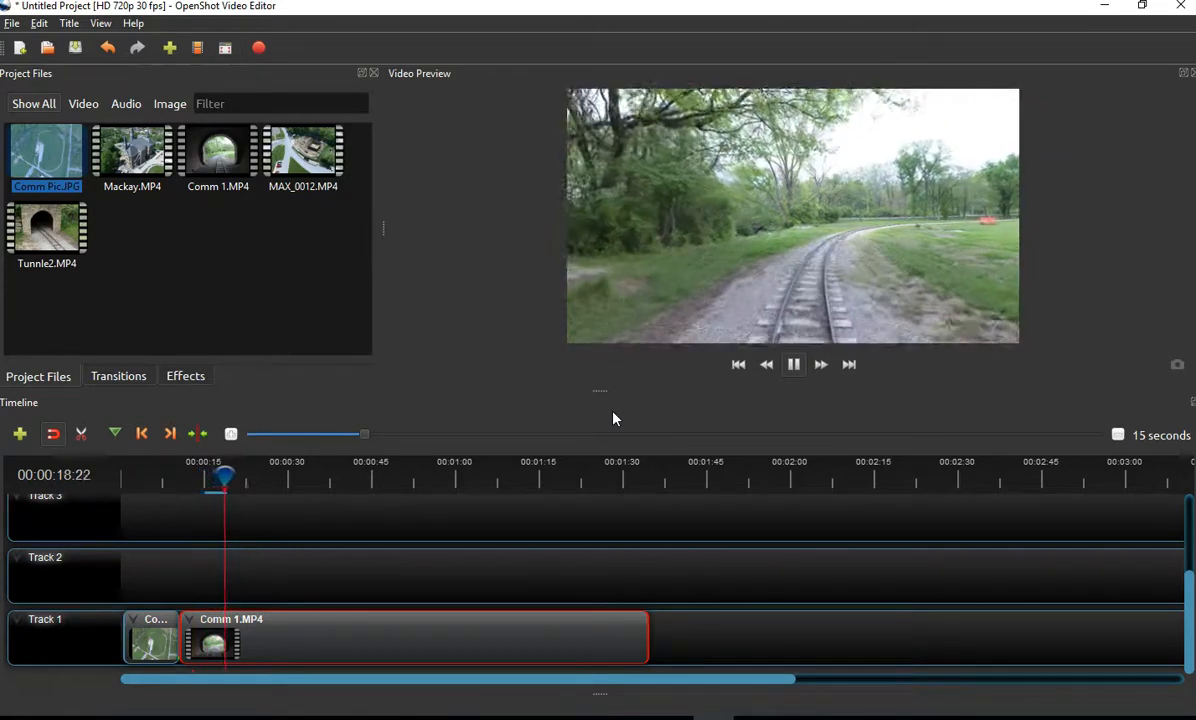
click(793, 364)
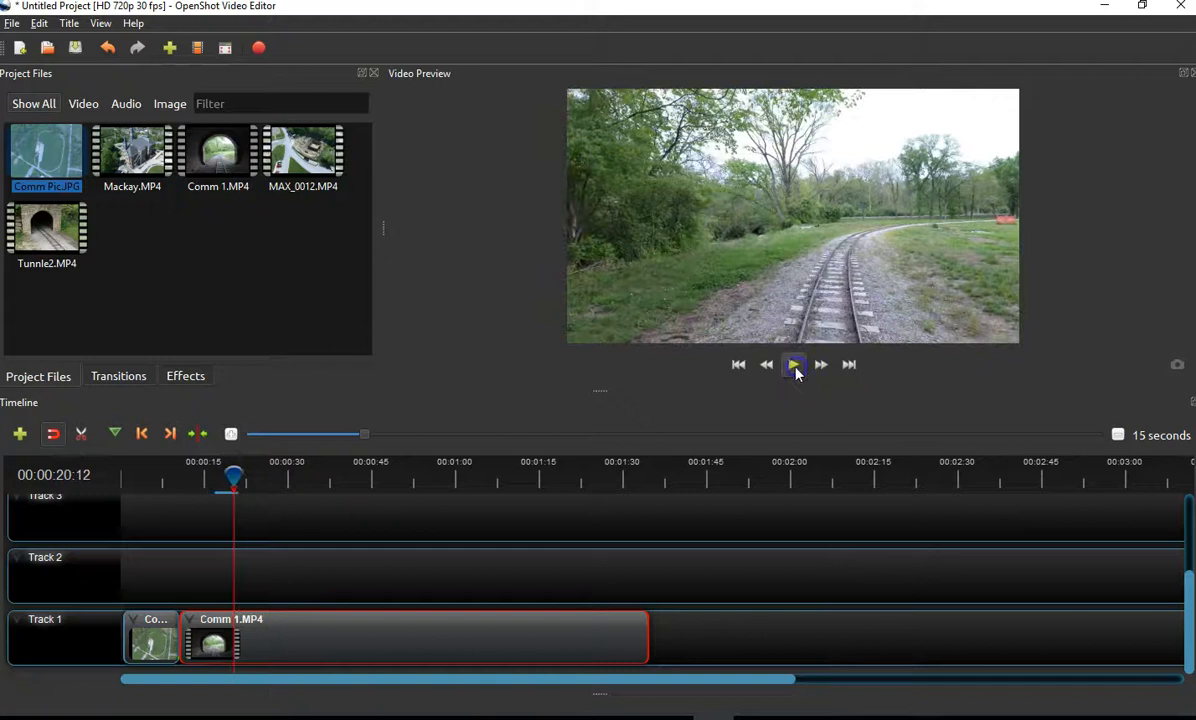
click(793, 364)
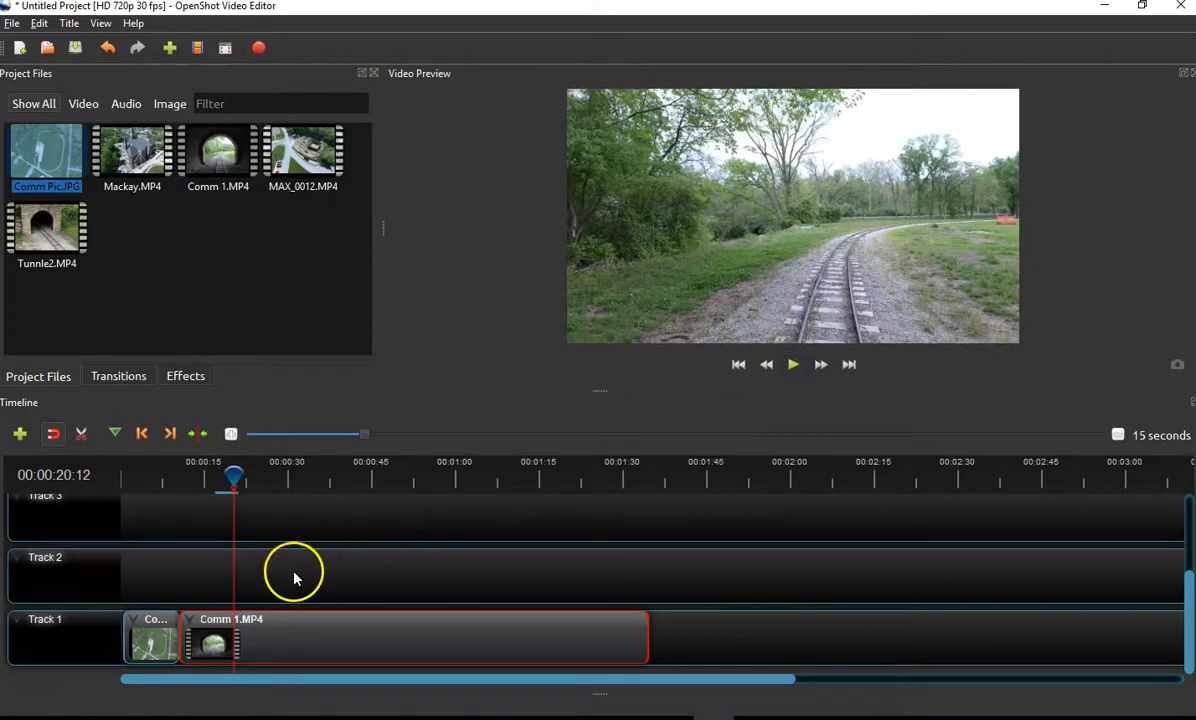
mouse_move(283, 627)
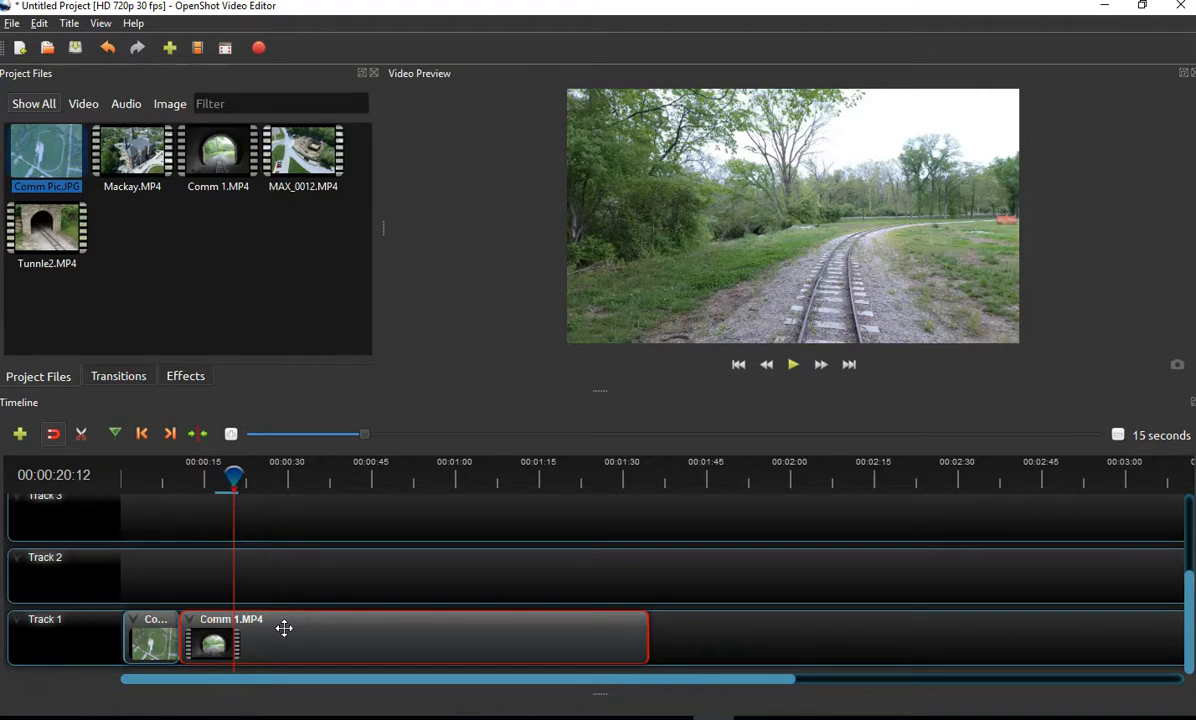
mouse_move(317, 641)
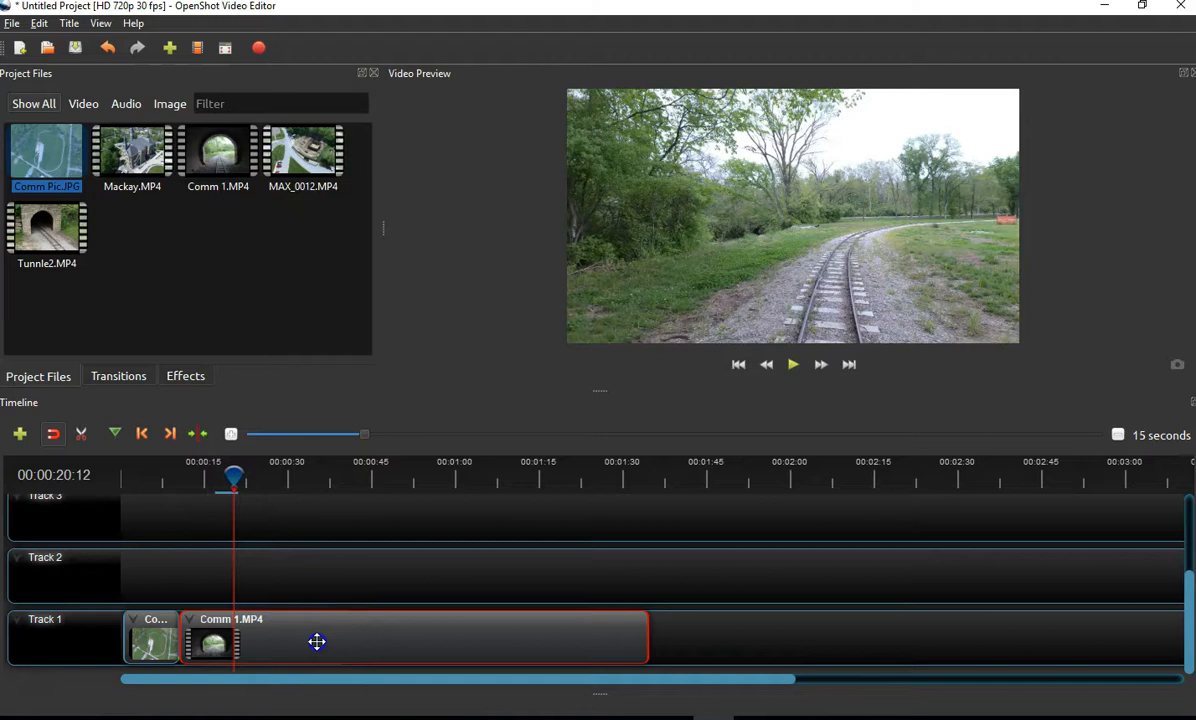
mouse_move(186, 578)
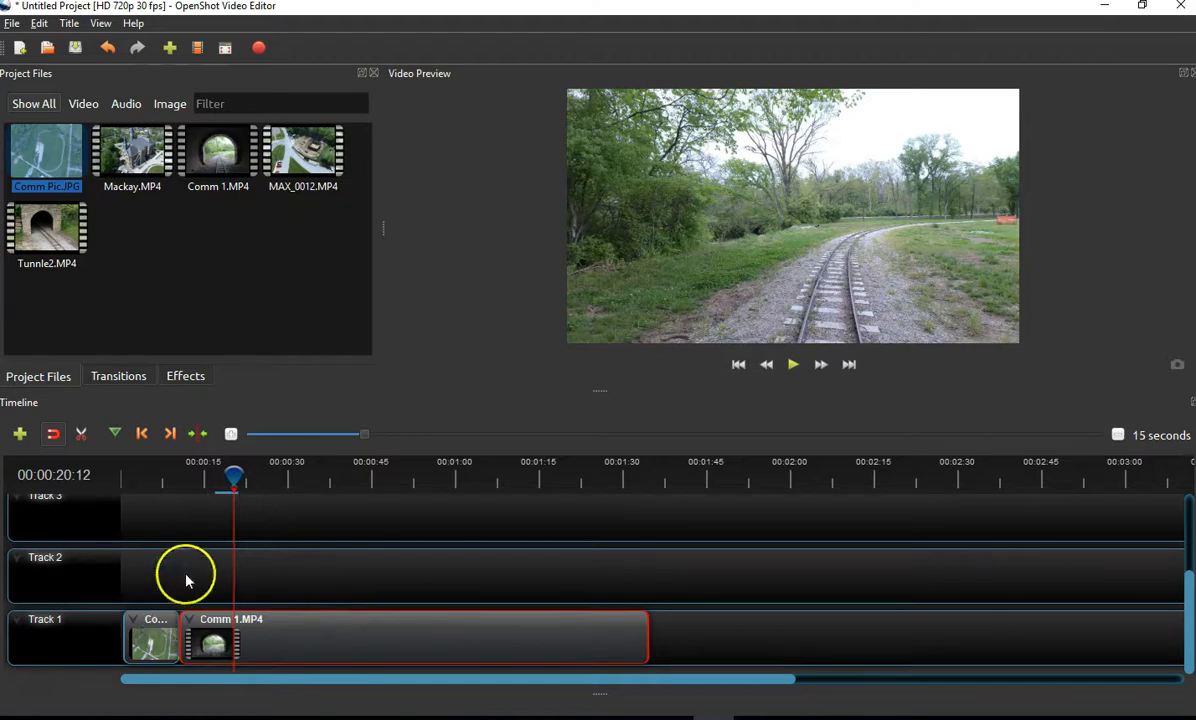
mouse_move(230, 472)
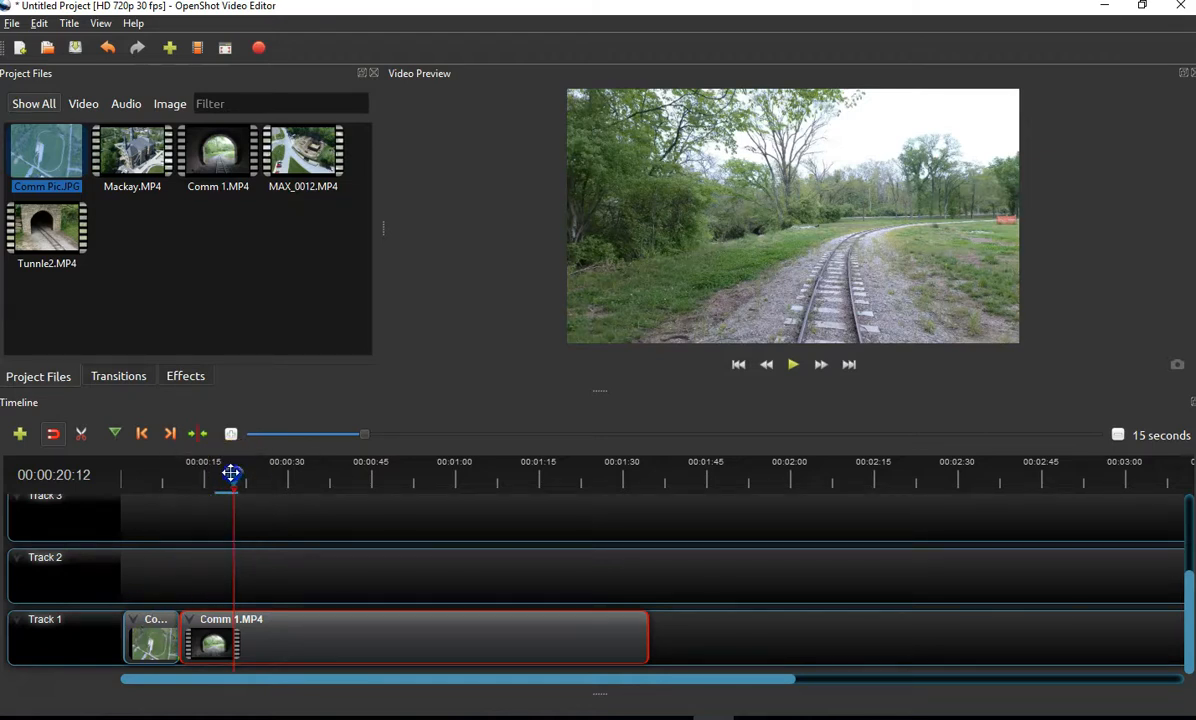
- Scrub the playhead through the image-to-Comm 1 join and back to the start
drag(231, 476, 181, 476)
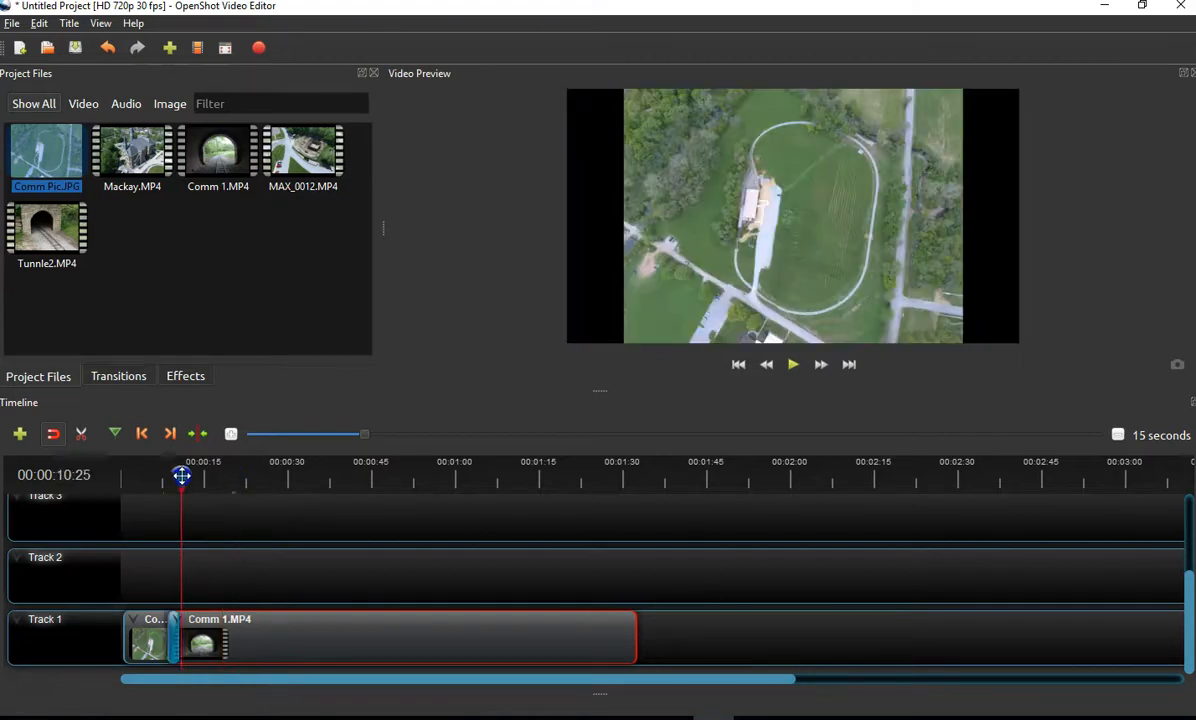
drag(181, 476, 174, 476)
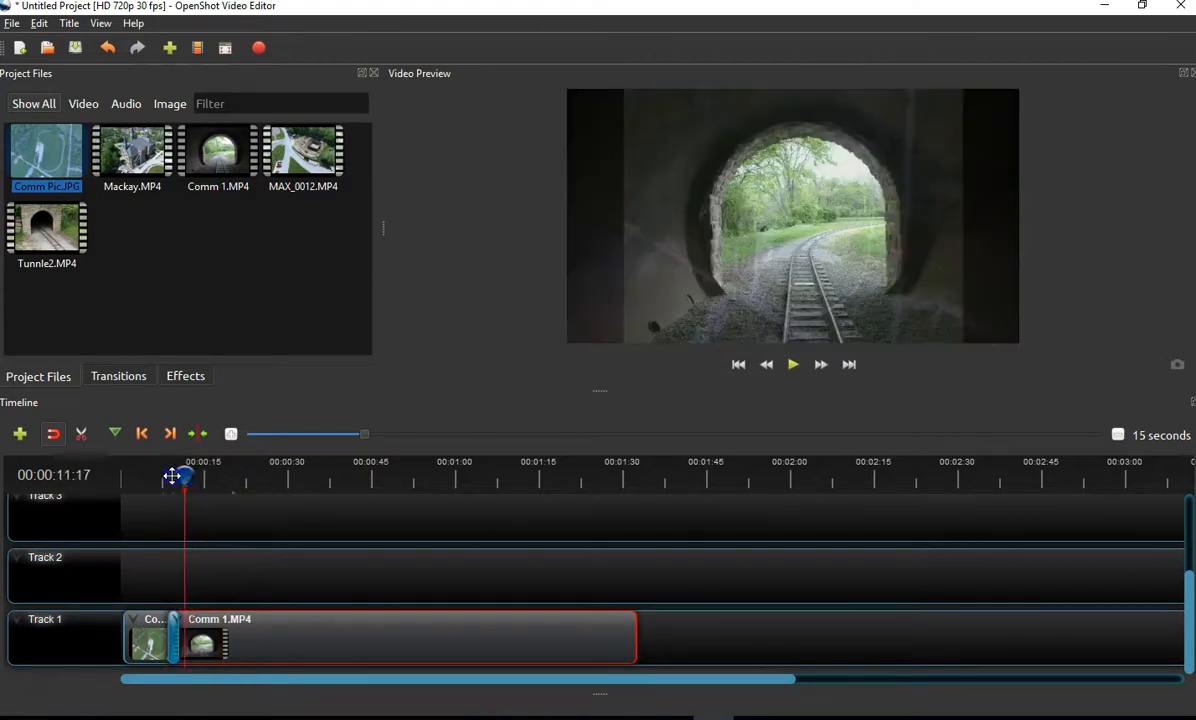
drag(183, 476, 129, 476)
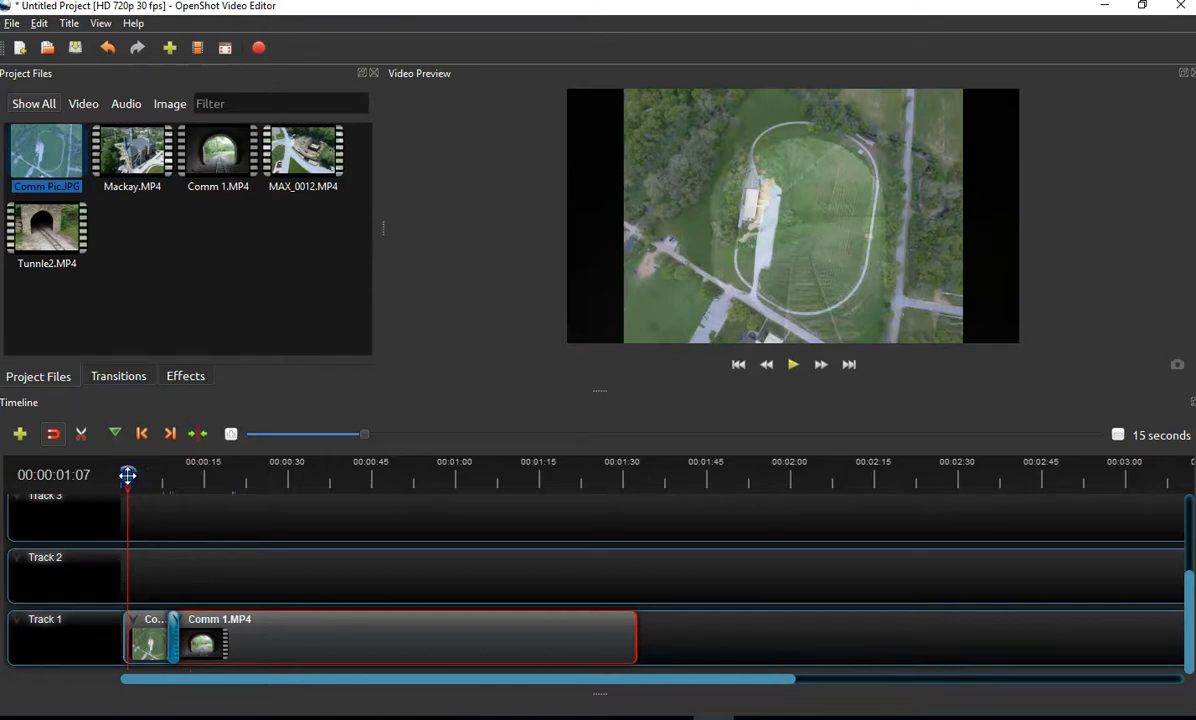
mouse_move(143, 503)
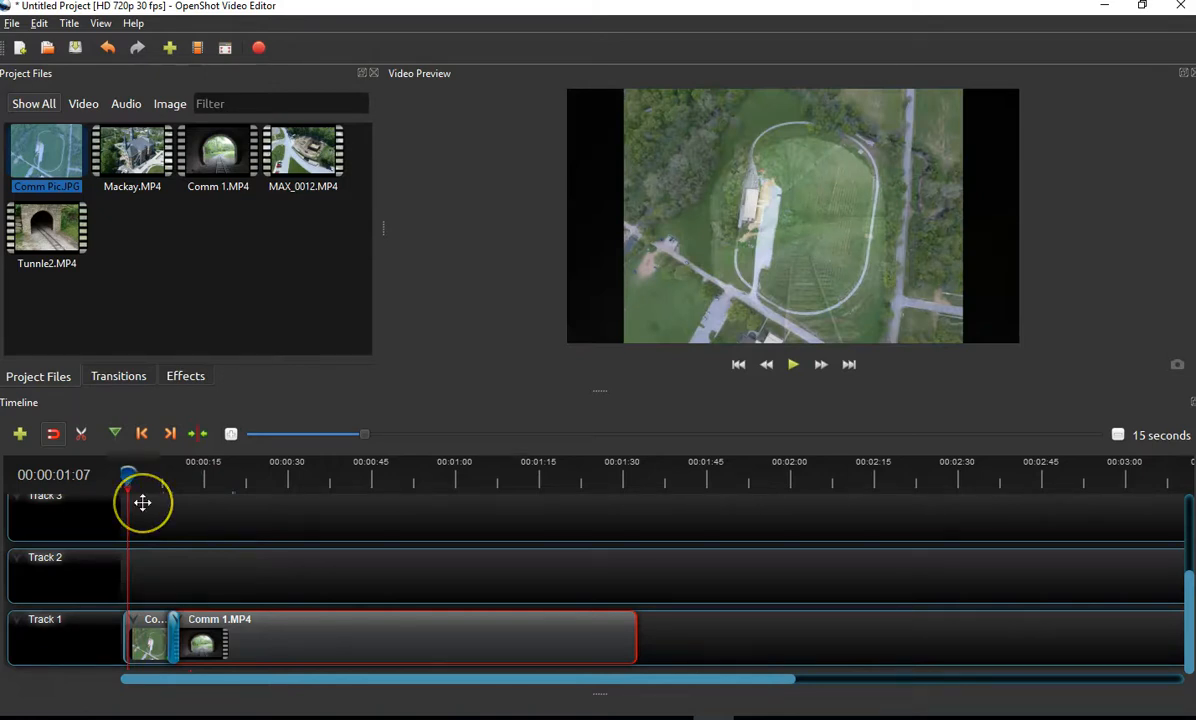
mouse_move(180, 577)
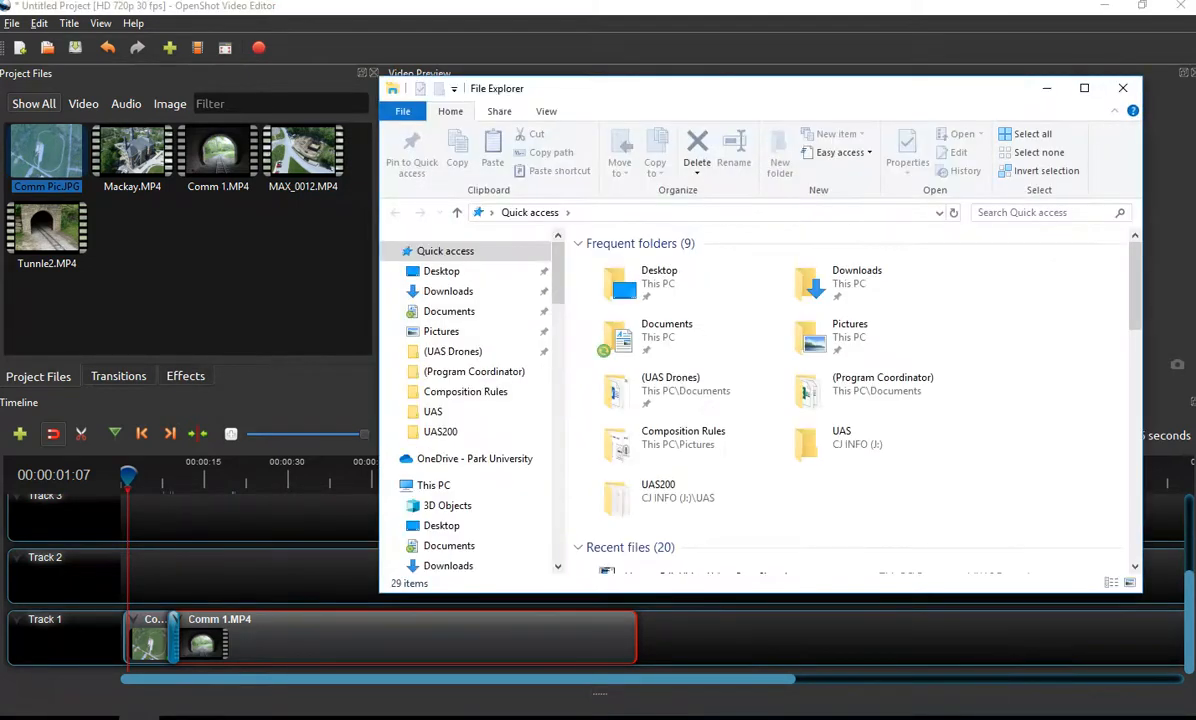
- Import bensound-inspire.mp3 from the Downloads folder into Project Files
click(448, 290)
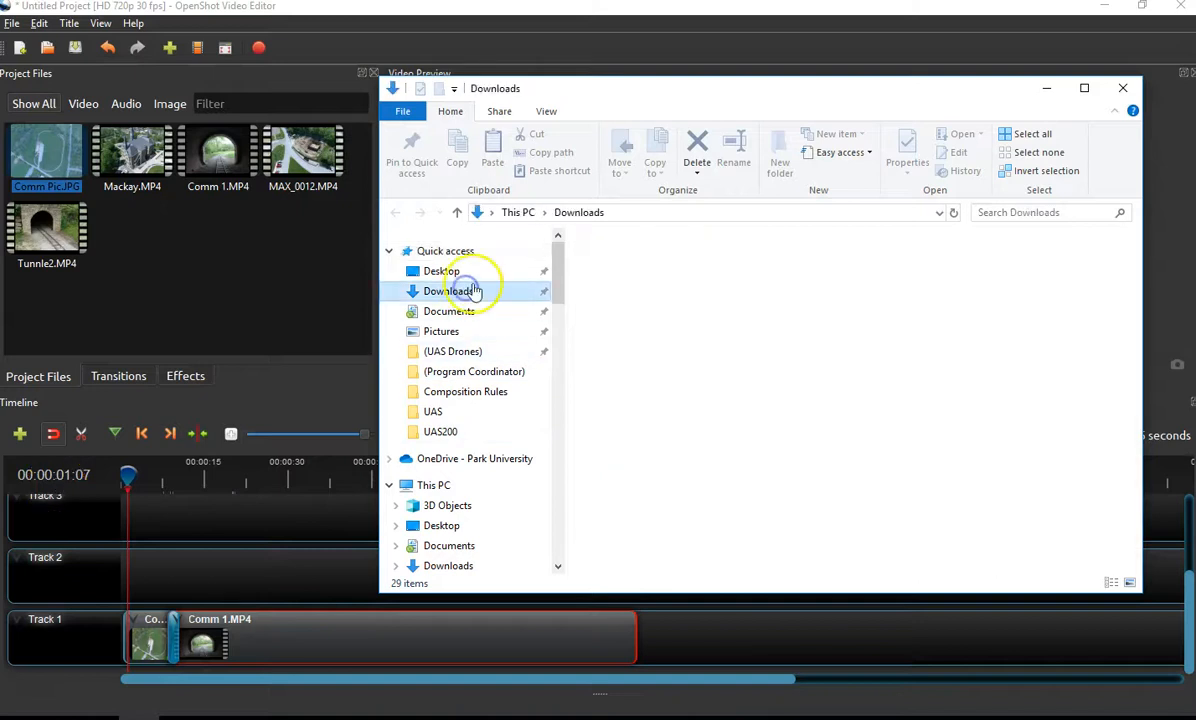
click(449, 291)
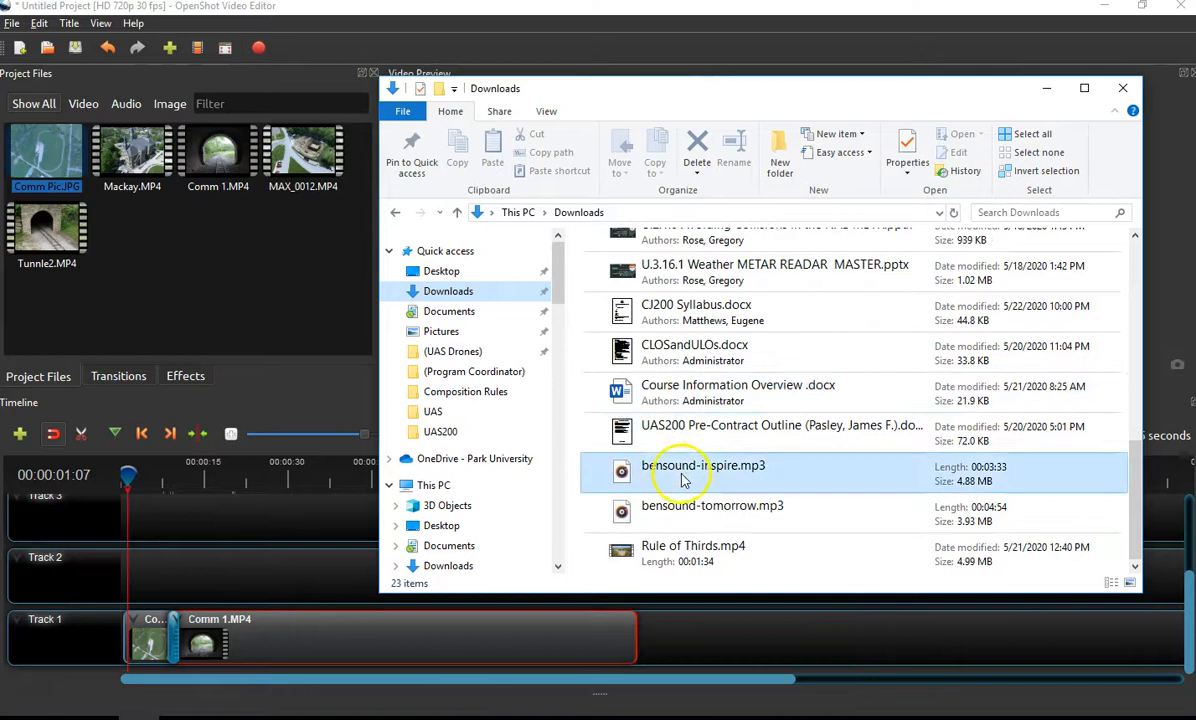
click(684, 472)
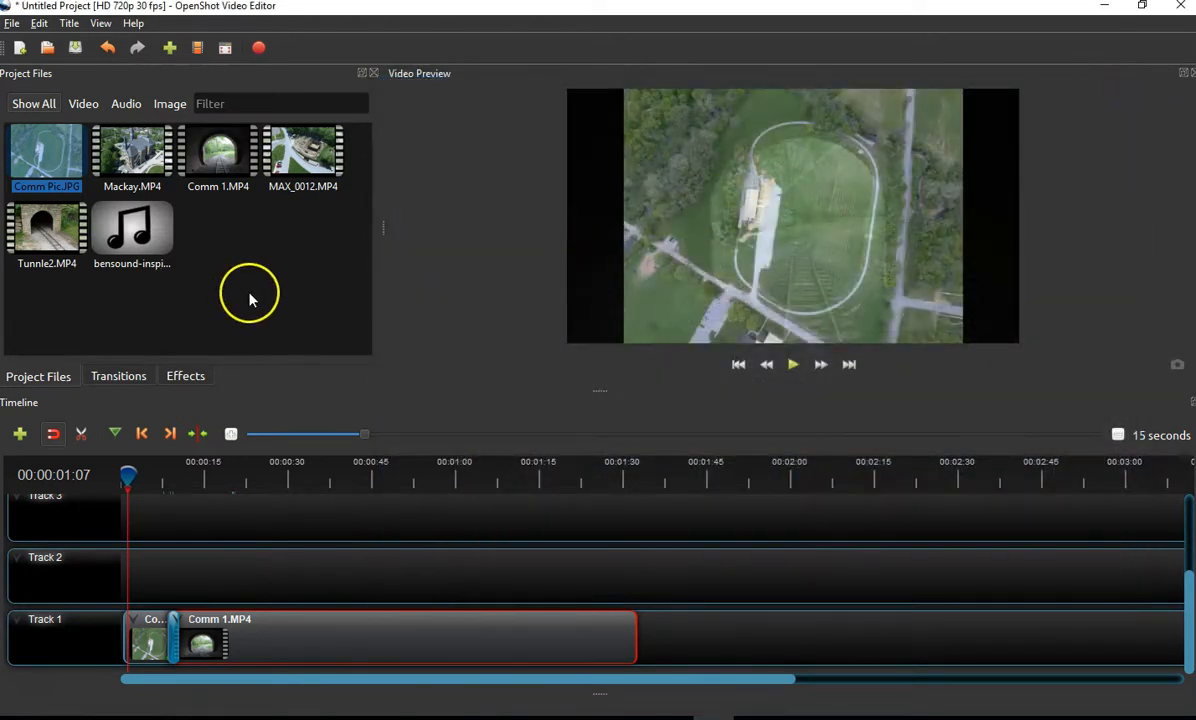
mouse_move(150, 237)
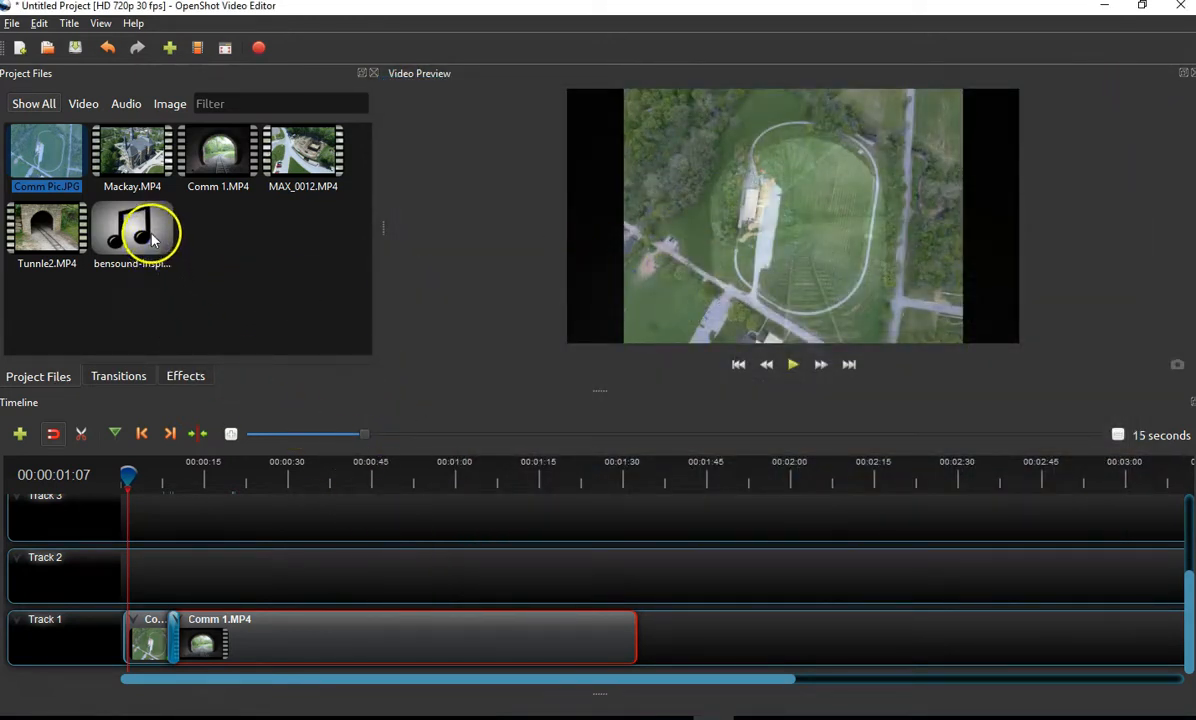
- Drag bensound-inspire.mp3 onto Track 2 beneath the Comm 1.MP4 clip
drag(132, 233, 155, 445)
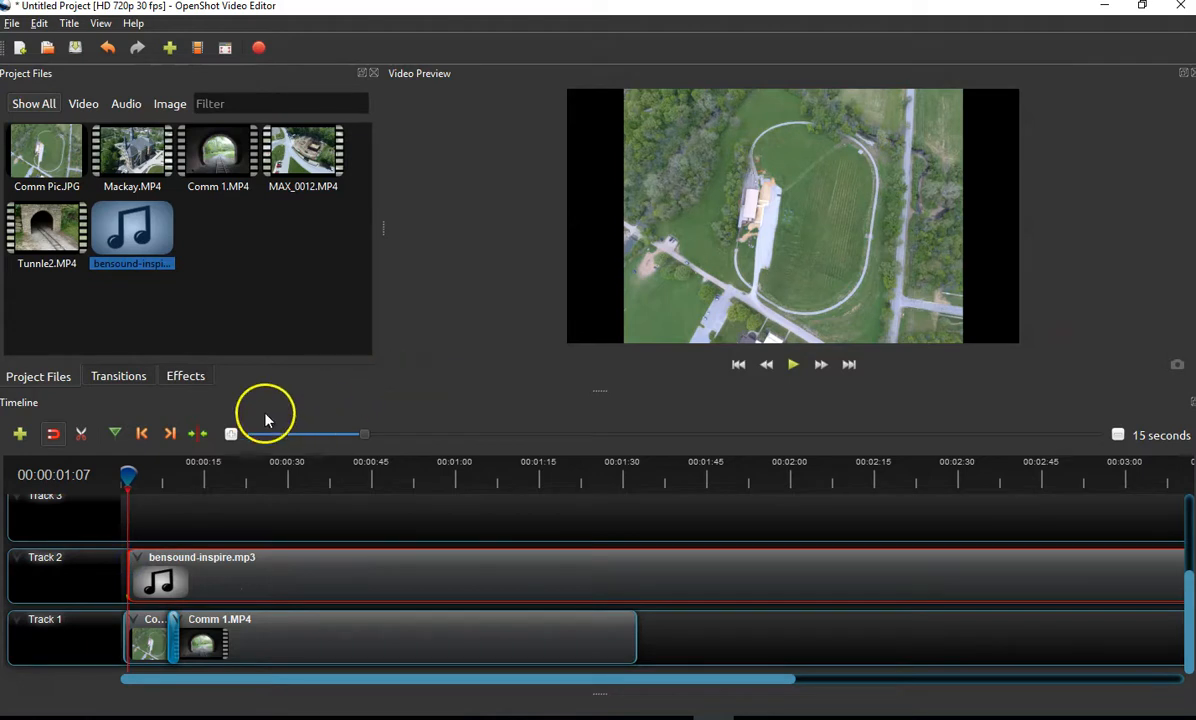
mouse_move(428, 487)
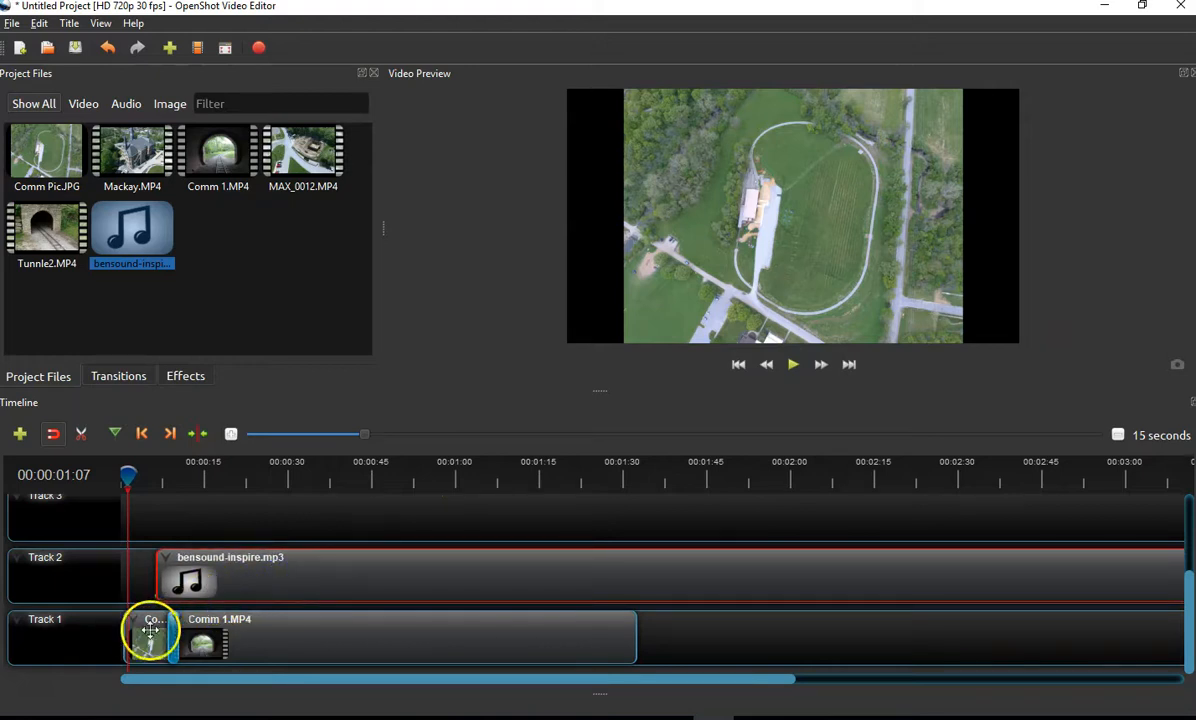
mouse_move(130, 585)
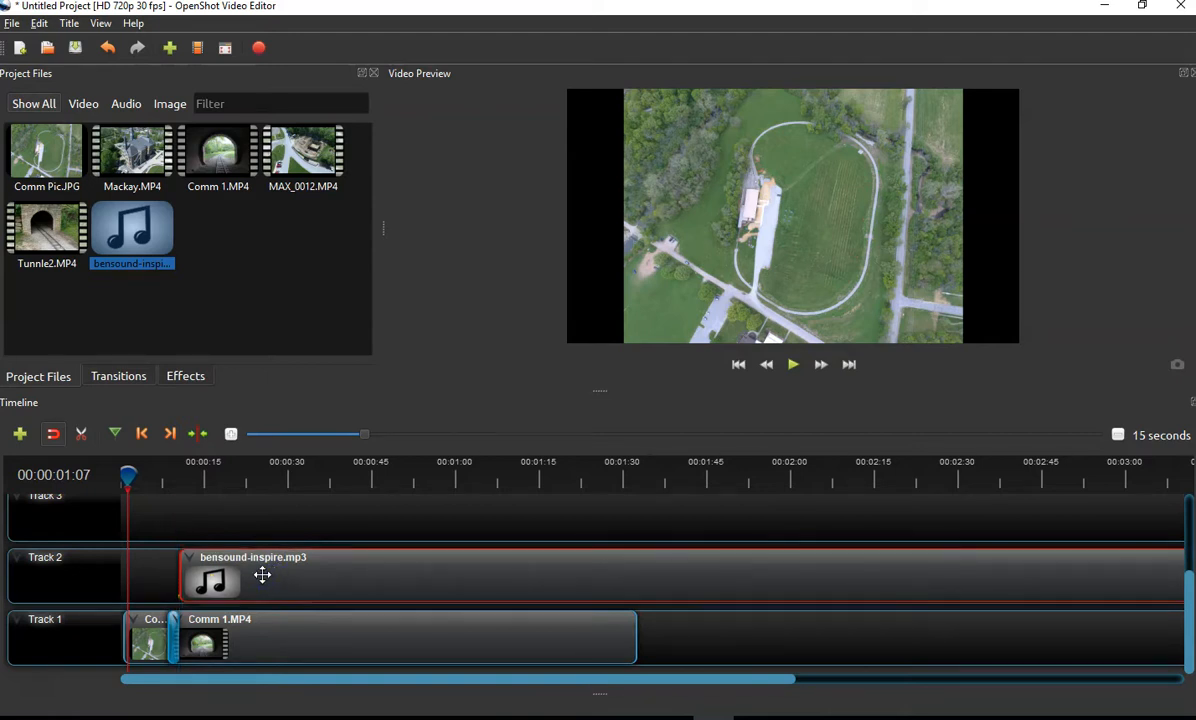
mouse_move(791, 373)
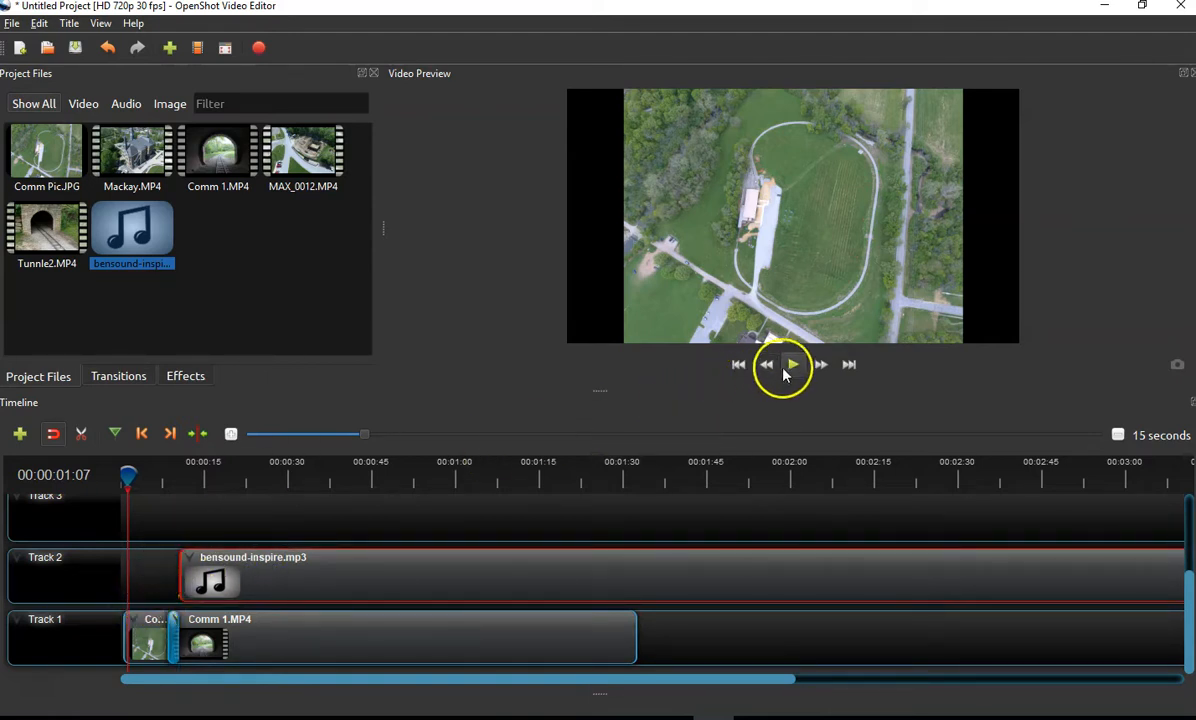
- Play the timeline preview and pause it near 19 seconds
click(793, 364)
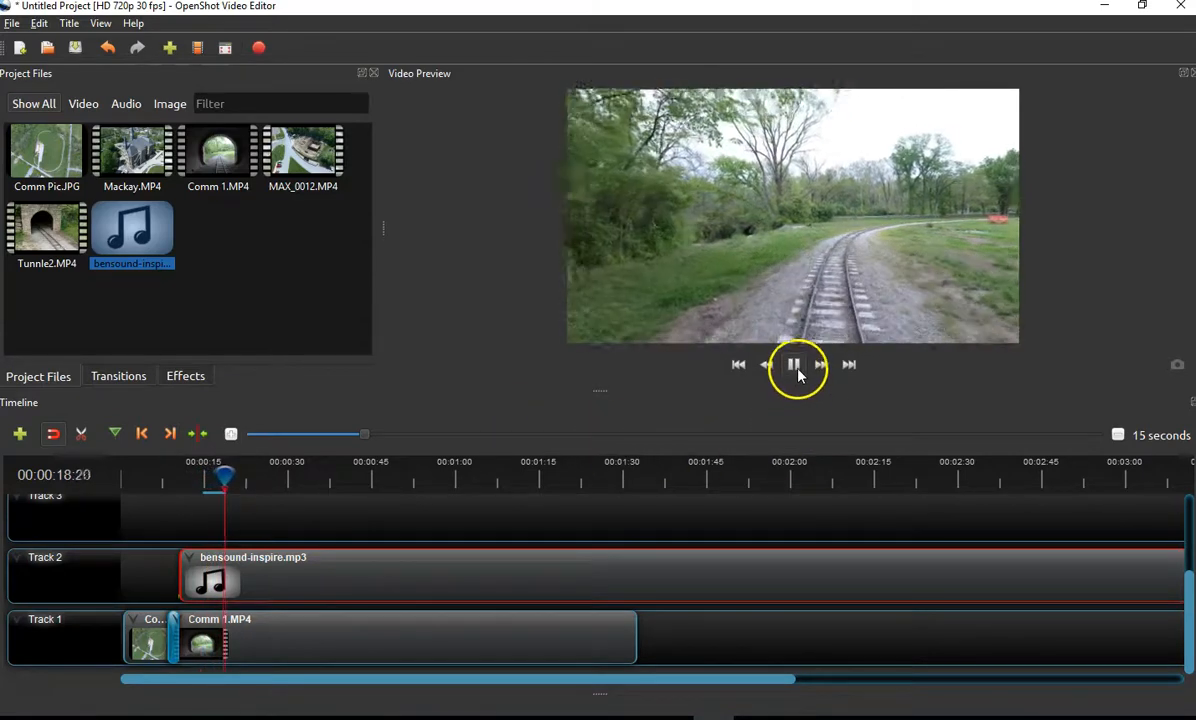
click(793, 364)
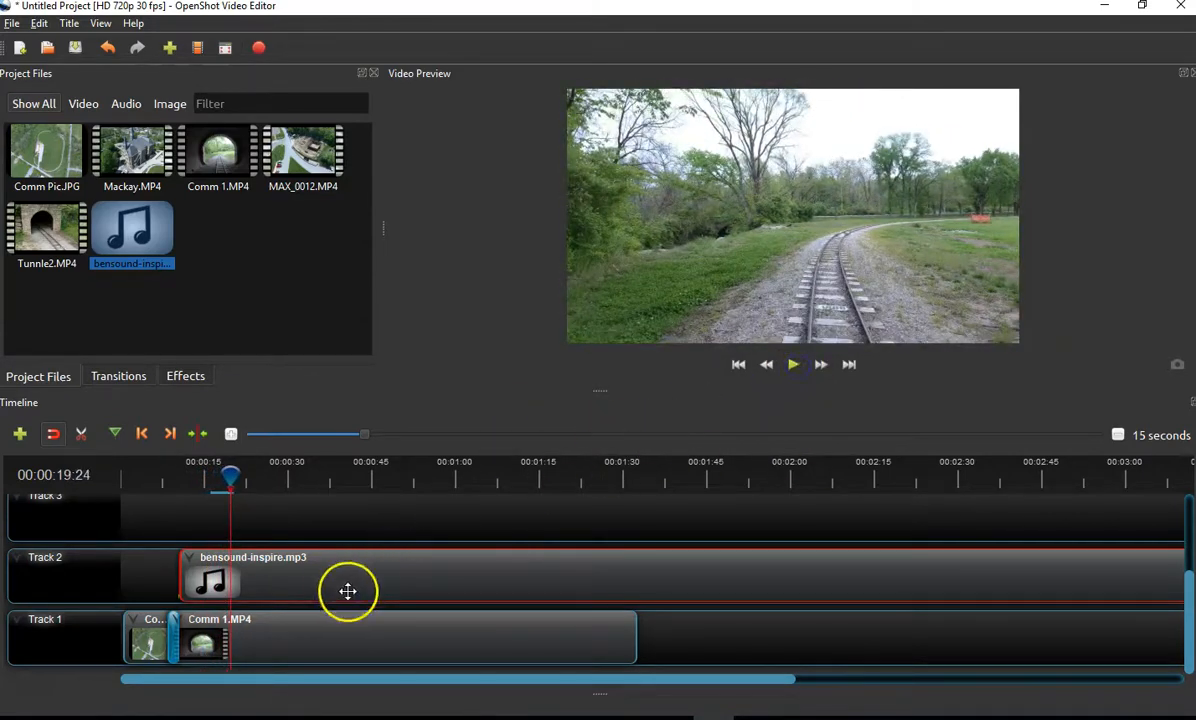
mouse_move(334, 595)
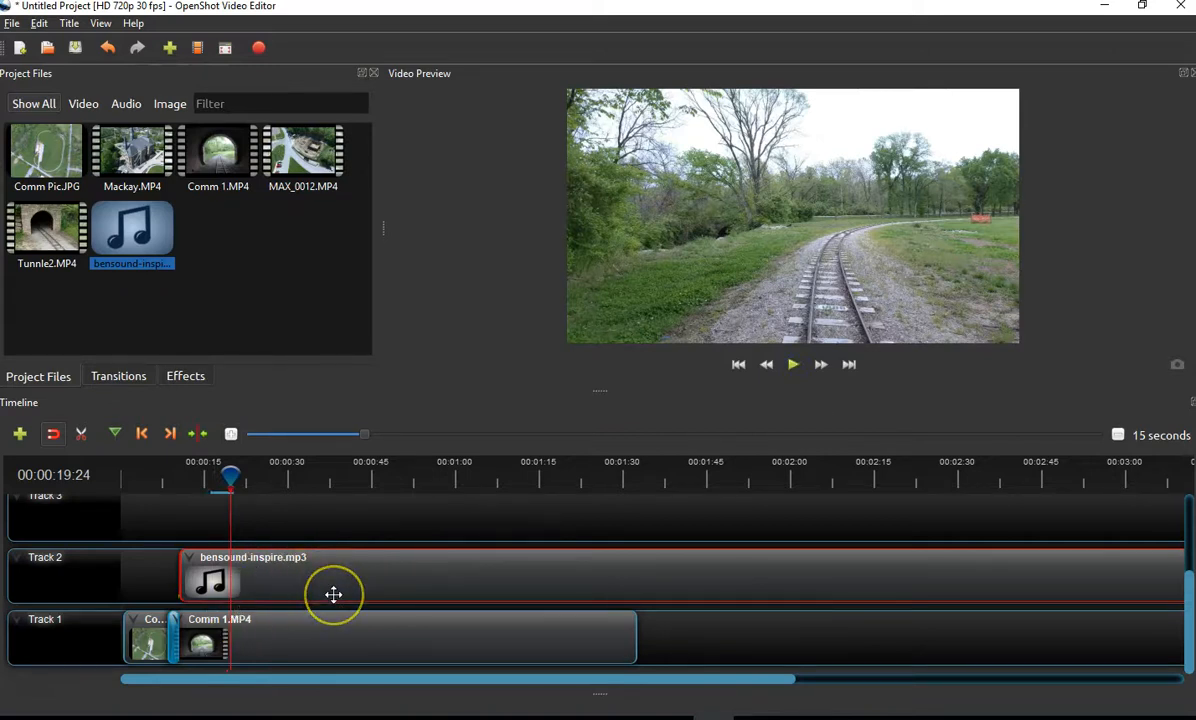
mouse_move(296, 601)
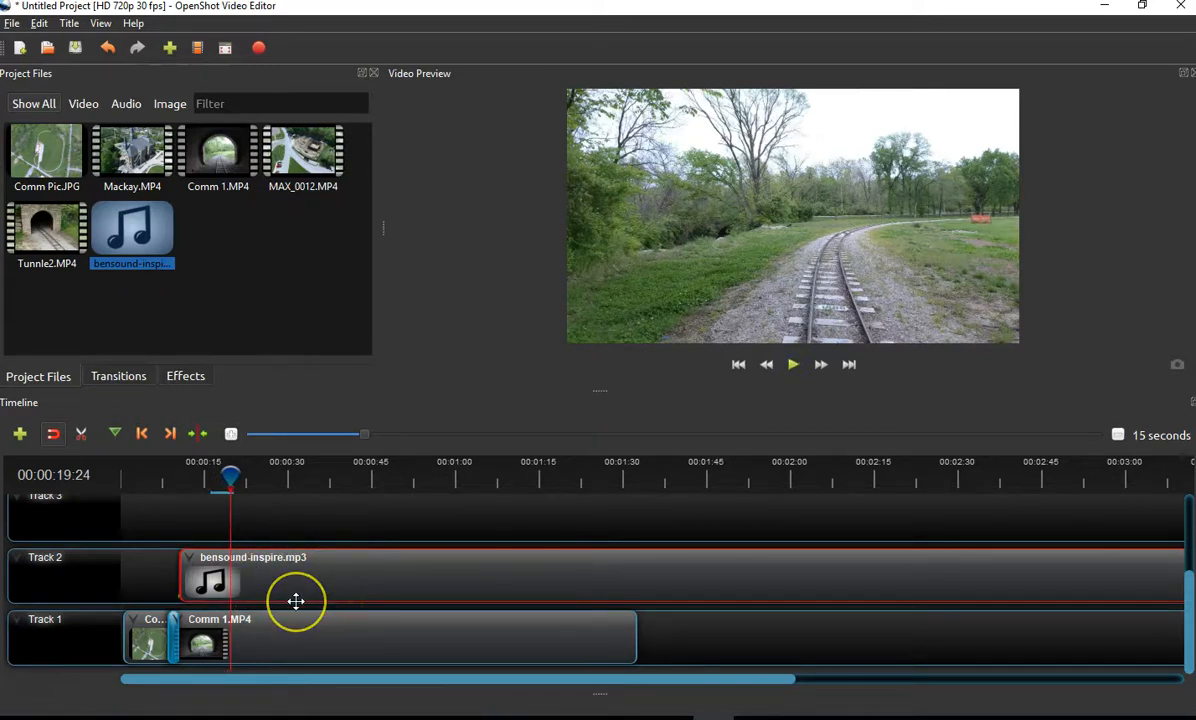
mouse_move(262, 566)
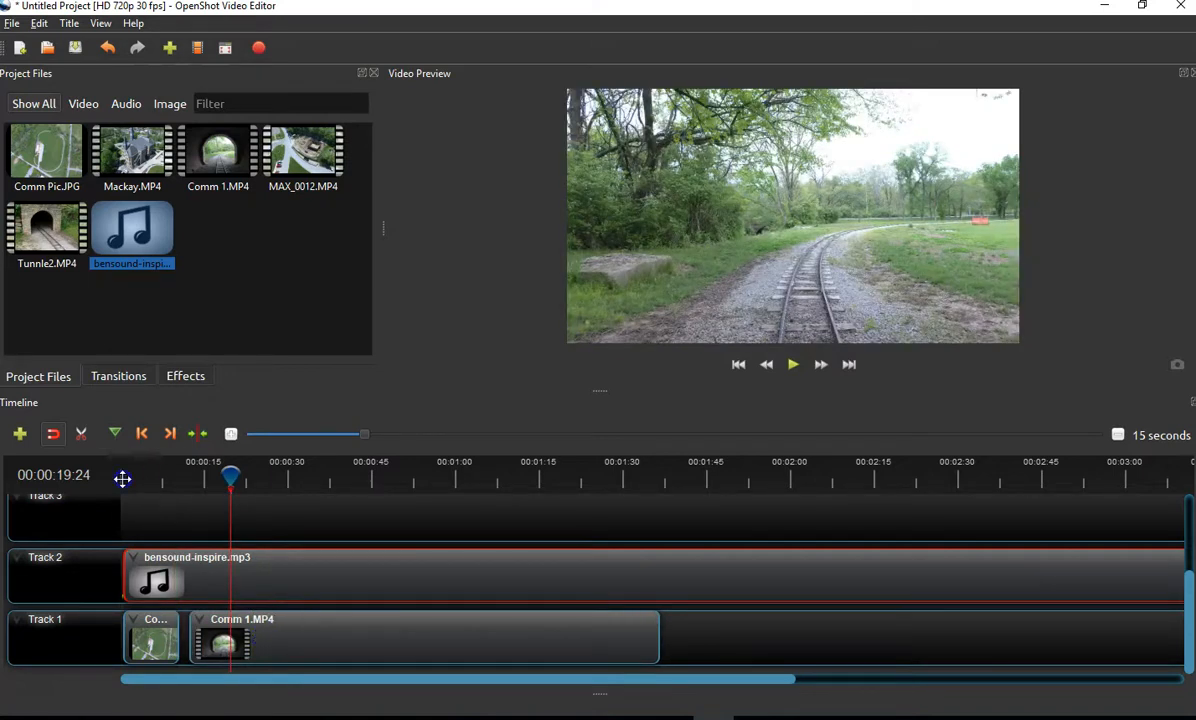
mouse_move(670, 390)
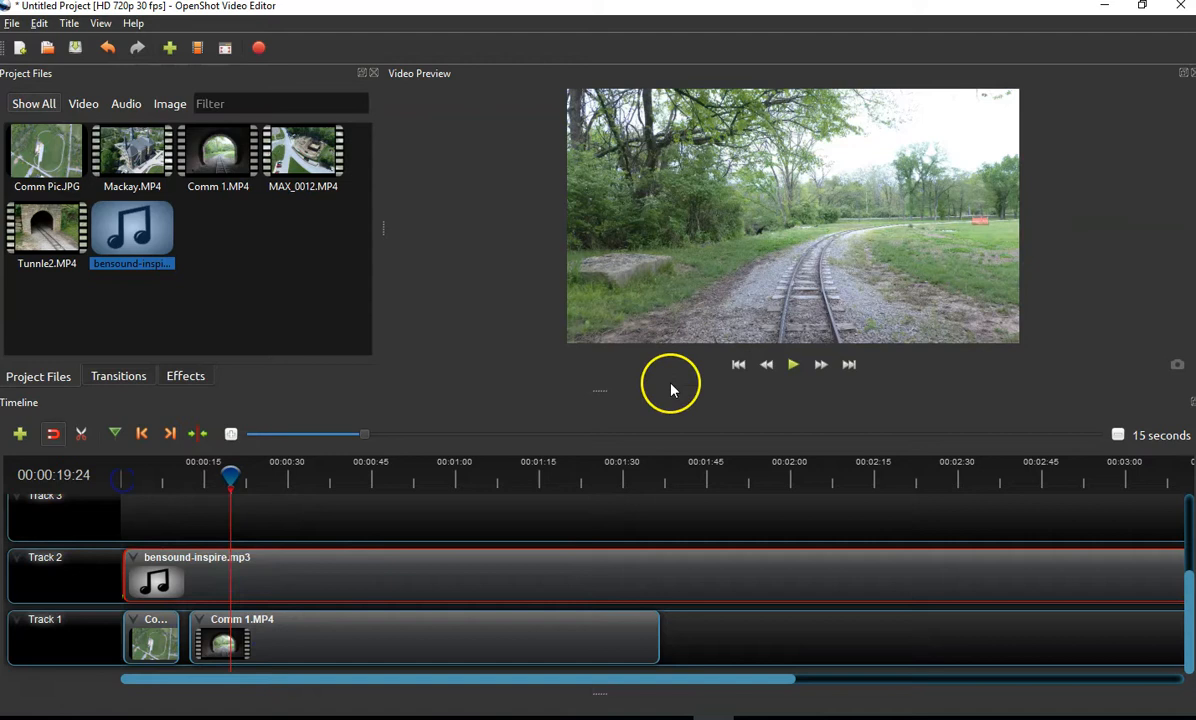
click(792, 364)
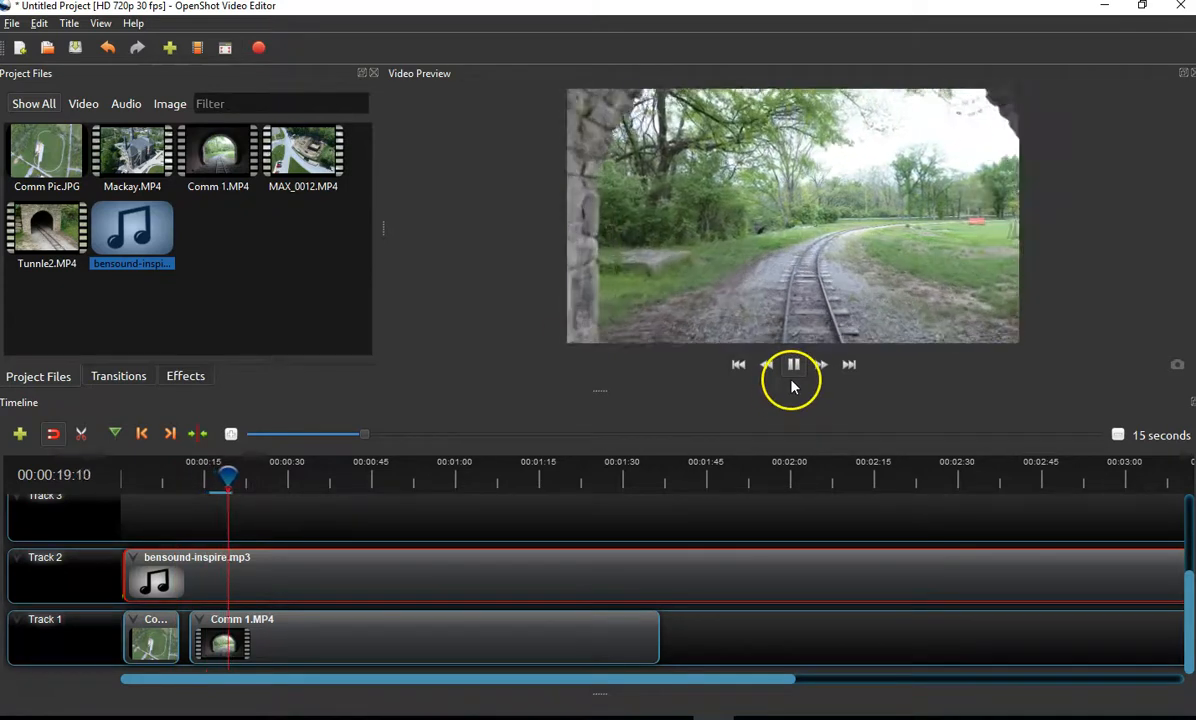
click(792, 364)
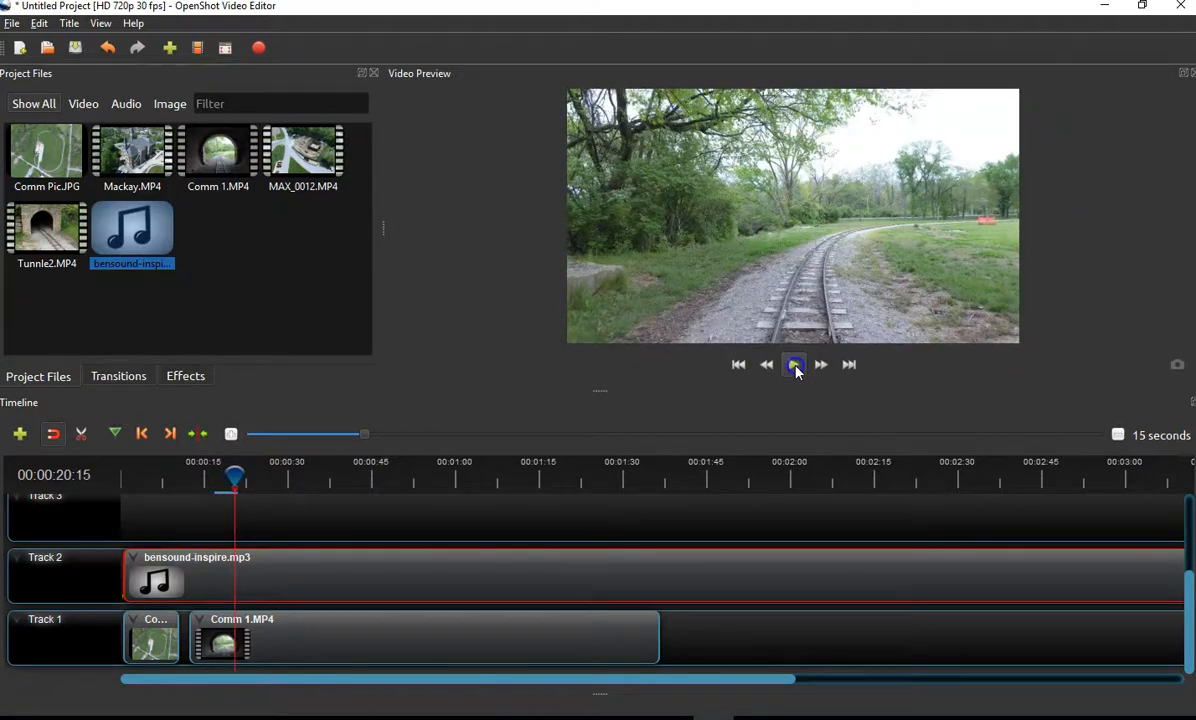
click(793, 364)
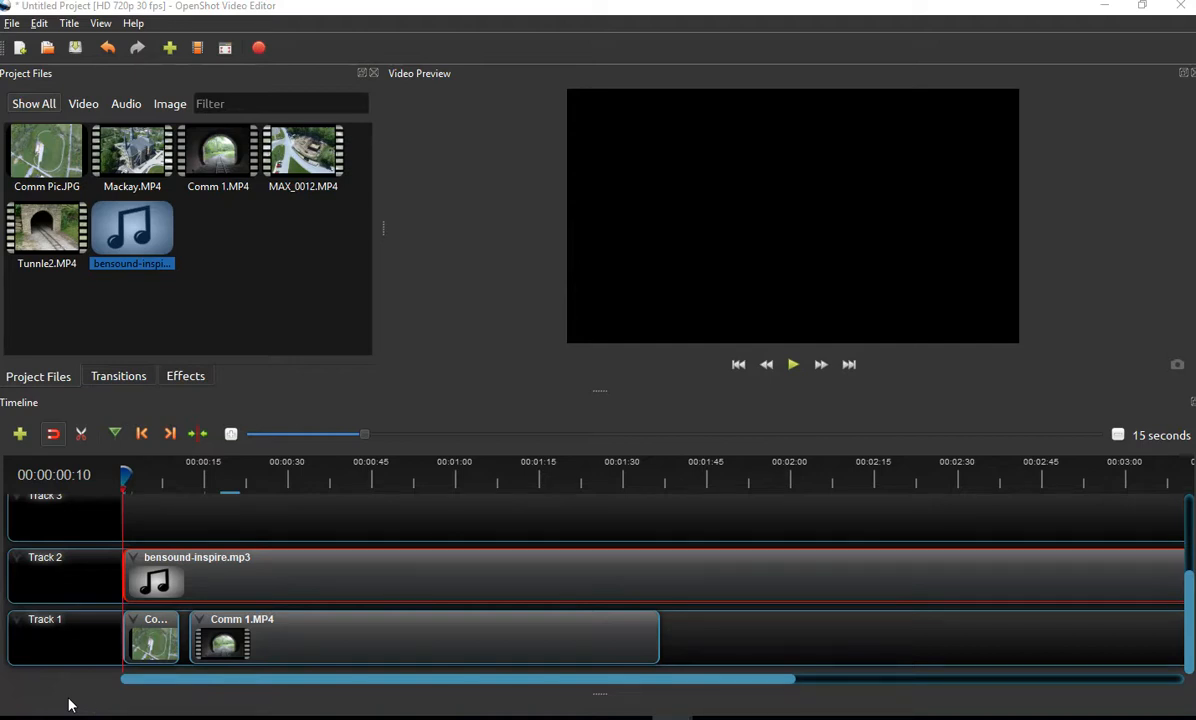
mouse_move(185, 385)
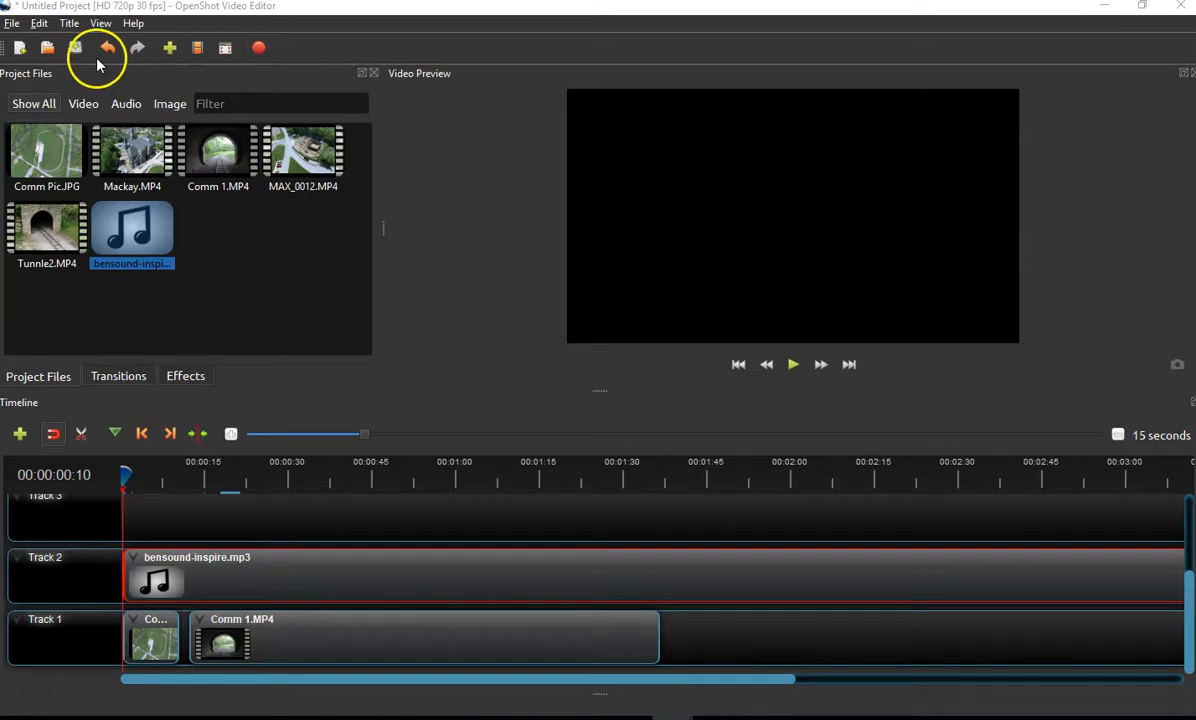
mouse_move(70, 23)
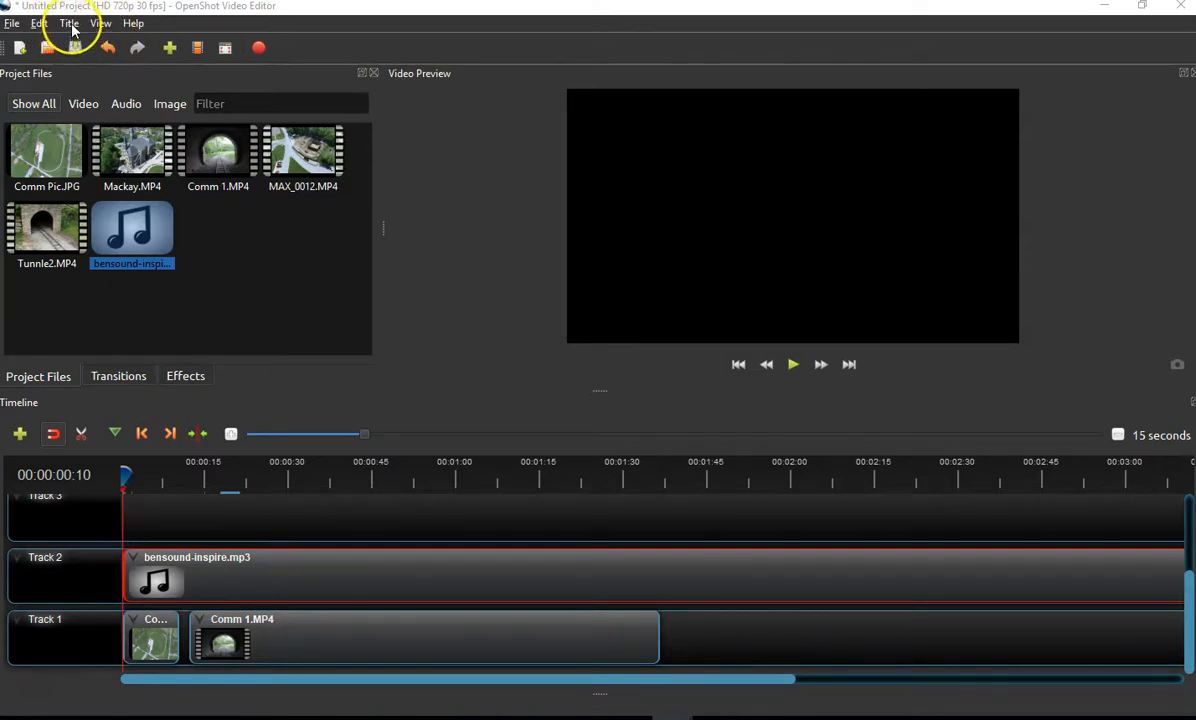
- Start a new Title and choose the Creative Commons template from the list
click(69, 23)
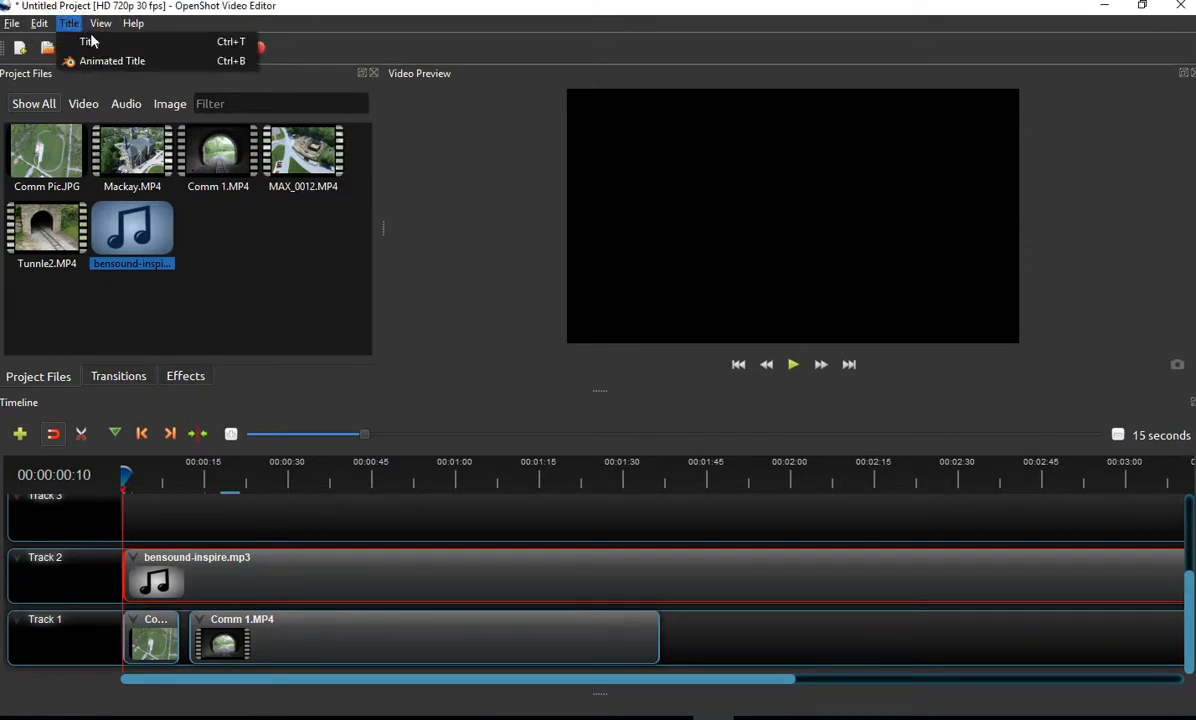
click(90, 41)
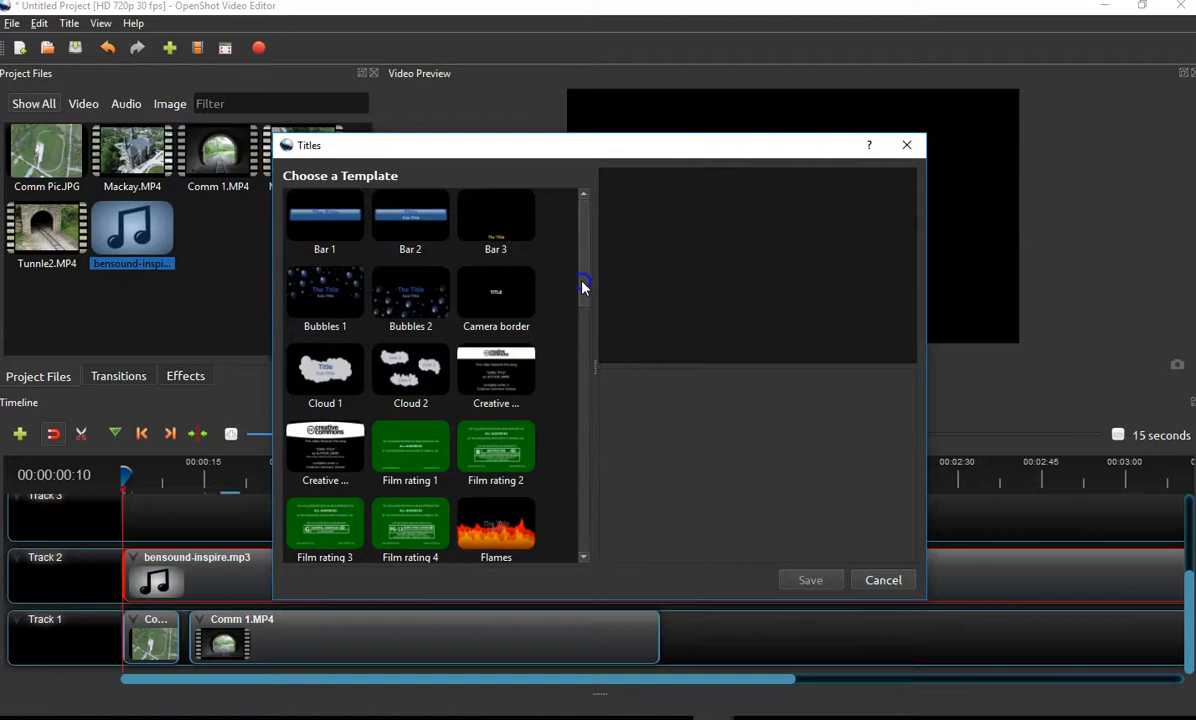
scroll(down, 3)
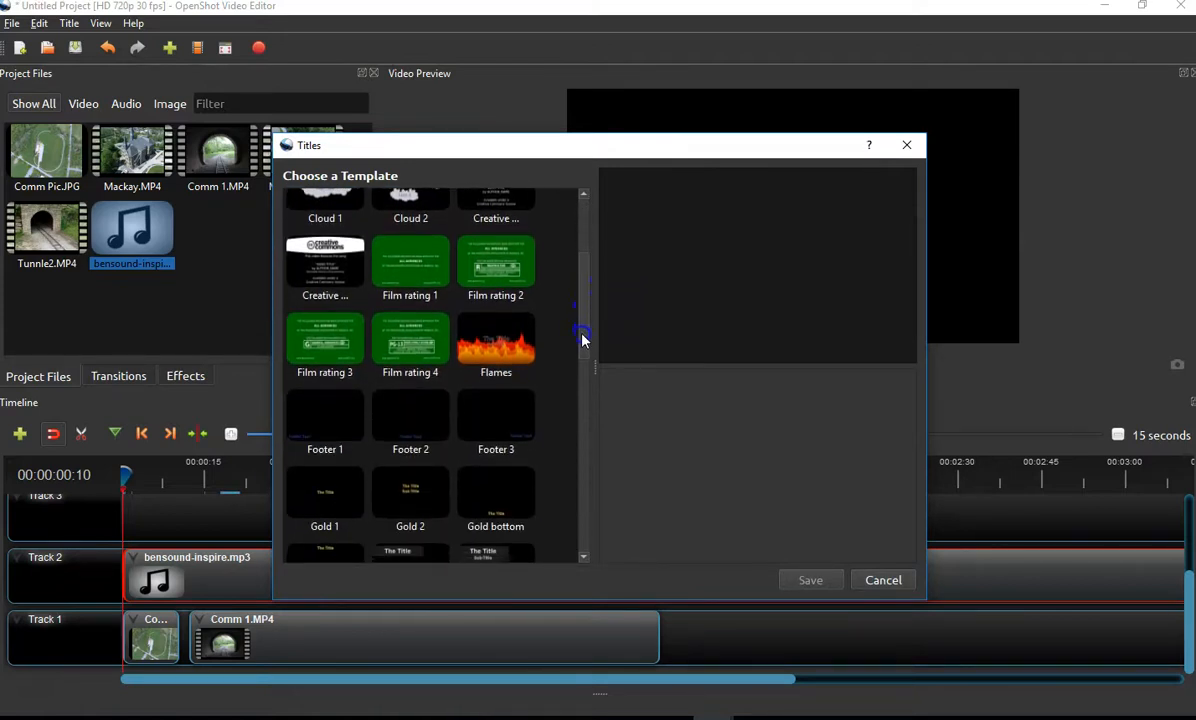
scroll(up, 3)
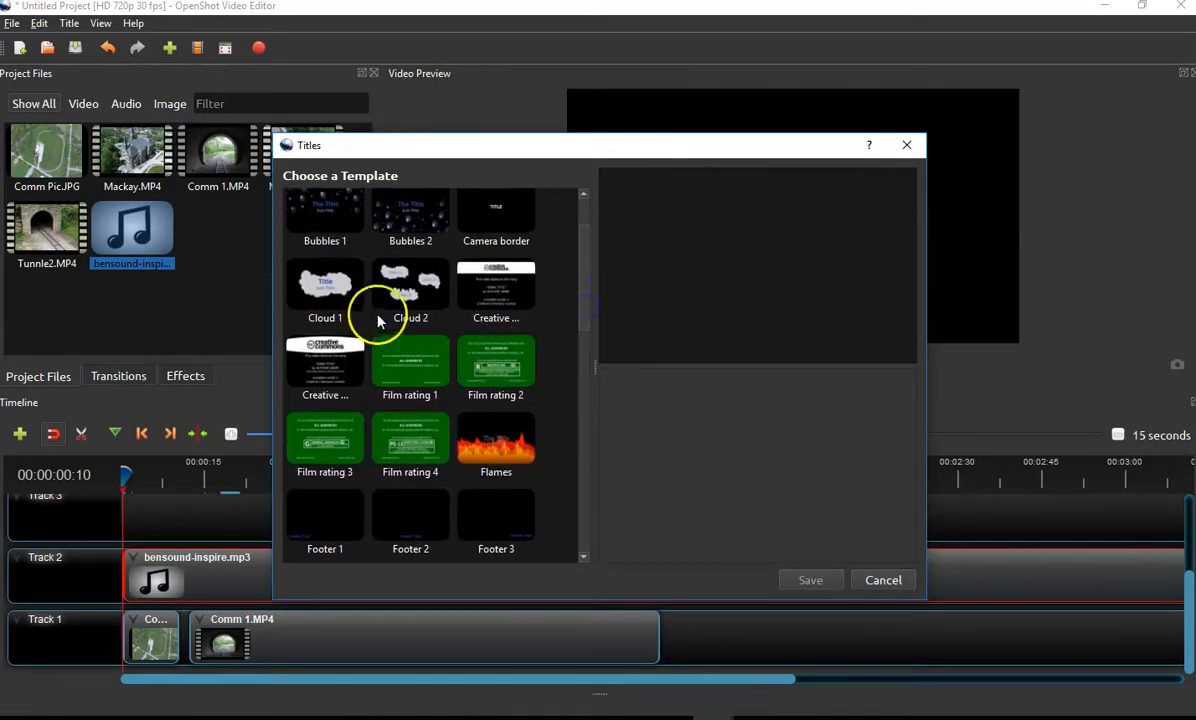
click(324, 365)
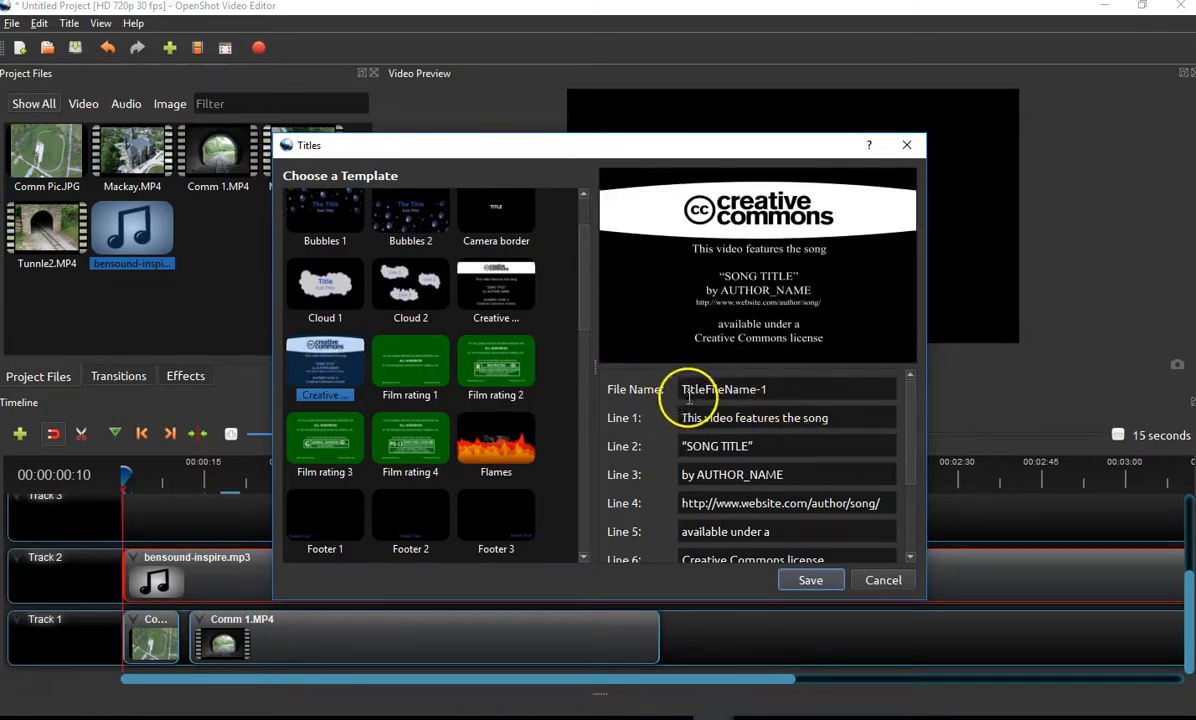
scroll(down, 3)
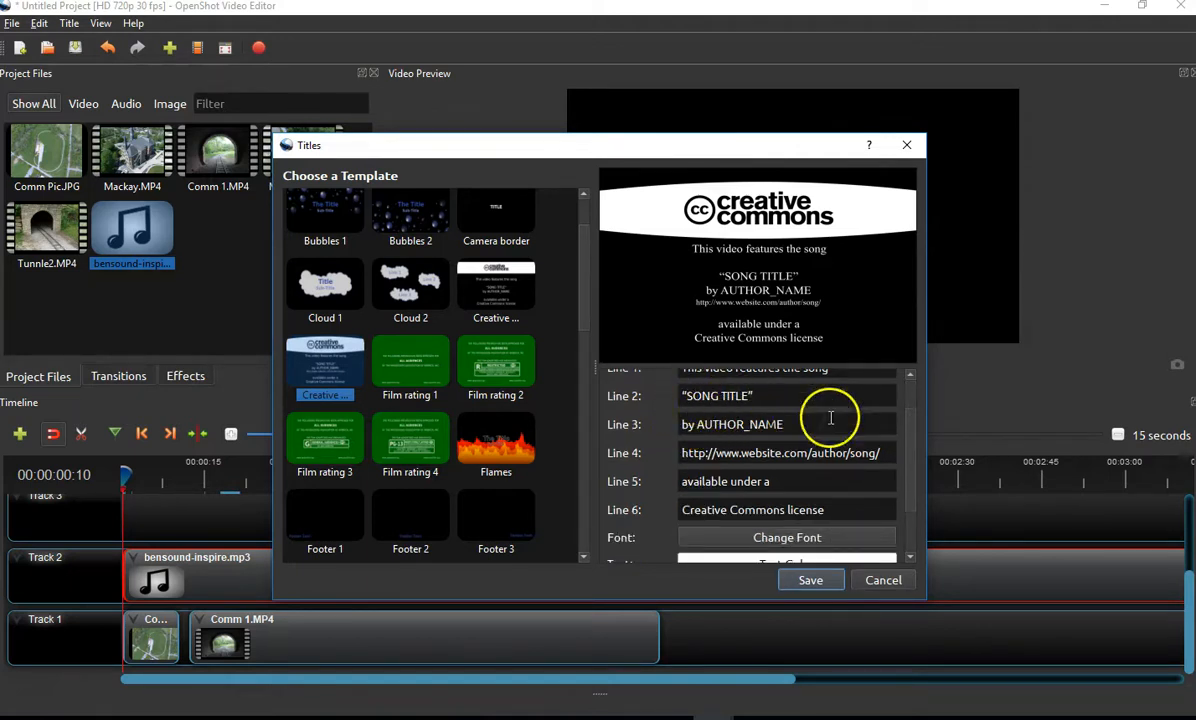
scroll(up, 3)
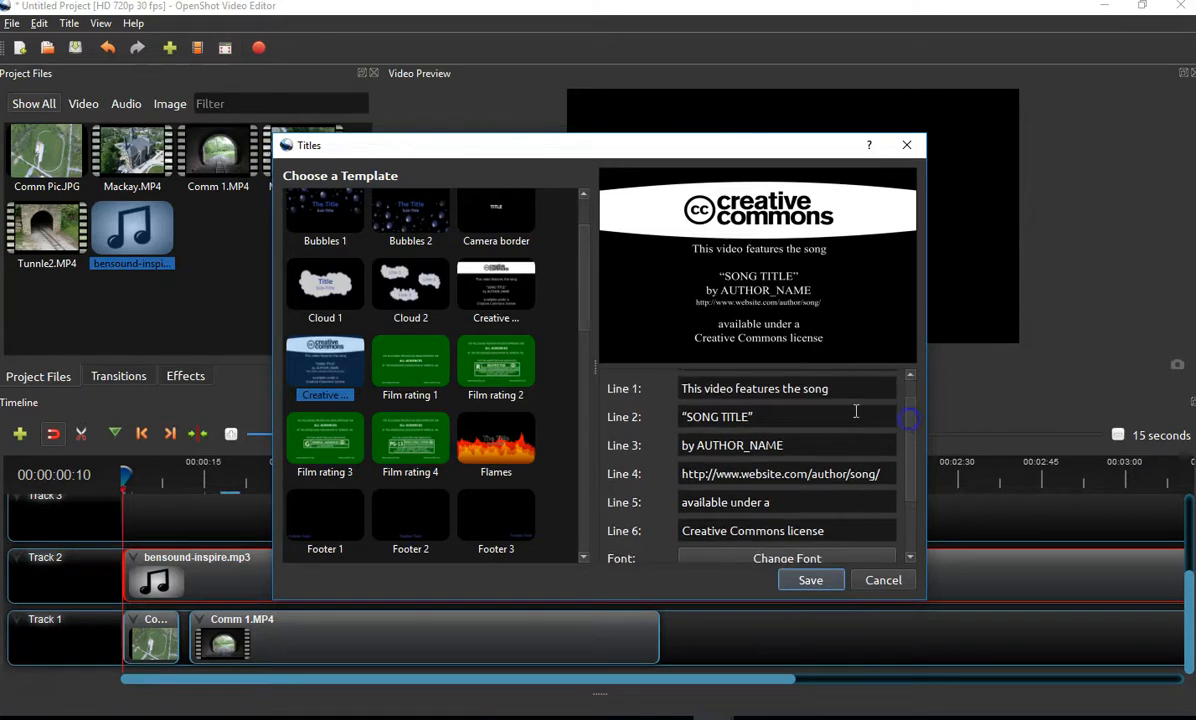
- Set the title's song line (Line 2) to "Inspire"
click(716, 416)
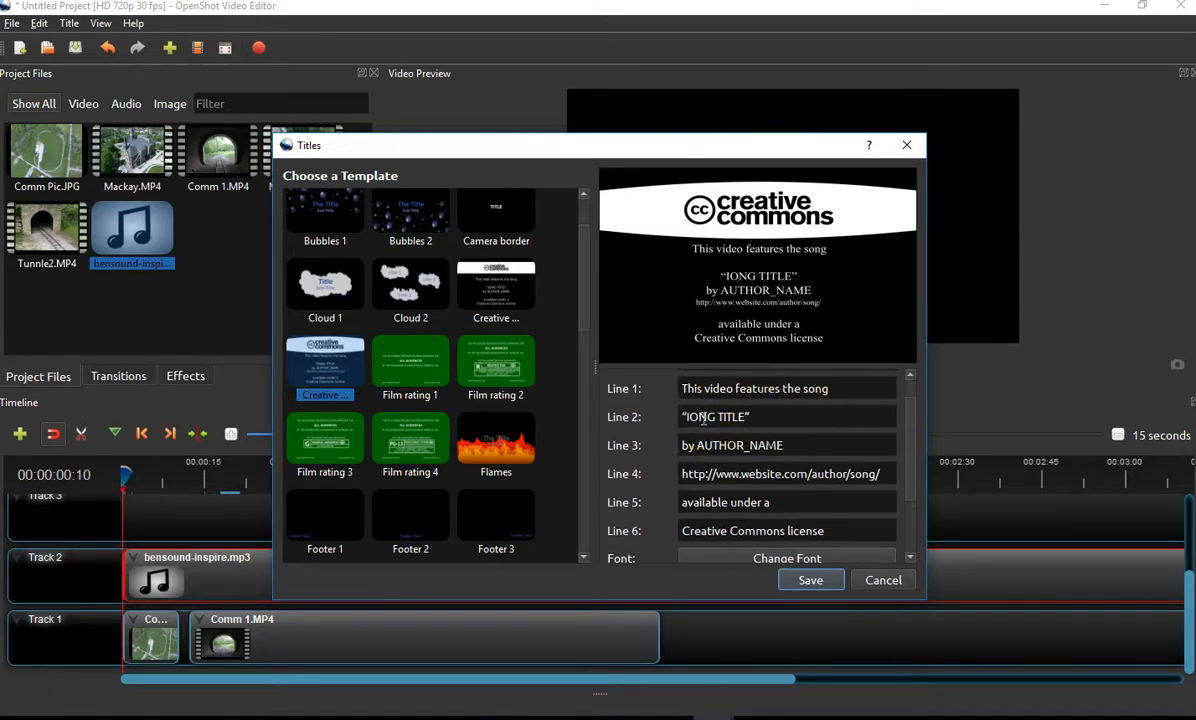
text(Inspire")
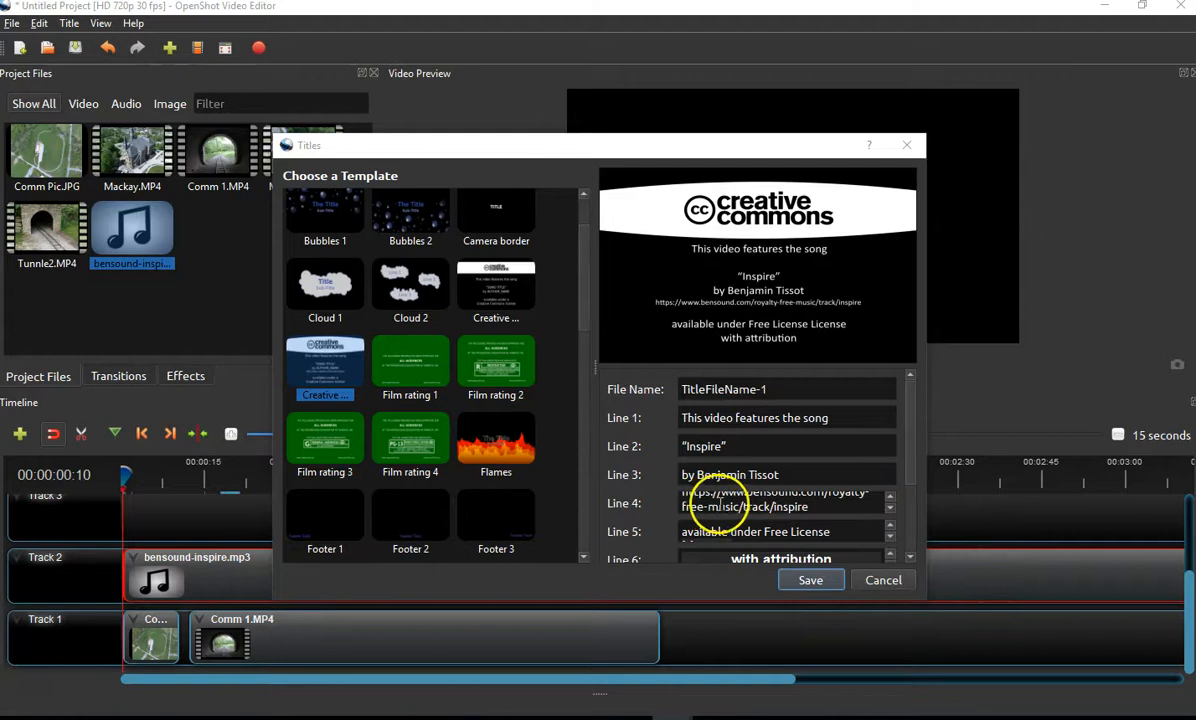
scroll(down, 3)
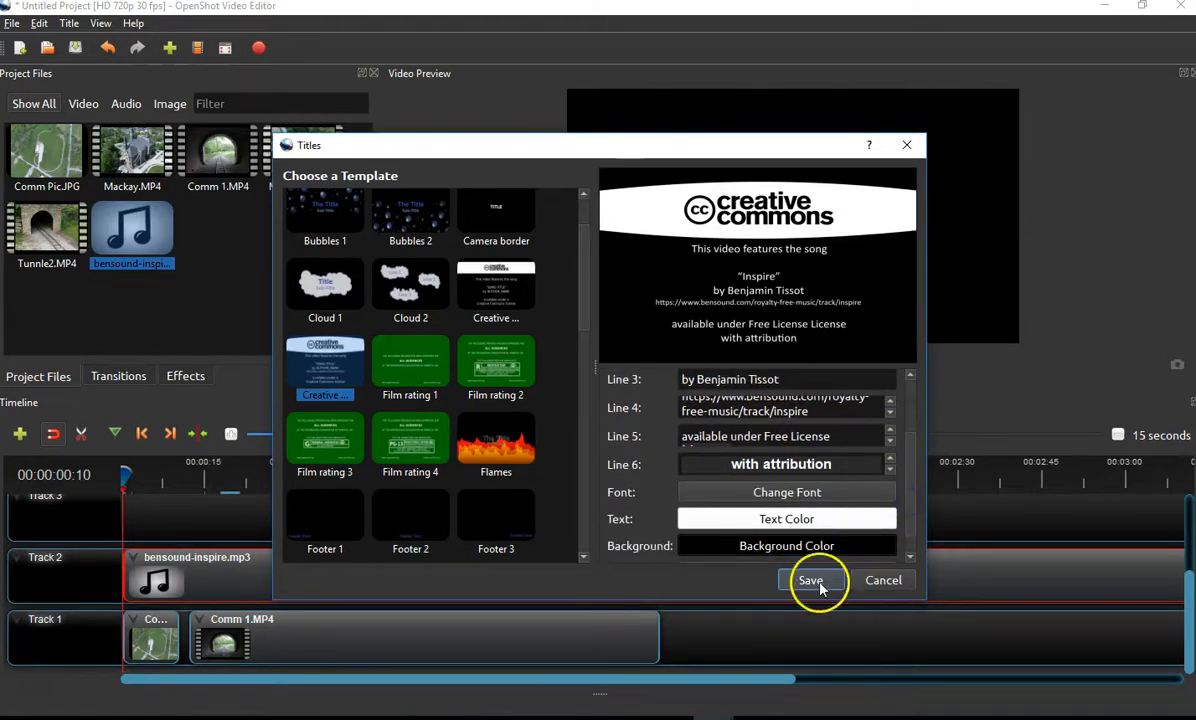
mouse_move(911, 490)
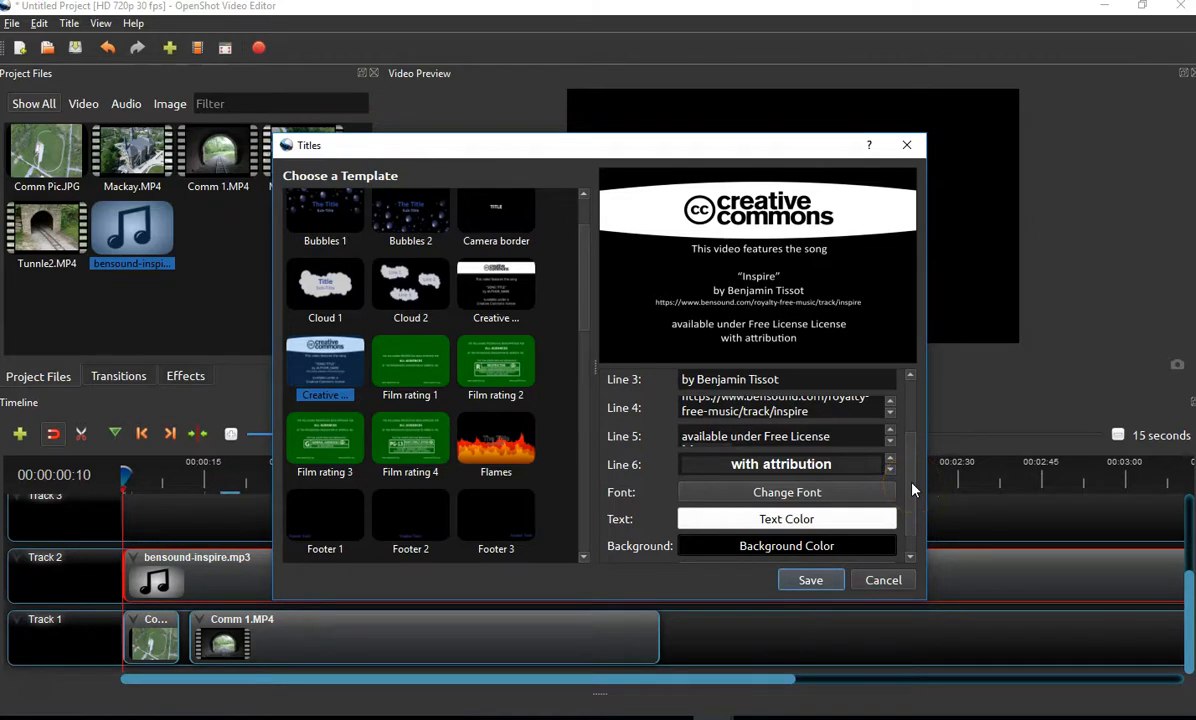
mouse_move(810, 580)
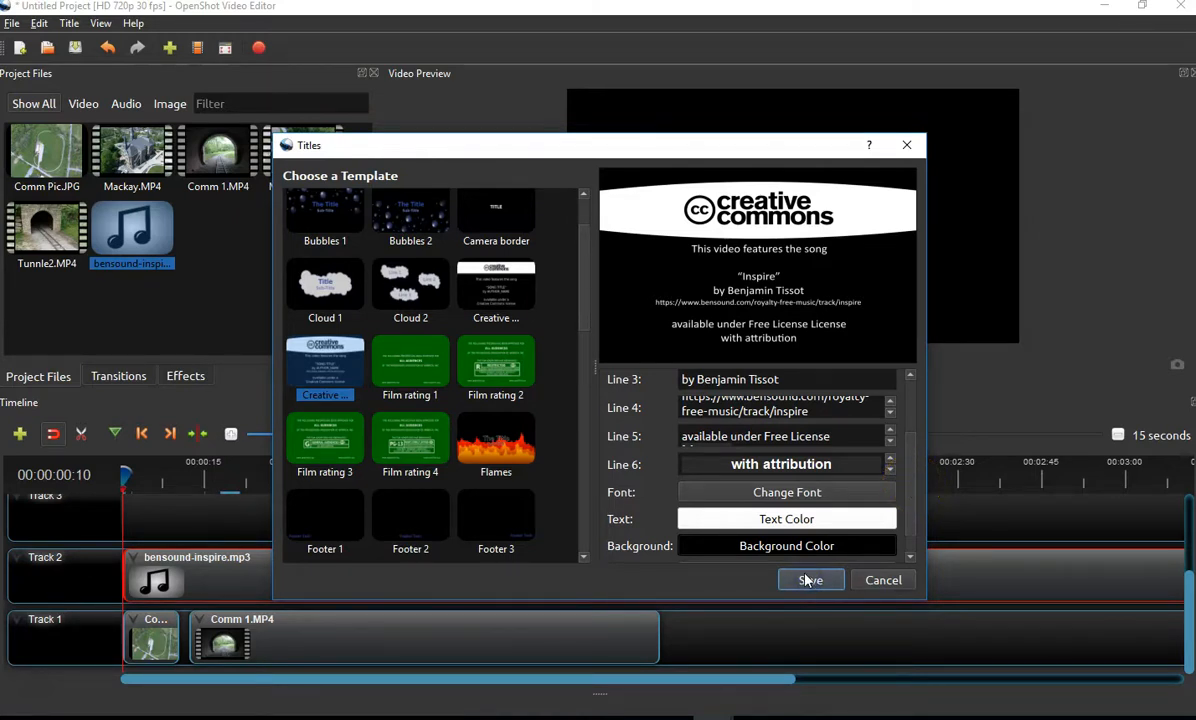
- Save the title and select the TitleFileName file in Project Files
click(810, 580)
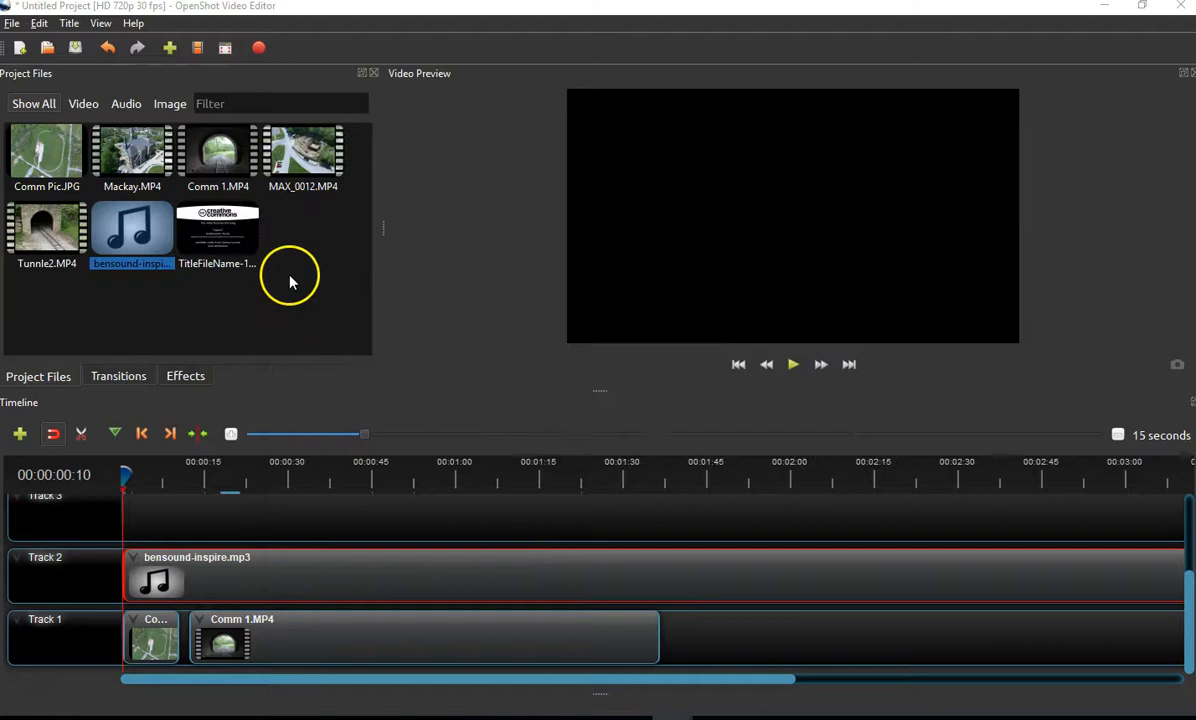
mouse_move(223, 240)
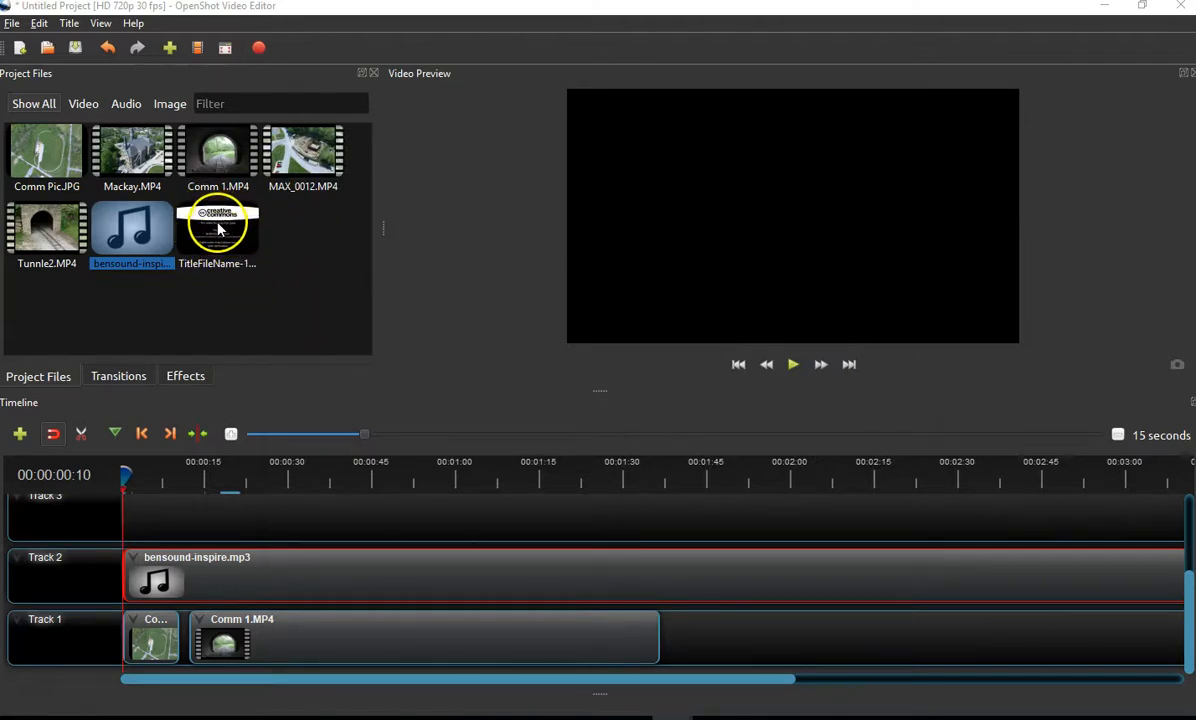
click(217, 235)
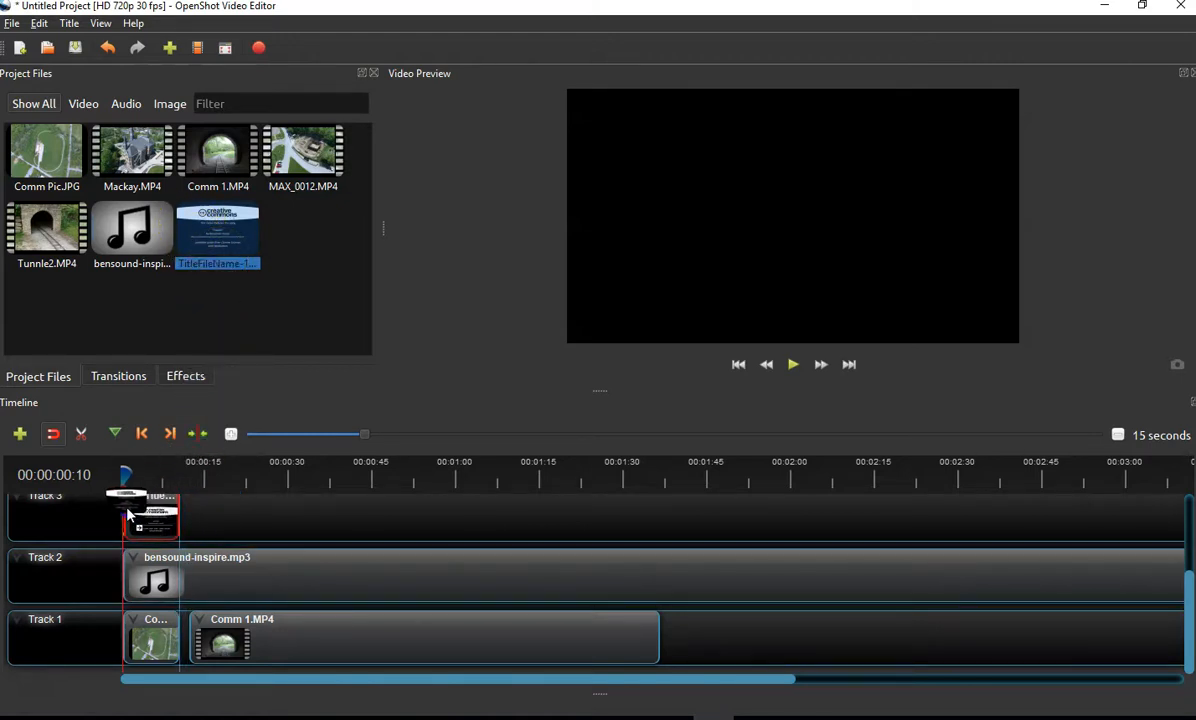
mouse_move(318, 510)
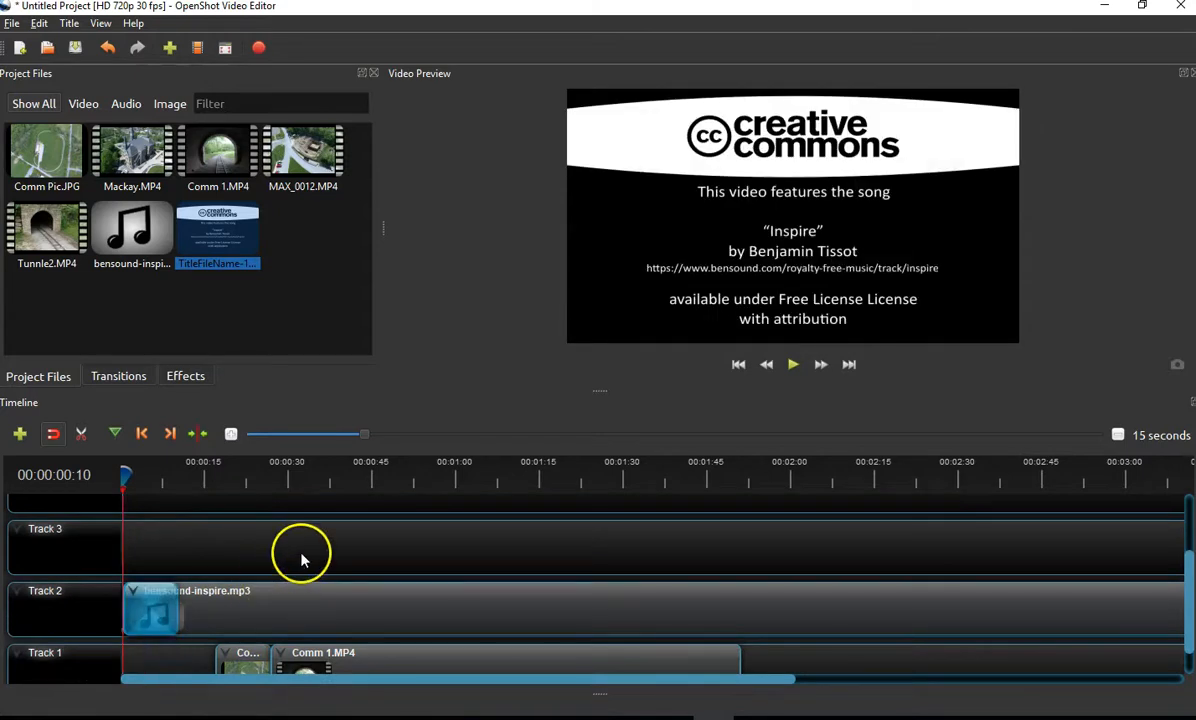
mouse_move(150, 610)
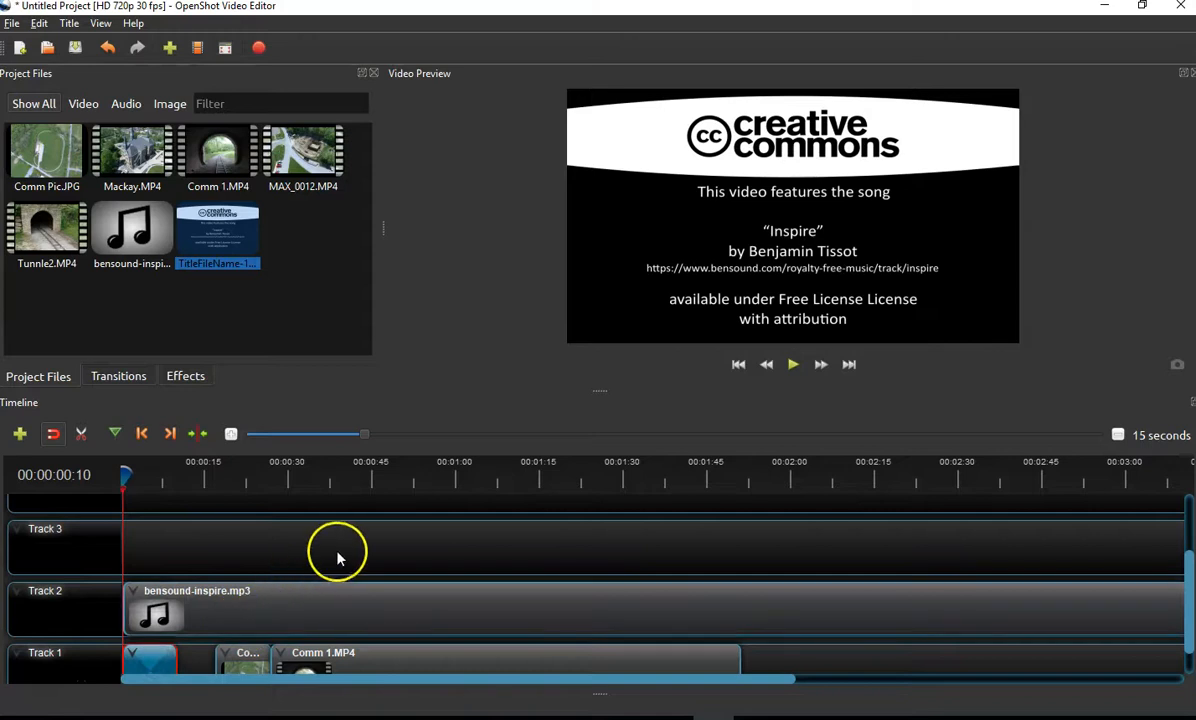
scroll(down, 3)
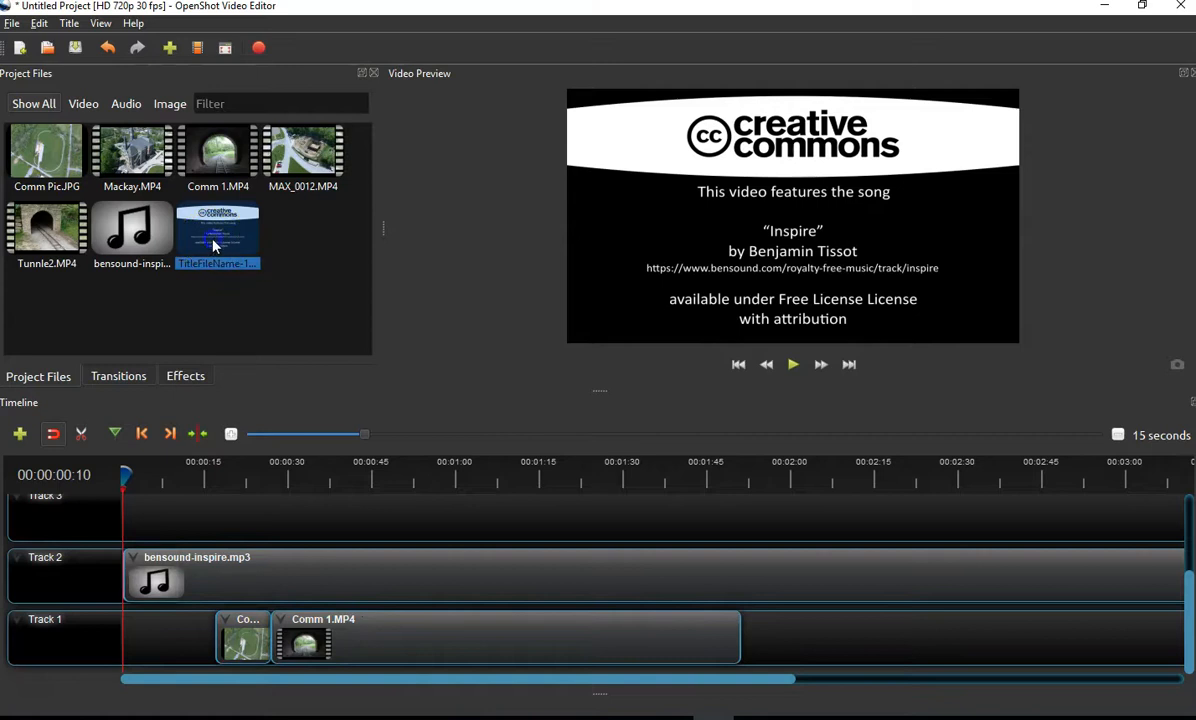
- Place the title clip at the start of Track 1 and close the gap after it
drag(217, 237, 150, 637)
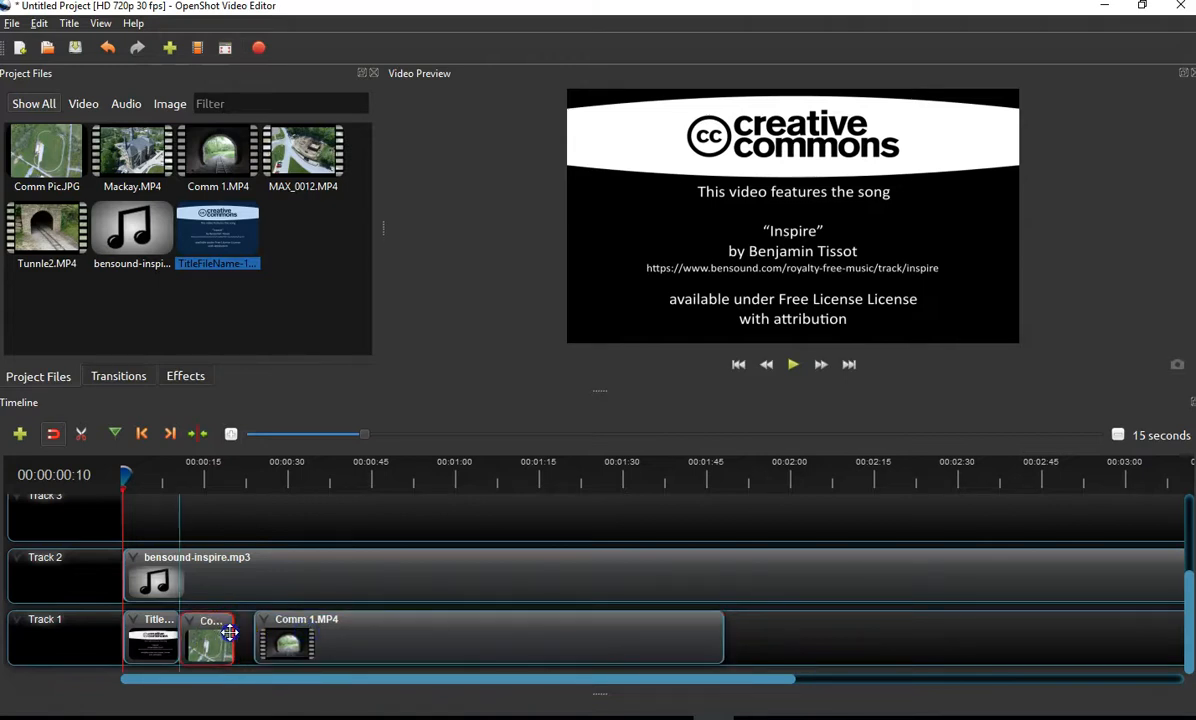
drag(230, 633, 305, 630)
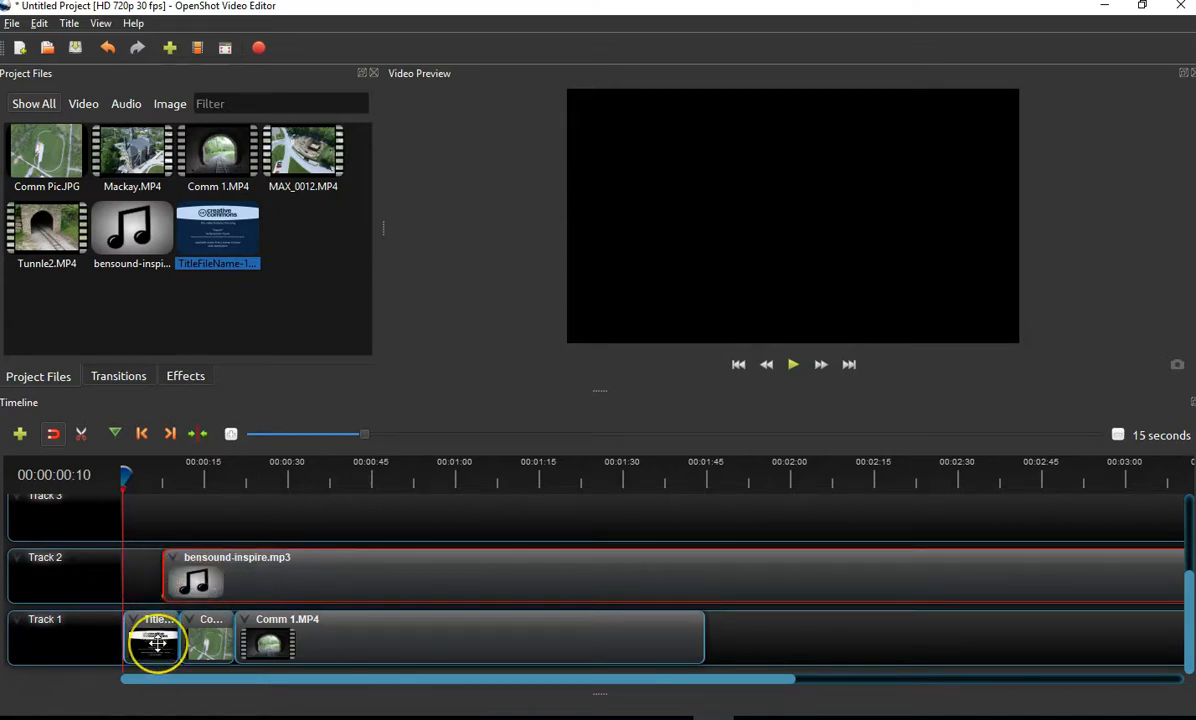
mouse_move(170, 610)
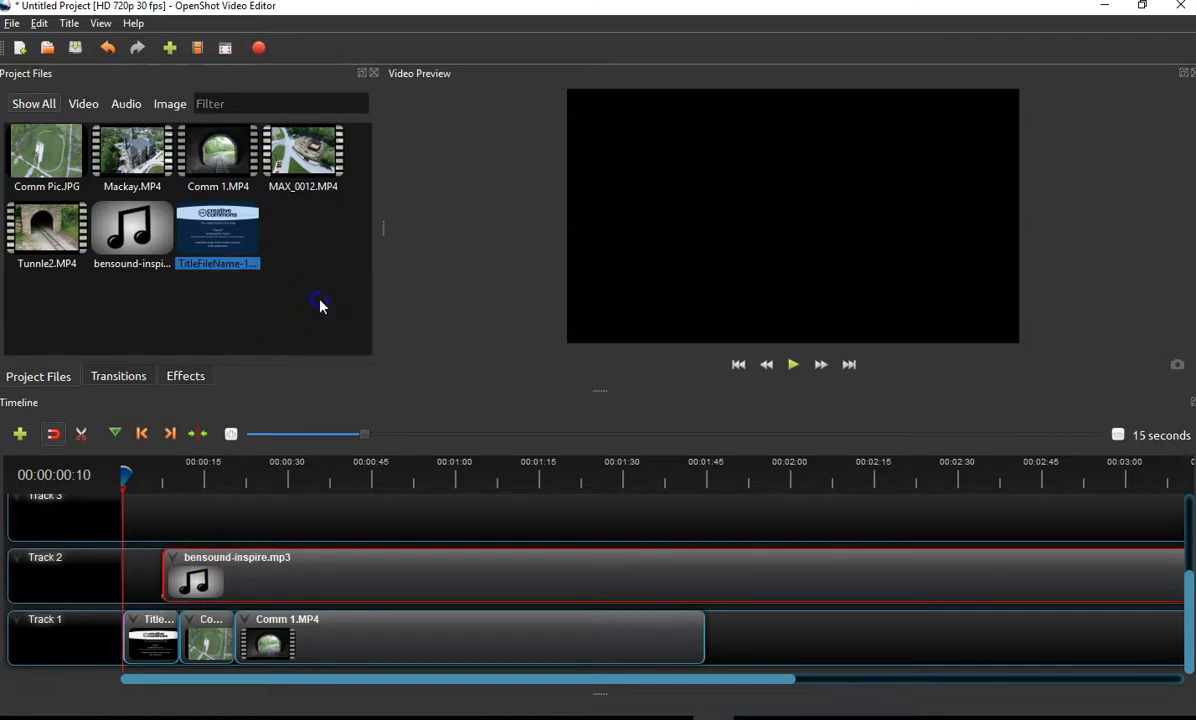
click(69, 23)
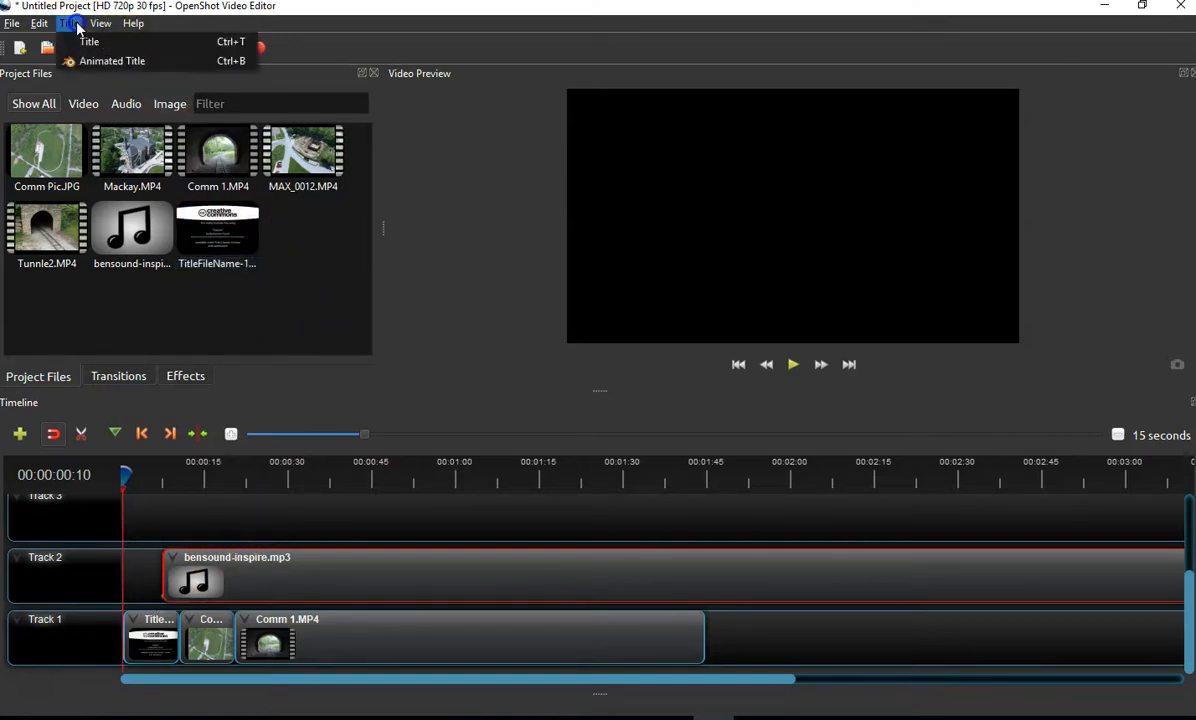
mouse_move(89, 41)
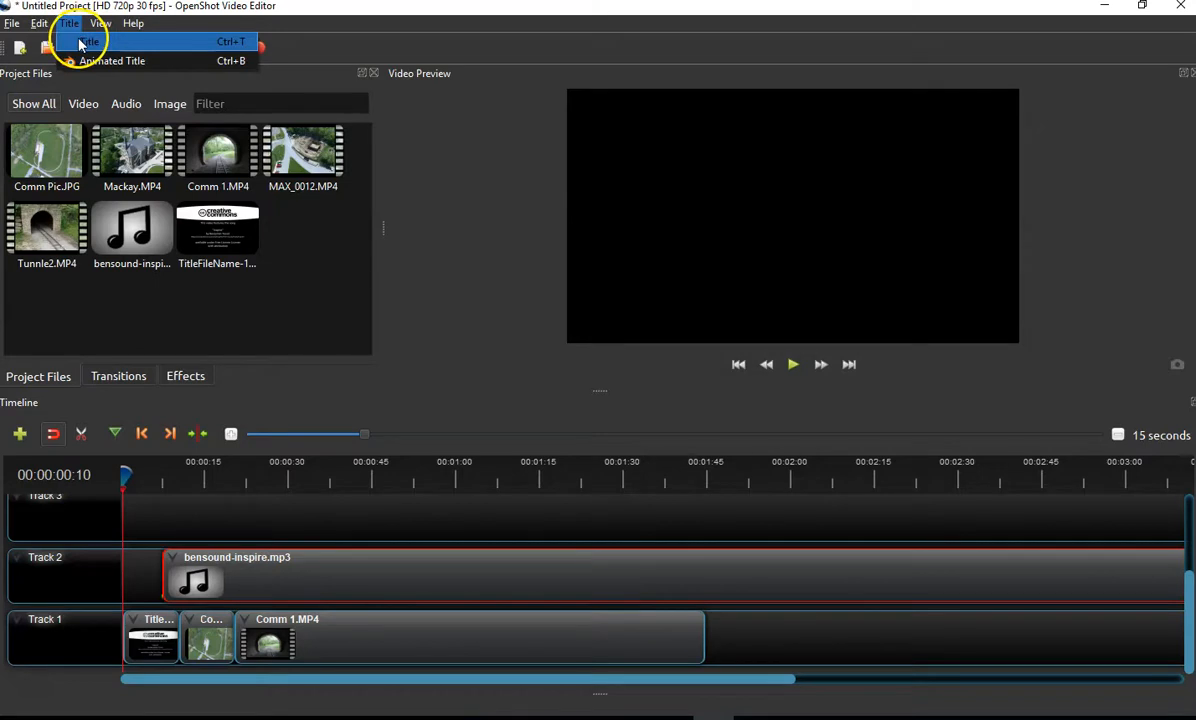
click(88, 41)
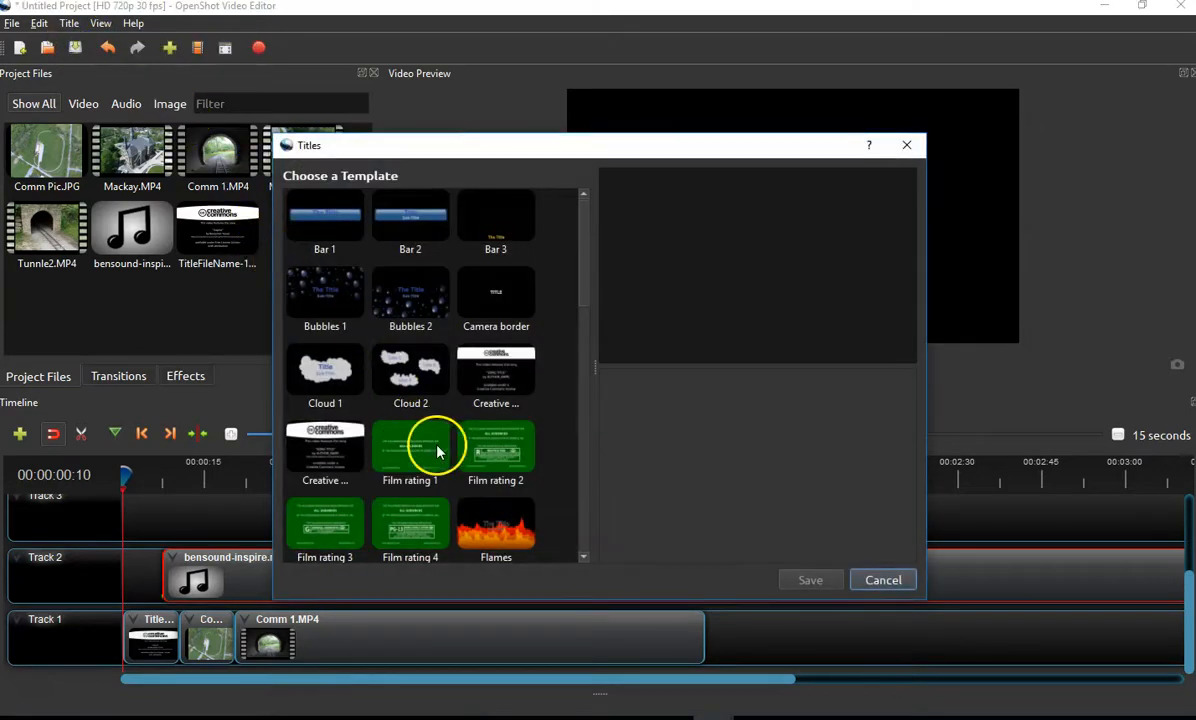
scroll(down, 3)
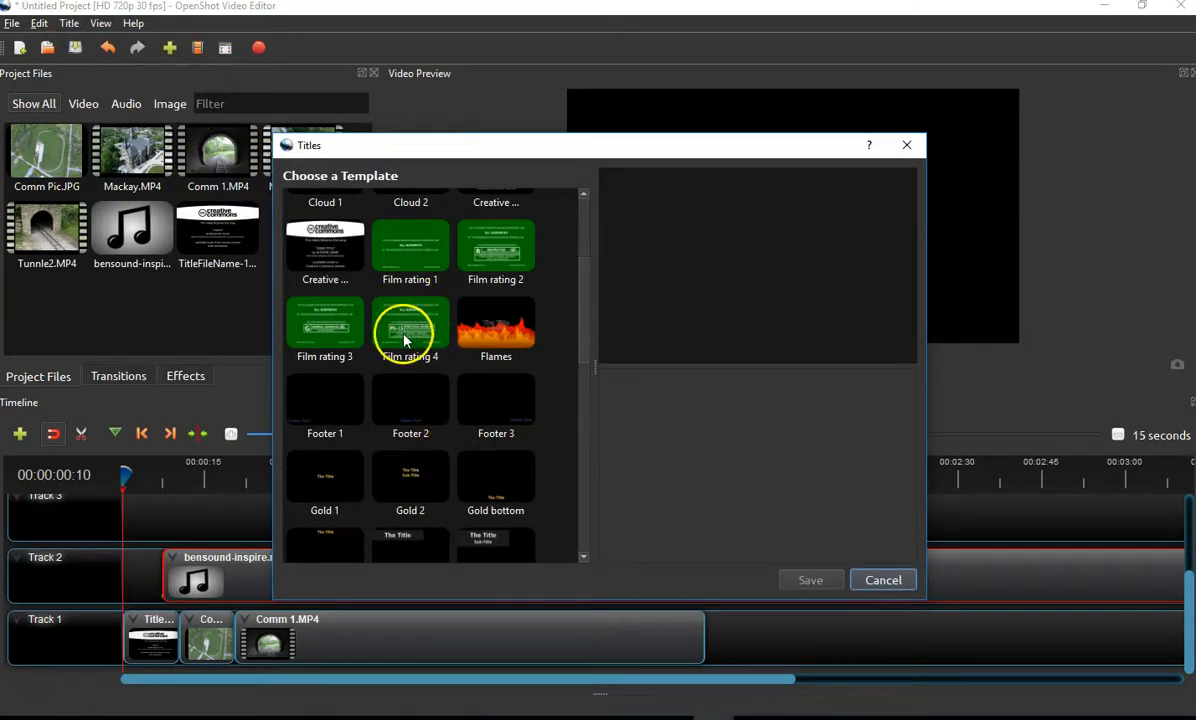
click(324, 325)
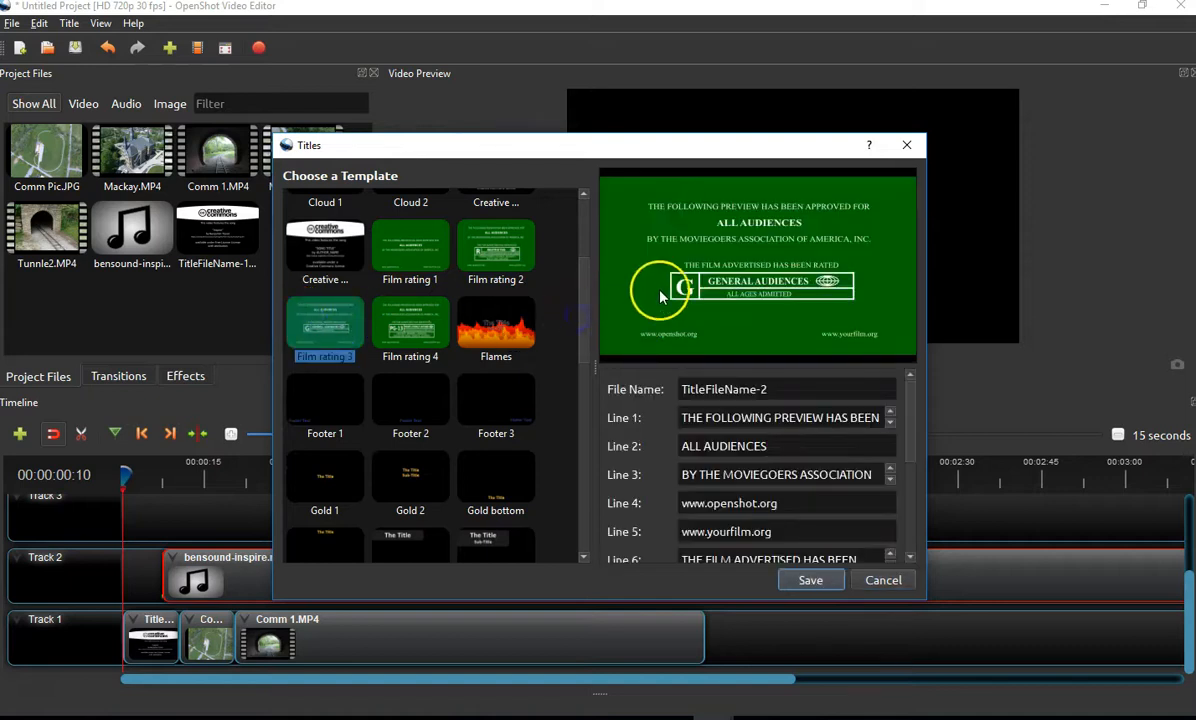
mouse_move(585, 372)
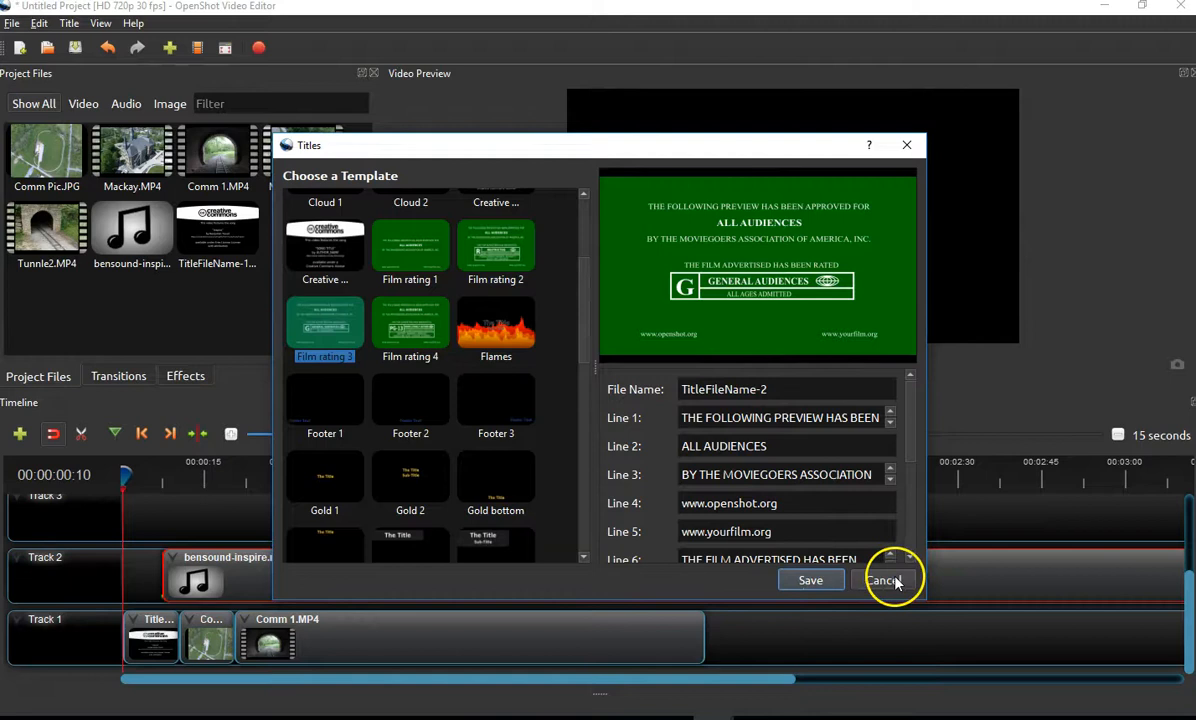
scroll(up, 3)
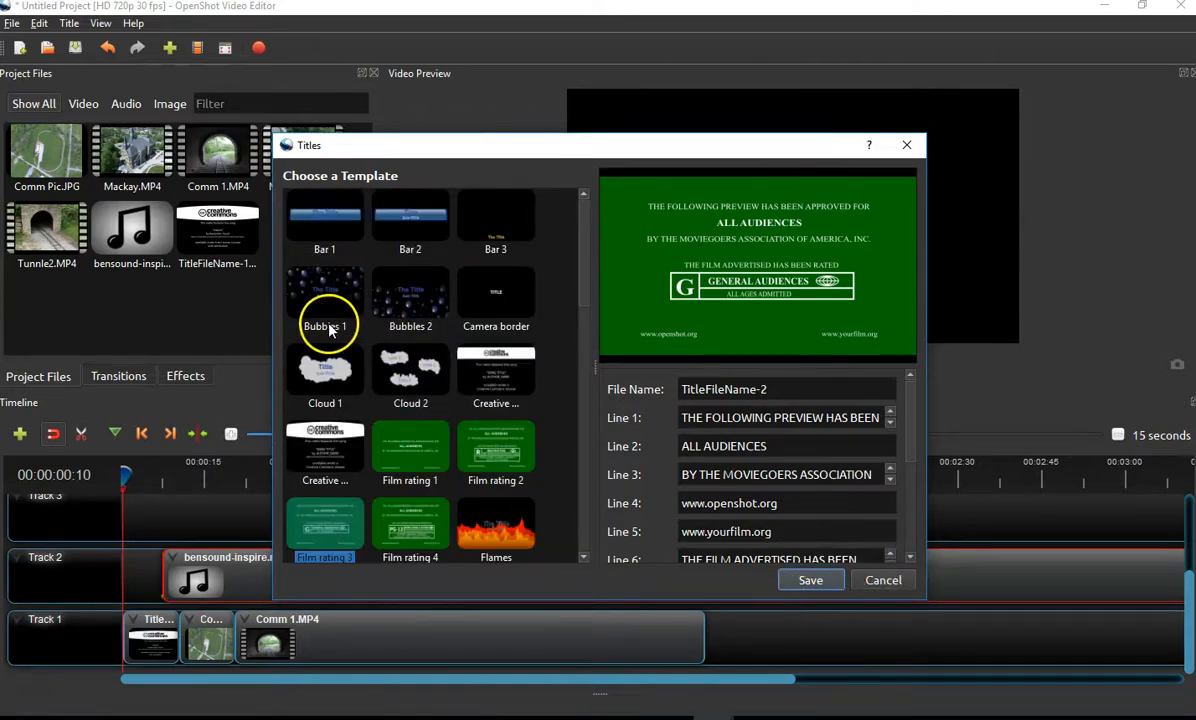
click(324, 300)
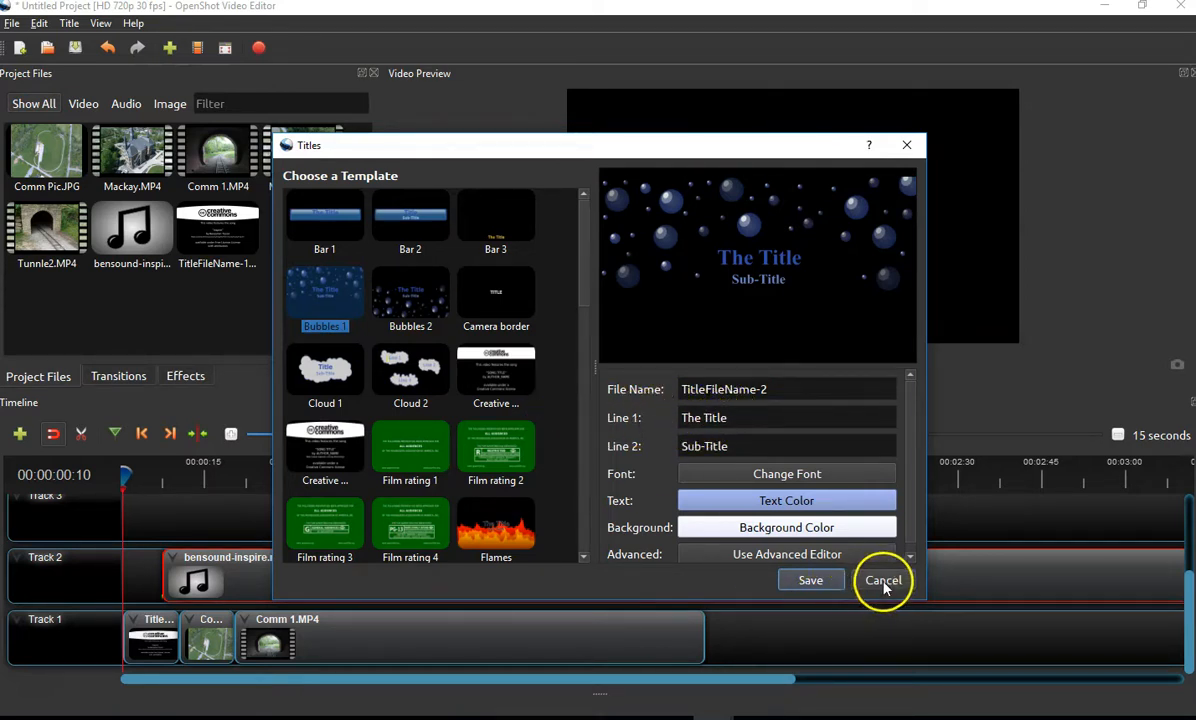
click(883, 580)
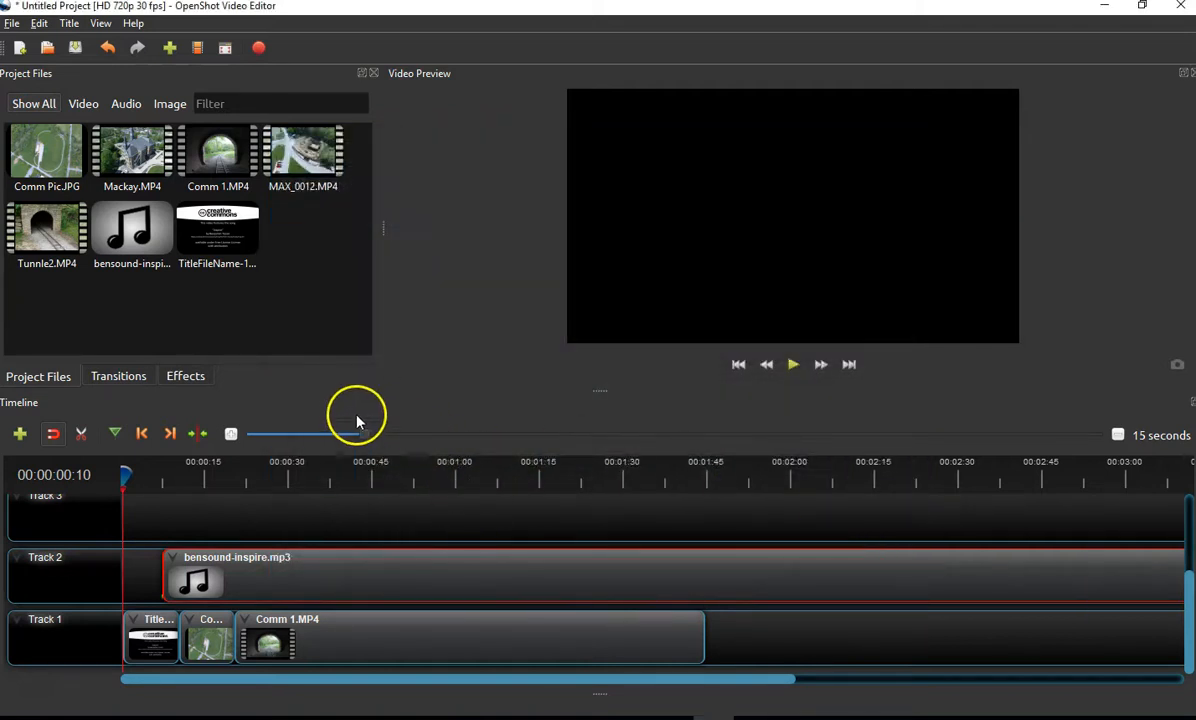
mouse_move(282, 521)
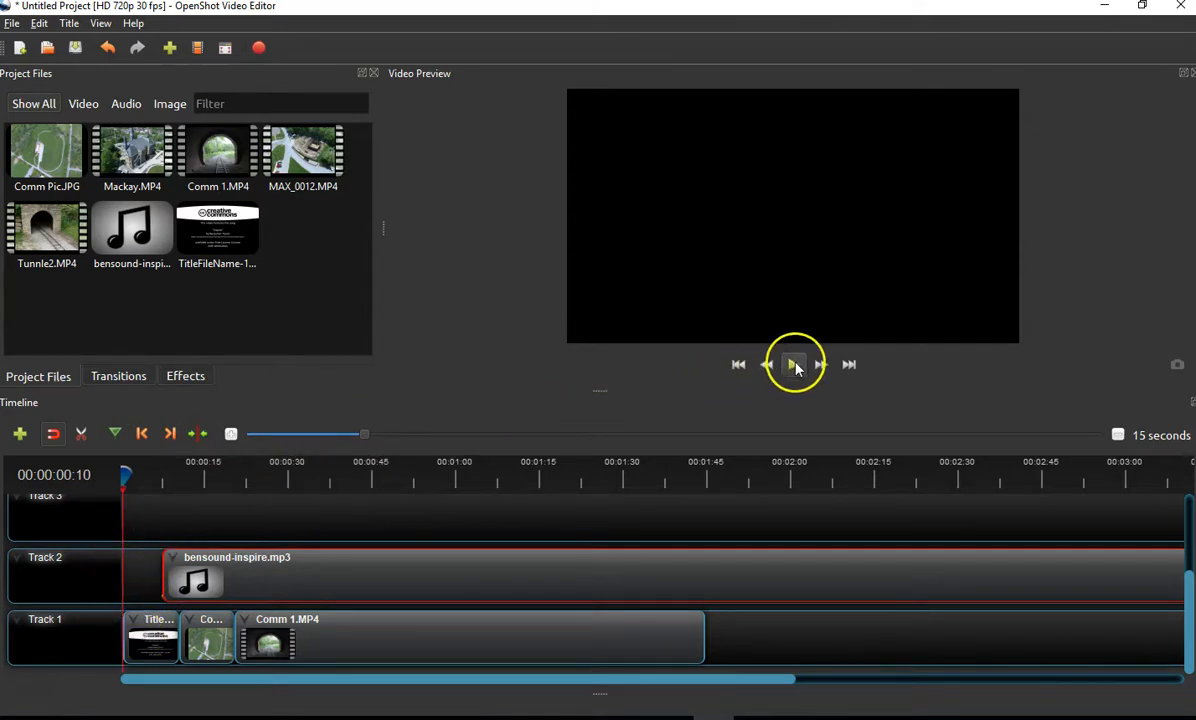
mouse_move(170, 485)
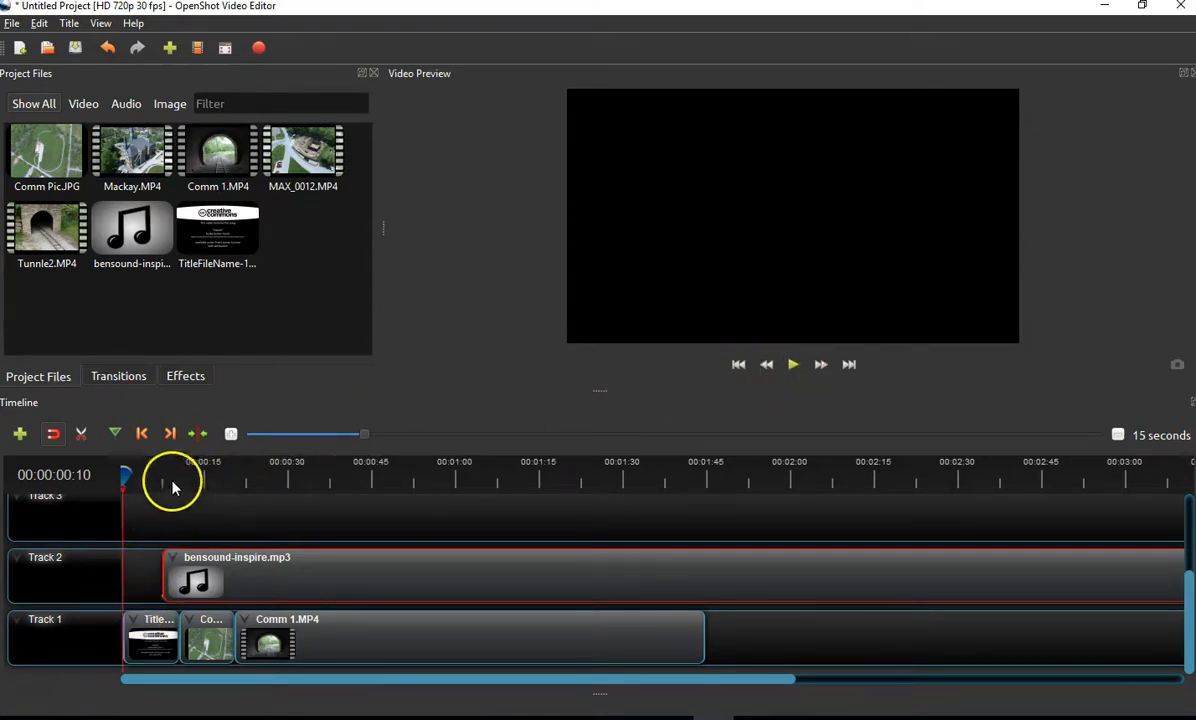
- Play the assembled timeline to about 24 seconds, pausing during the tunnel footage
click(793, 364)
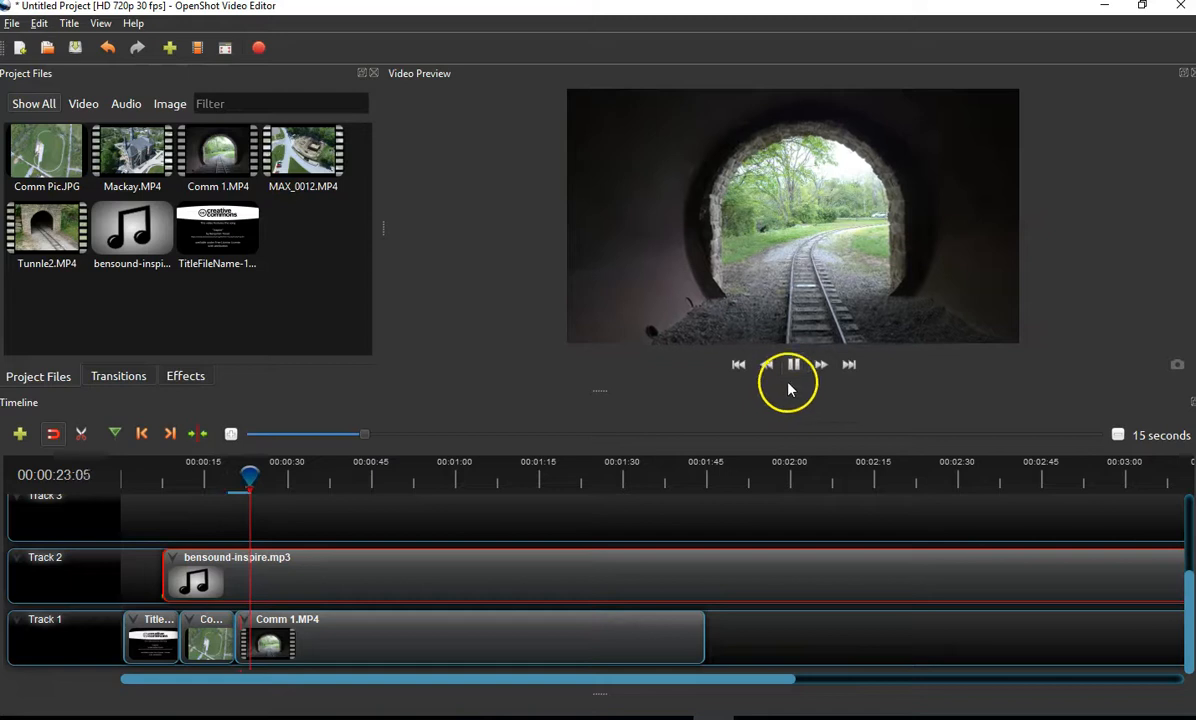
click(793, 364)
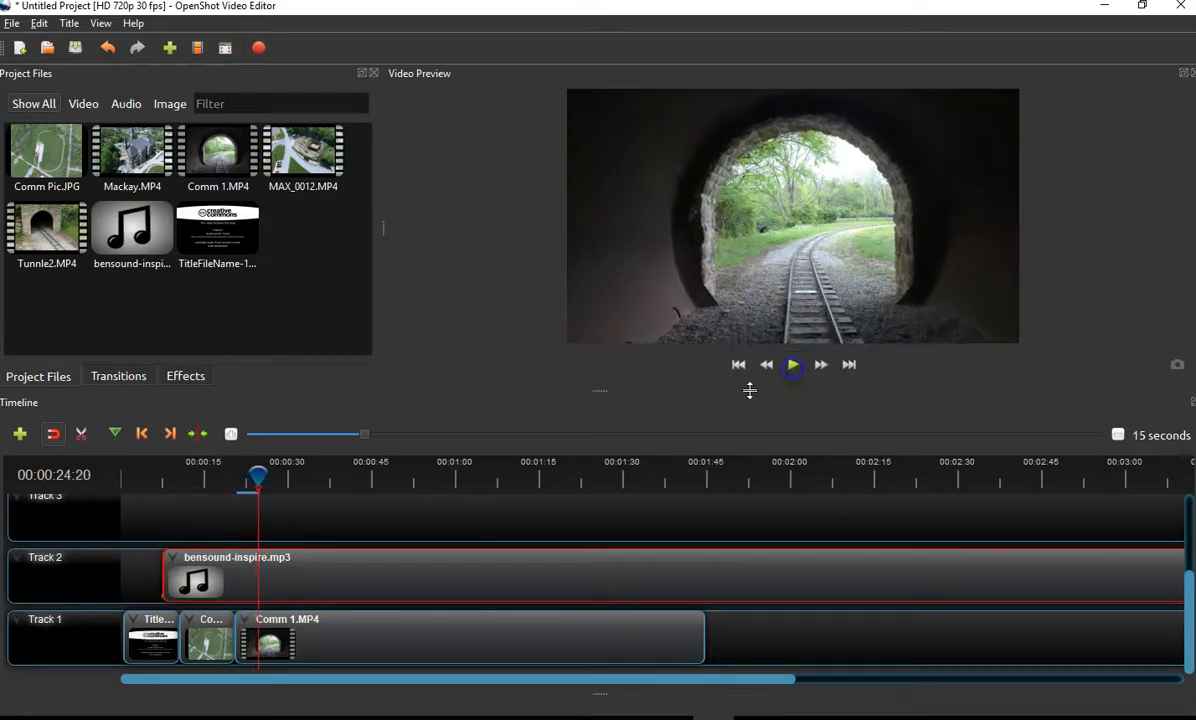
click(375, 635)
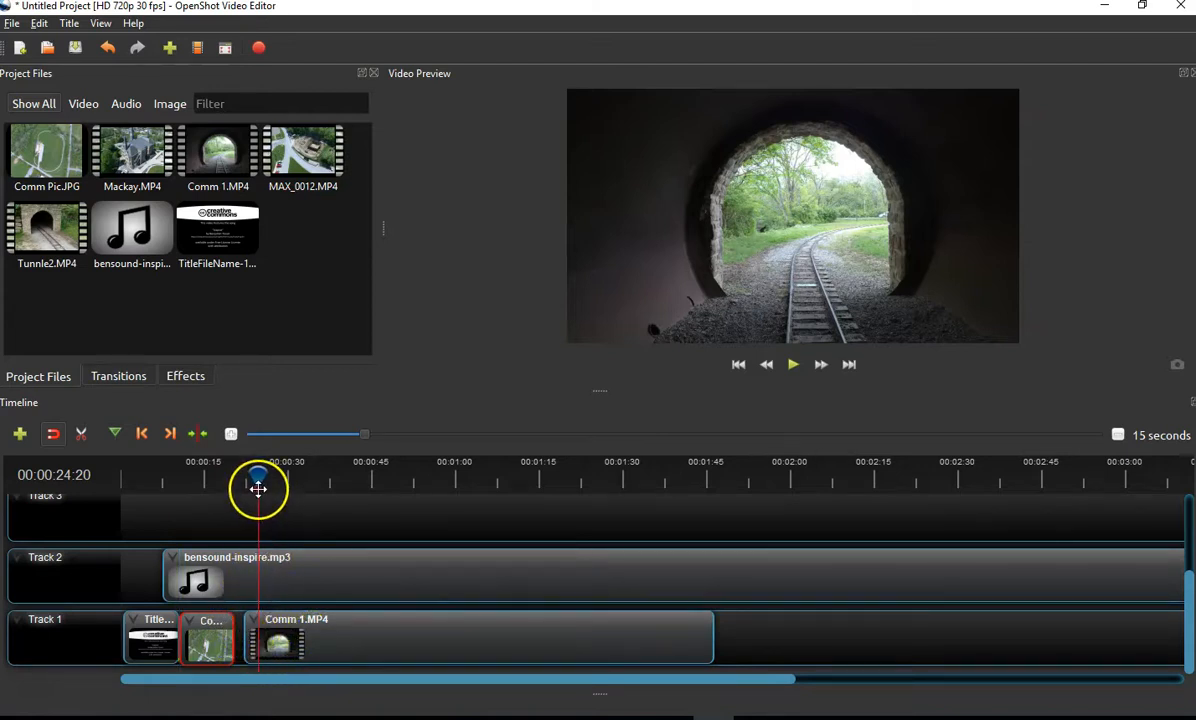
mouse_move(340, 503)
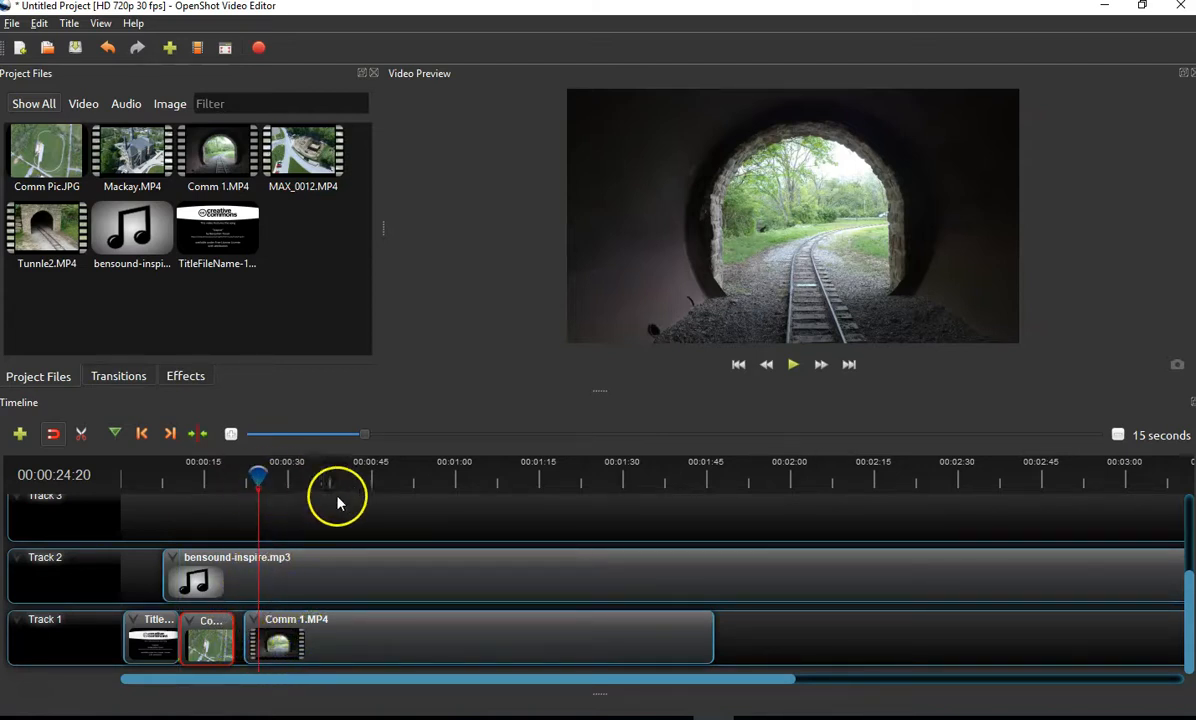
mouse_move(435, 687)
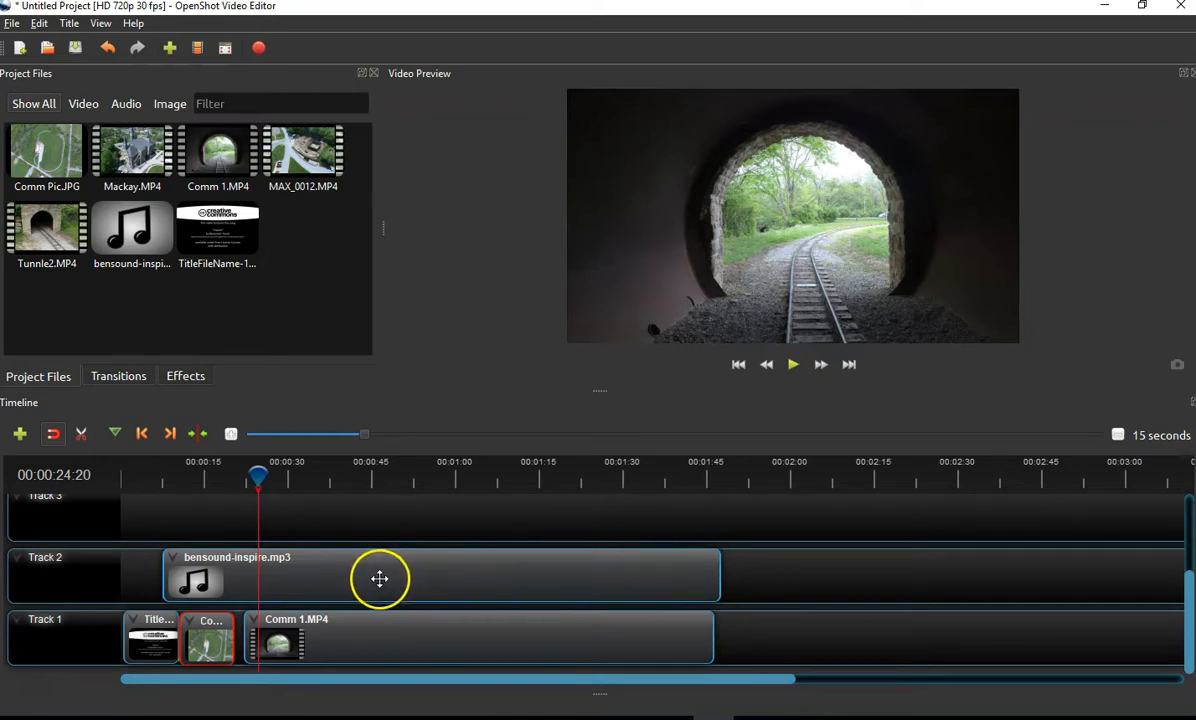
mouse_move(432, 617)
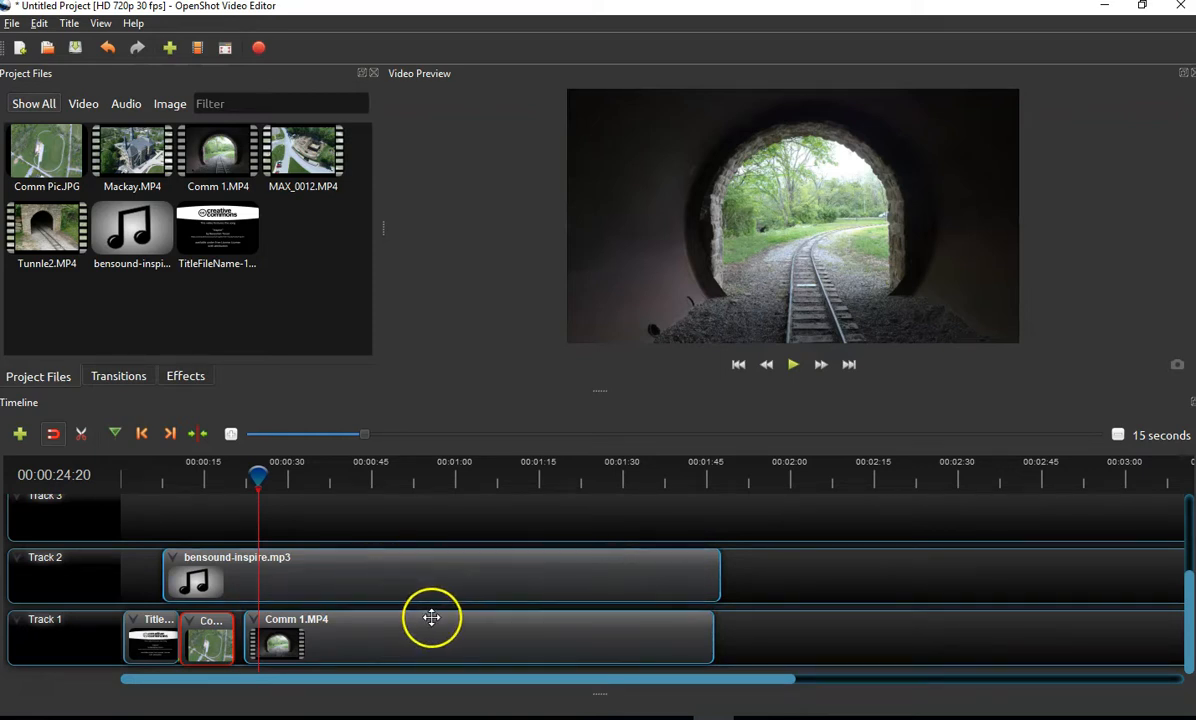
mouse_move(430, 611)
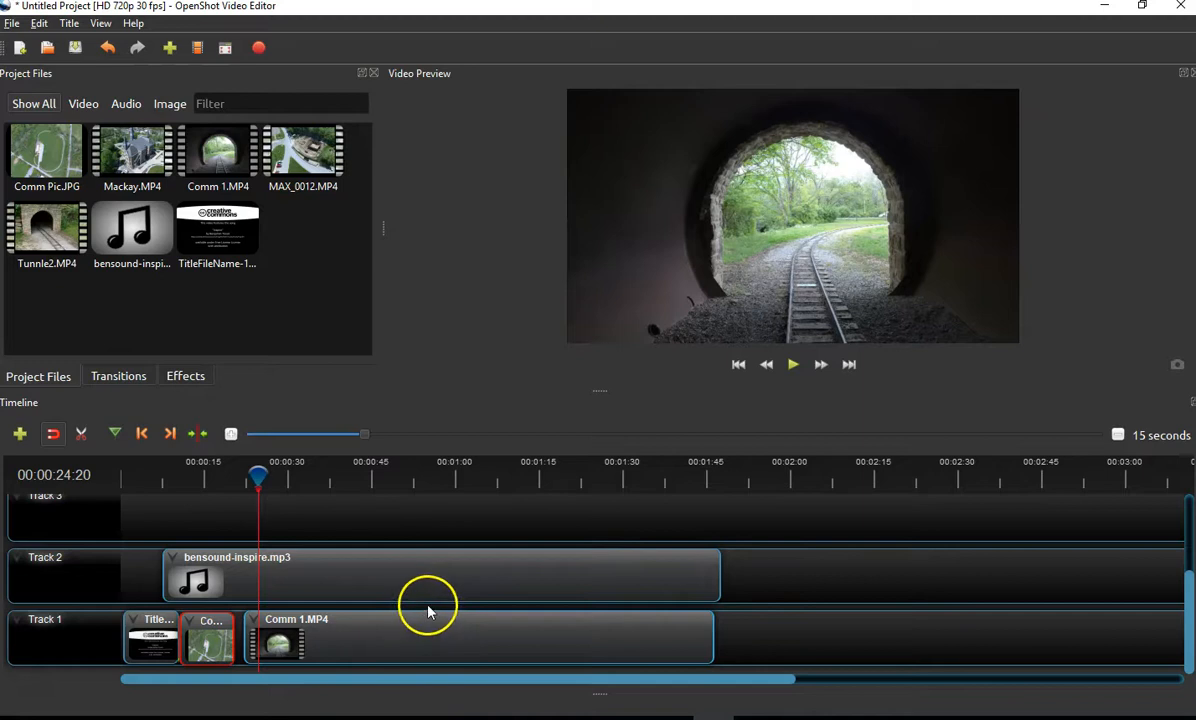
mouse_move(424, 600)
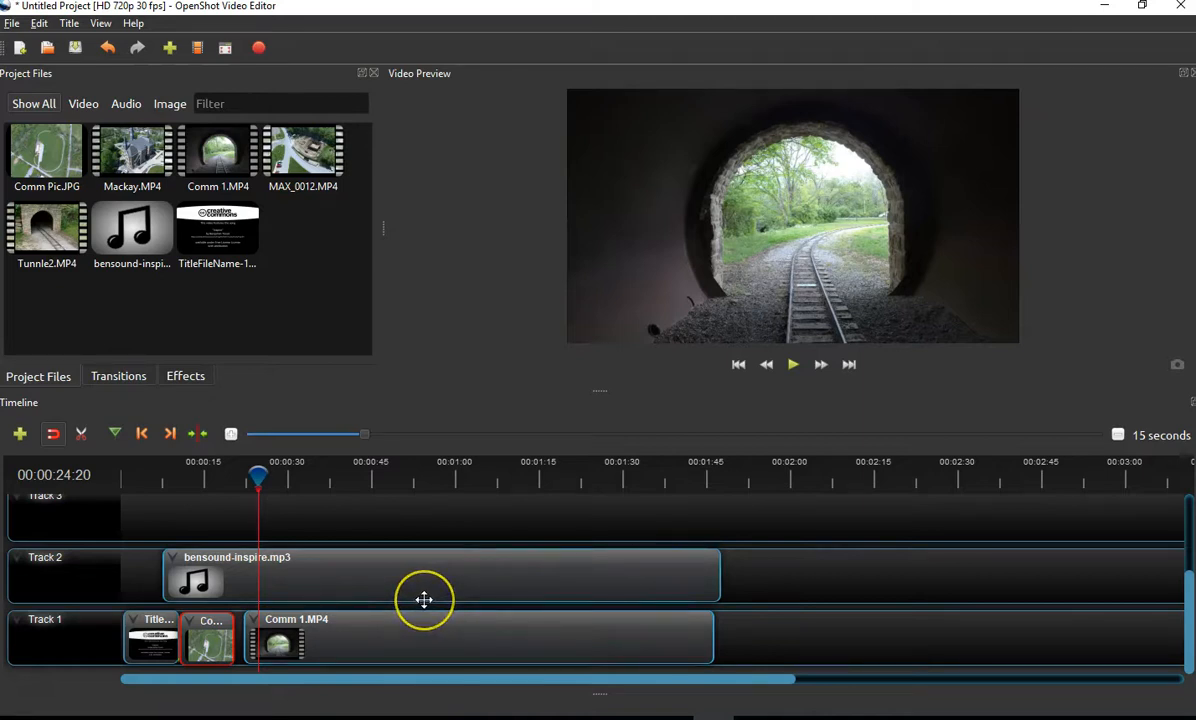
mouse_move(381, 613)
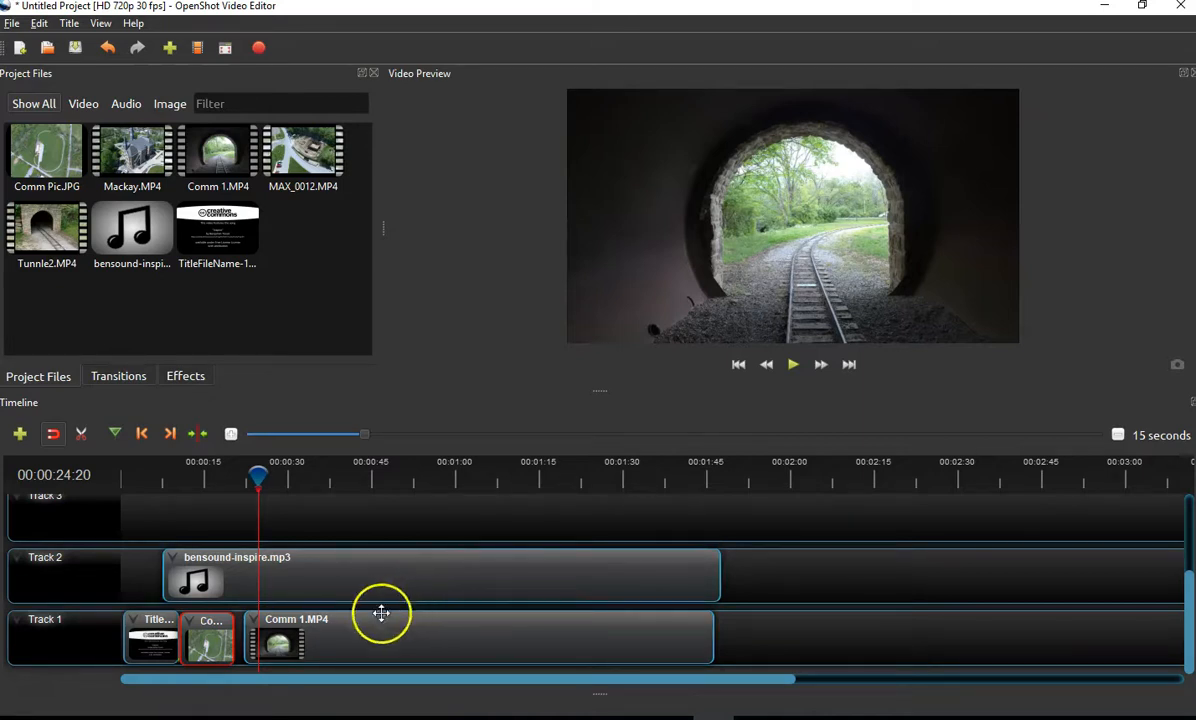